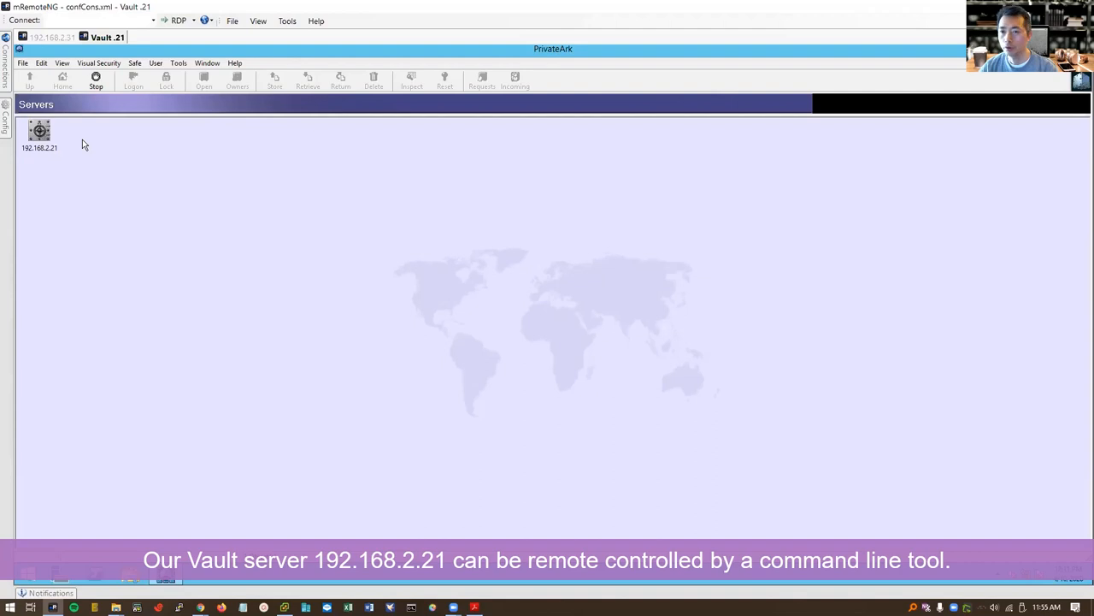
Switch to the 192.168.2.31 Win7 test machine session in mRemoteNG
left_click(51, 38)
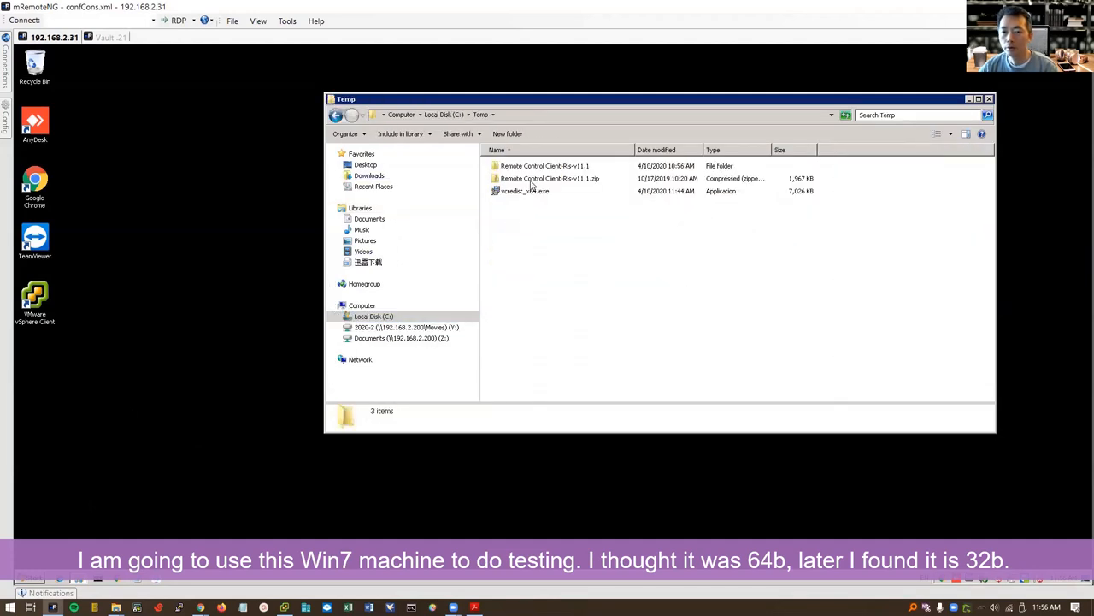
Open the Remote Control Client-Rls-v11.1 folder inside C:\Temp
left_click(545, 165)
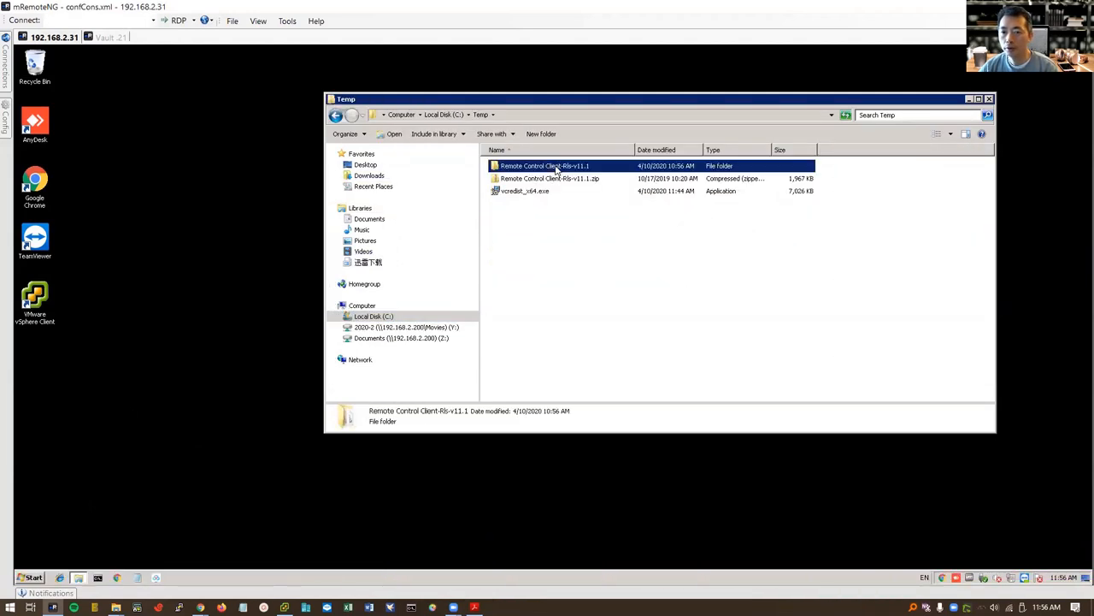
double_click(542, 166)
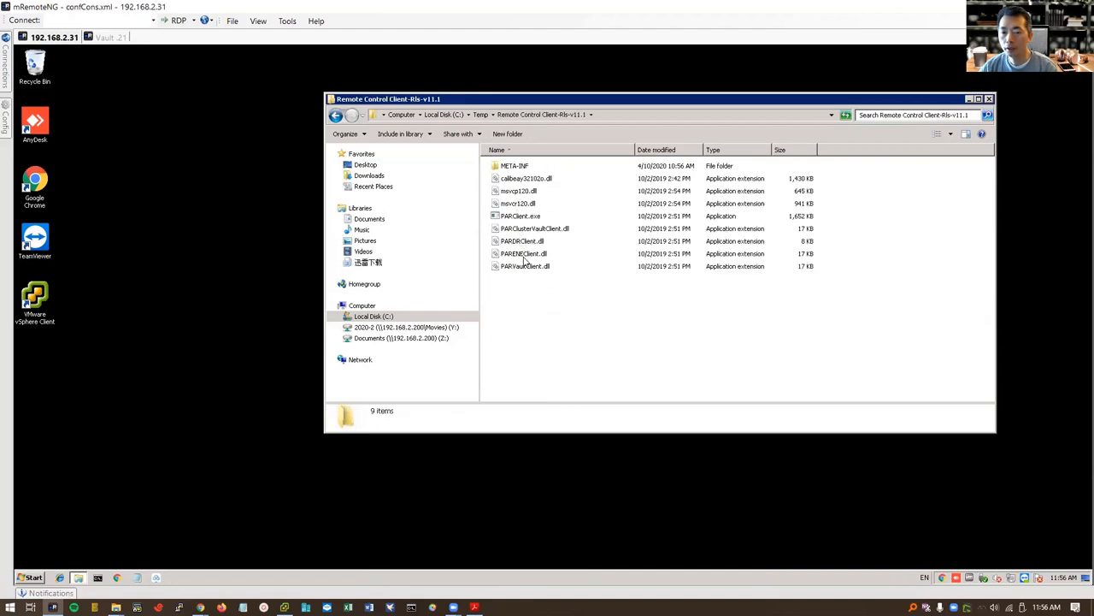
mouse_move(528, 279)
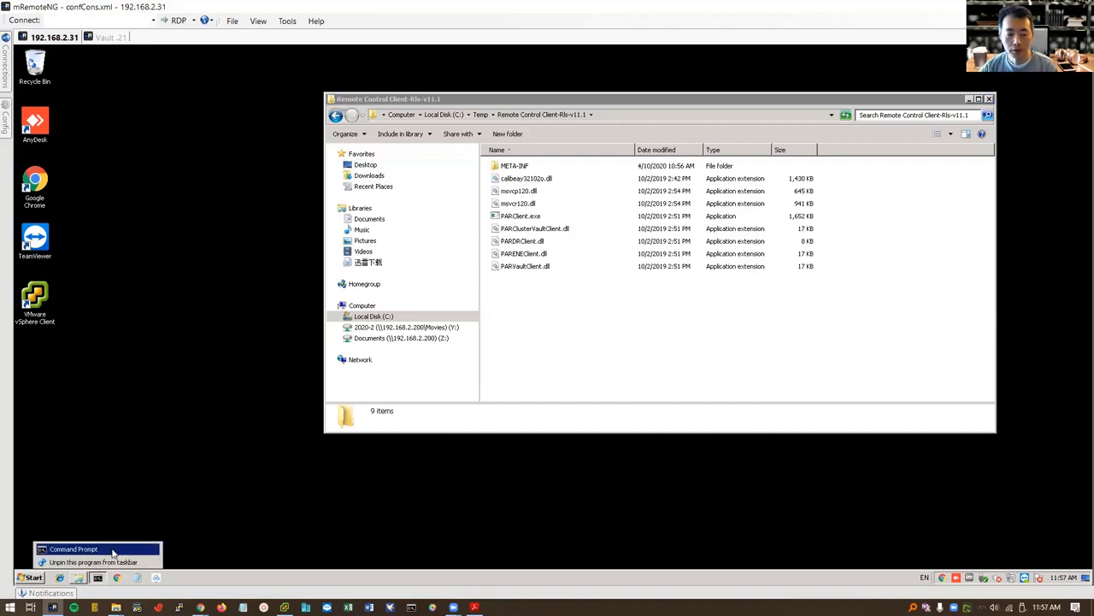
Run parclient from Command Prompt in the client folder, getting a MSVCR120.dll Bad Image error
left_click(73, 549)
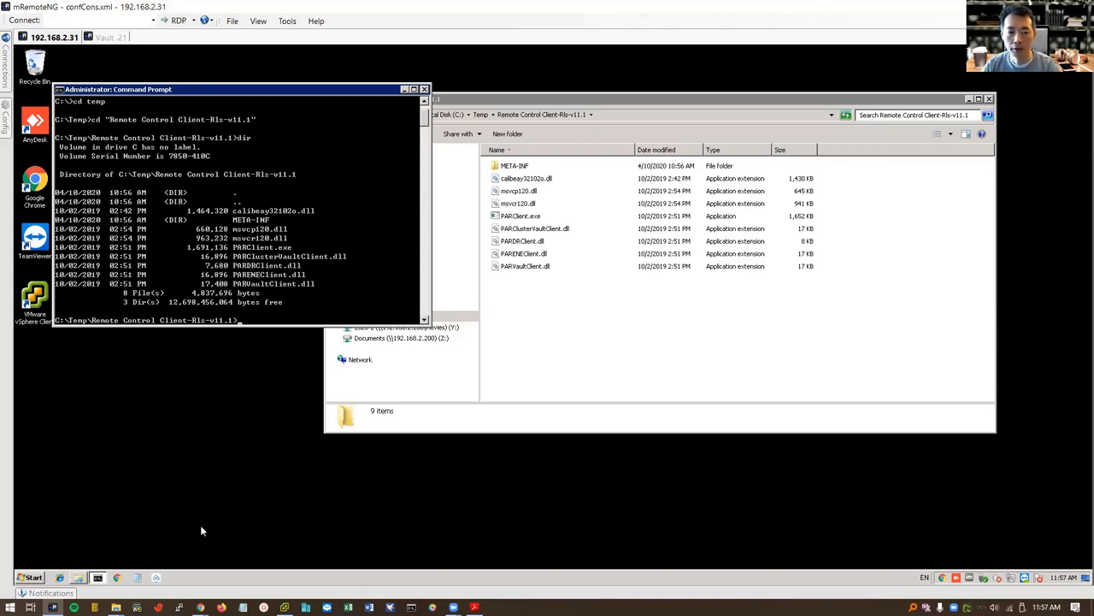
type("parclient")
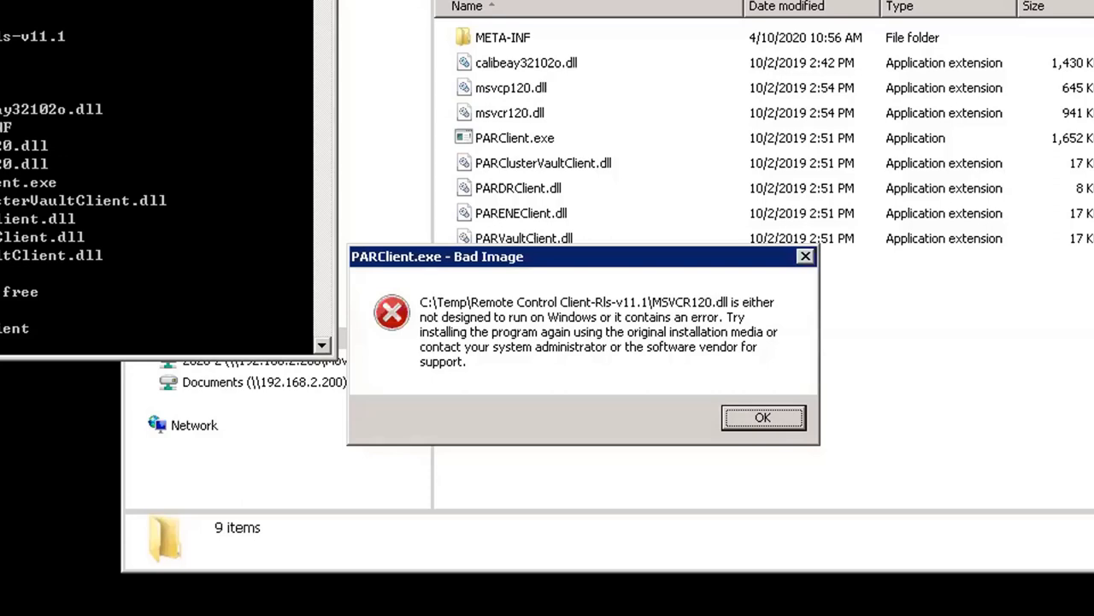
mouse_move(652, 375)
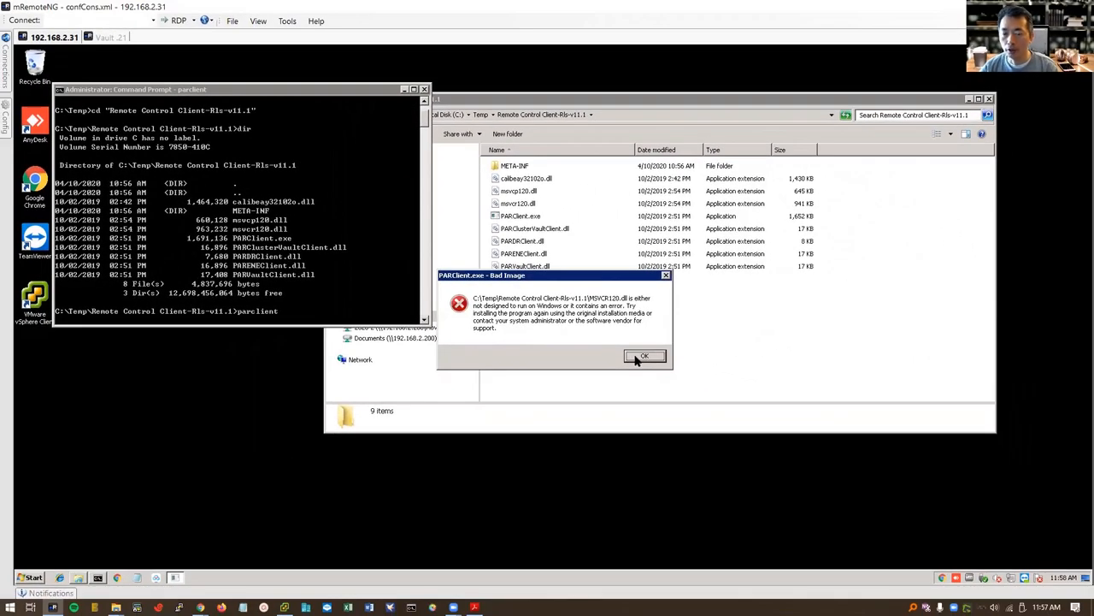
Dismiss the Bad Image error, run vcredist_x64.exe, and check System properties for a 32-bit OS
left_click(645, 356)
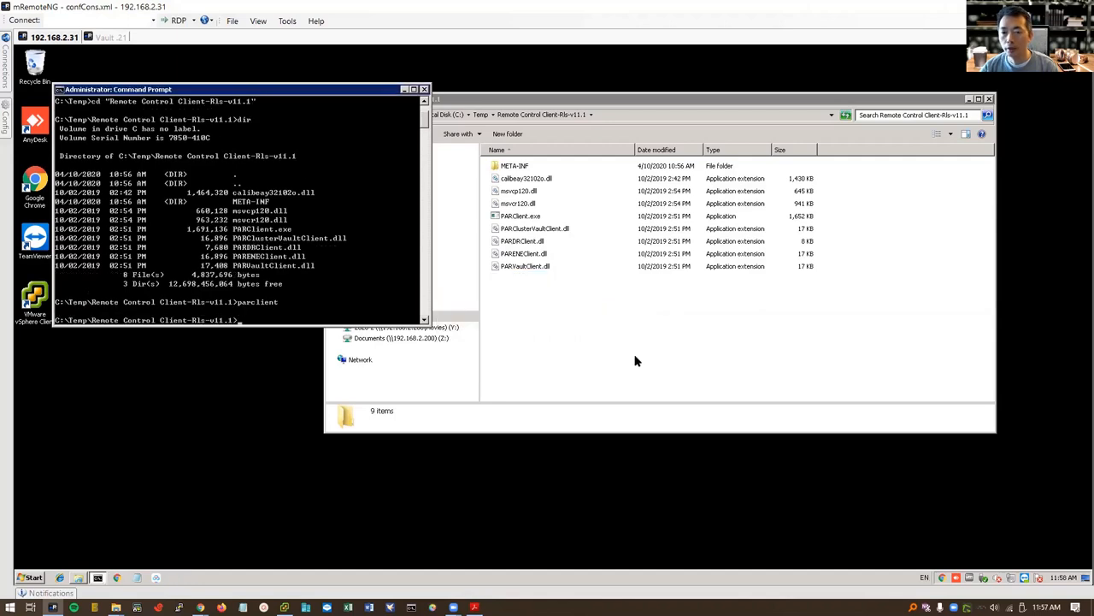
mouse_move(484, 118)
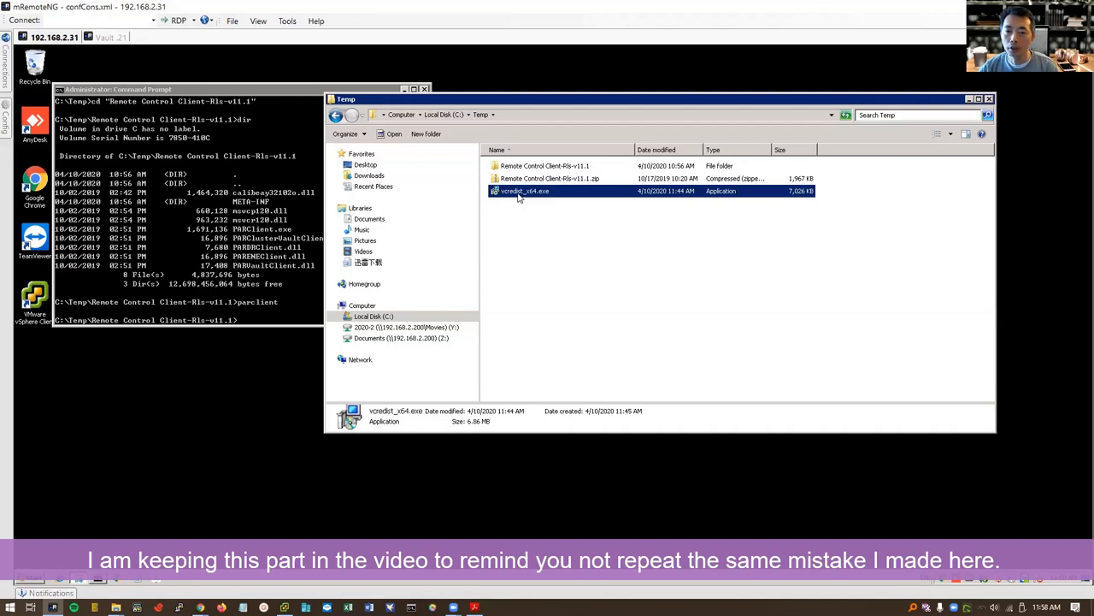
double_click(521, 198)
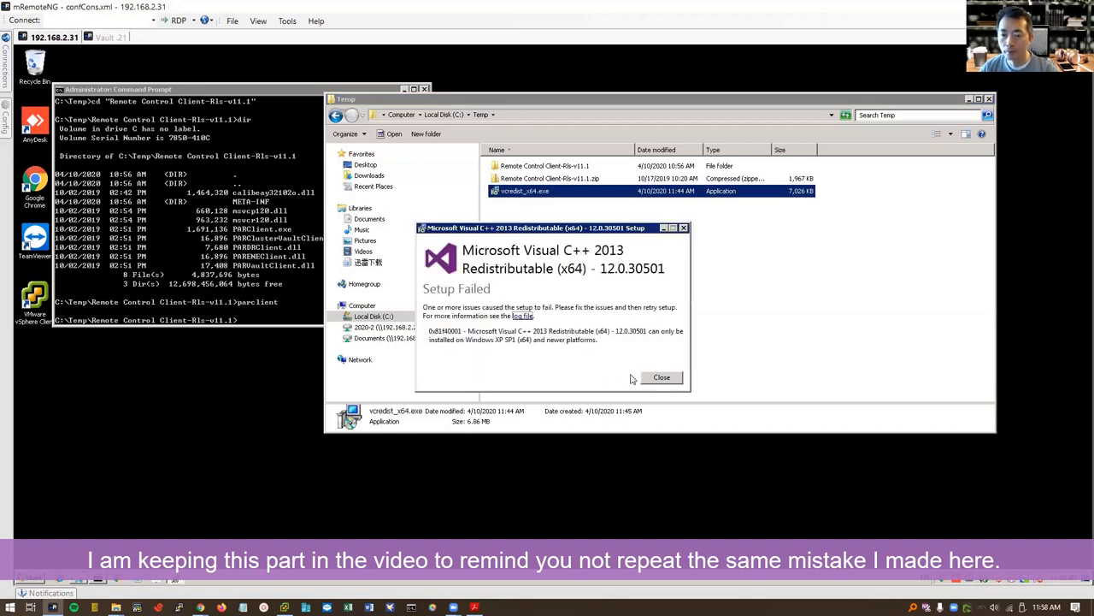
mouse_move(662, 377)
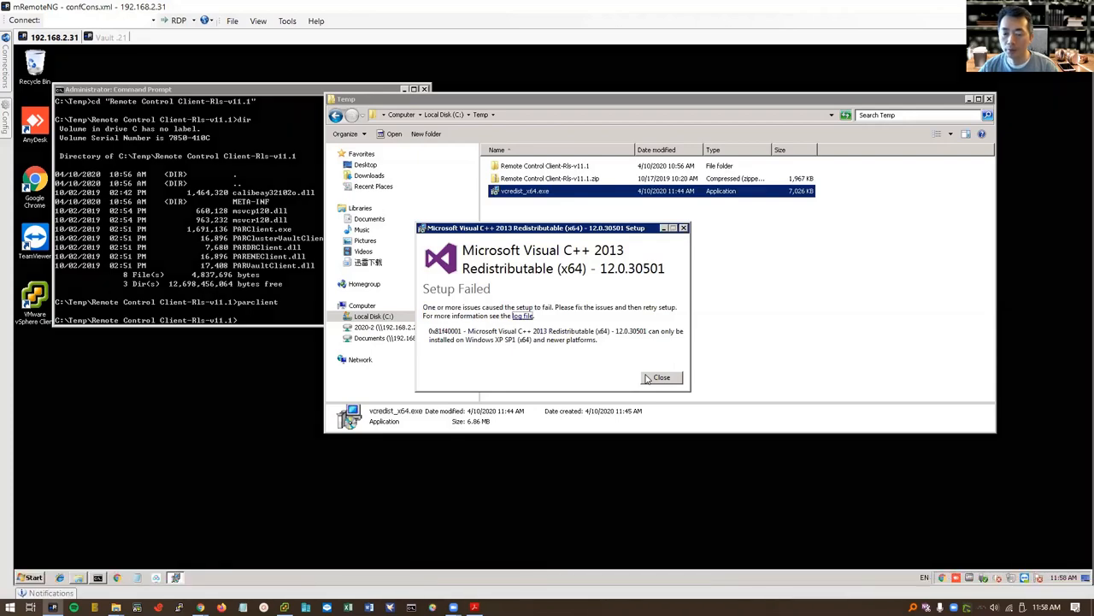
left_click(27, 578)
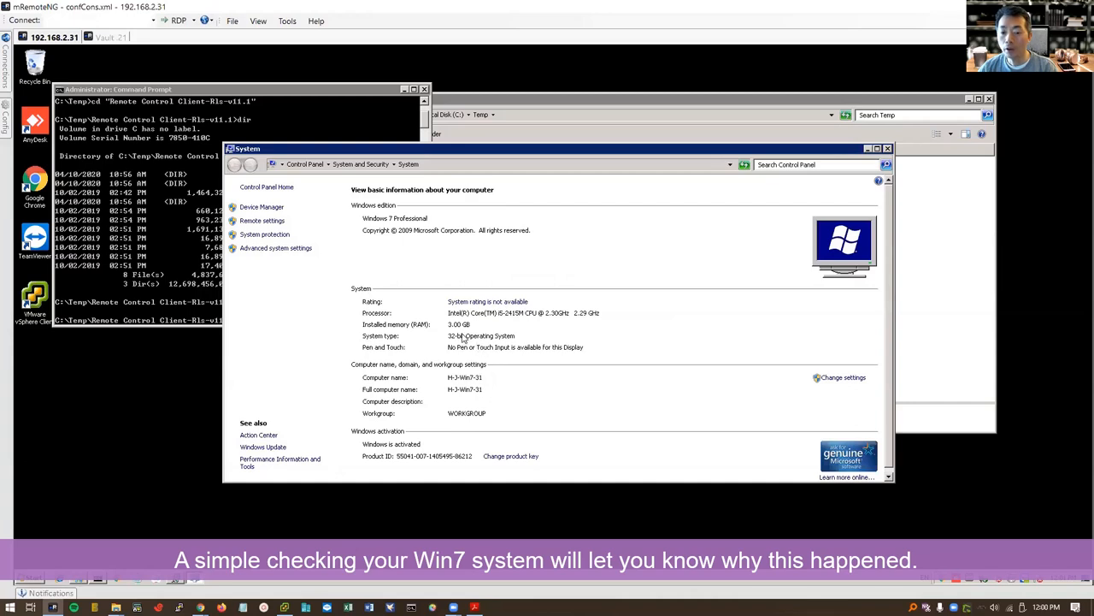
mouse_move(886, 286)
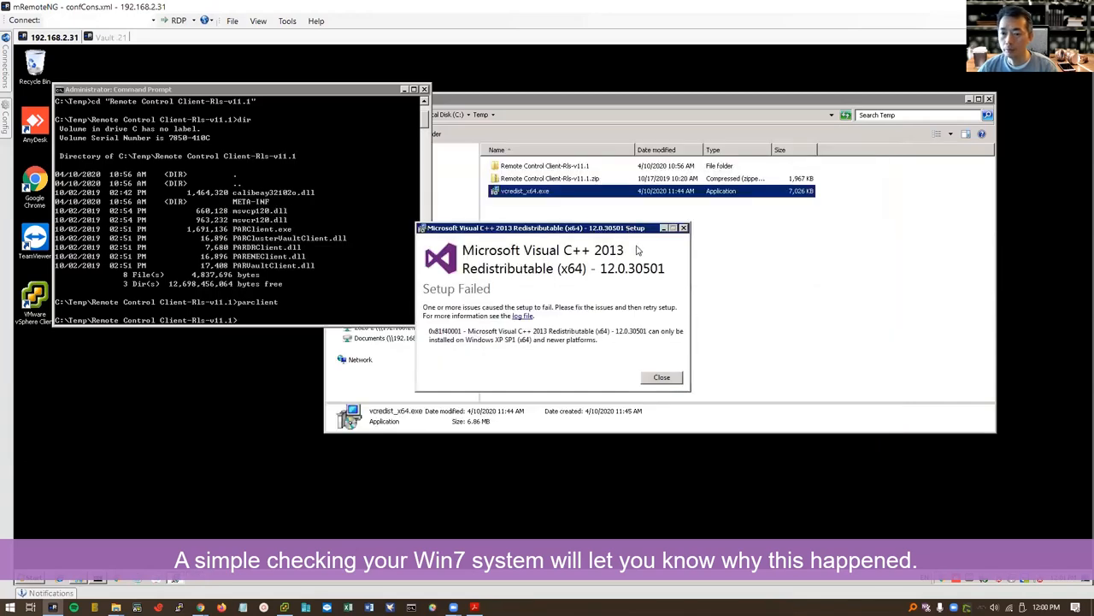
Close the failed setup, launch vcredist_x86.exe, and accept its license terms
left_click(662, 377)
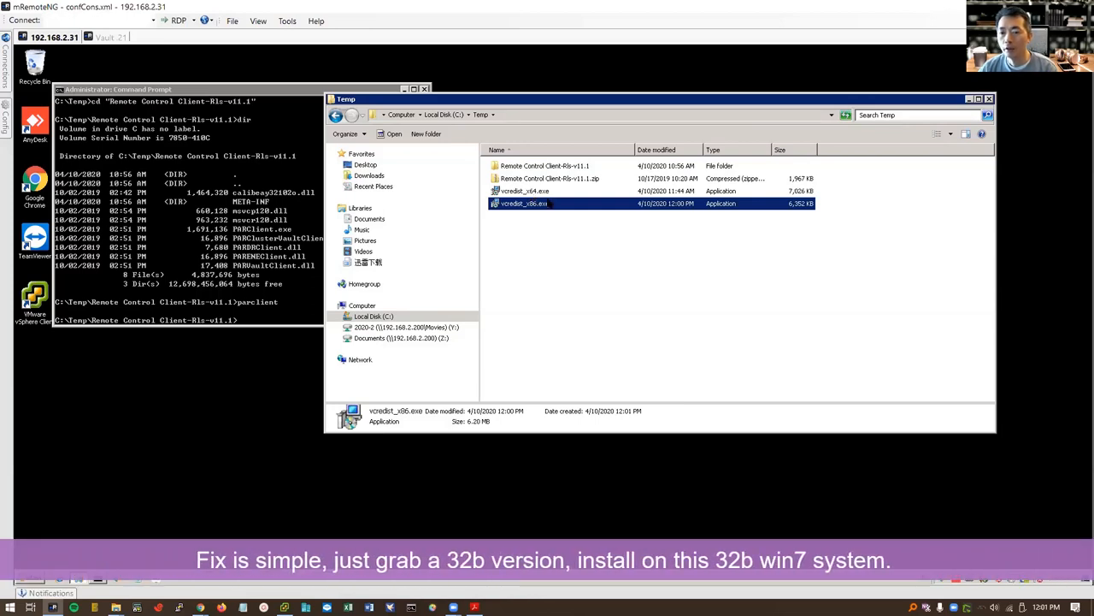
double_click(526, 203)
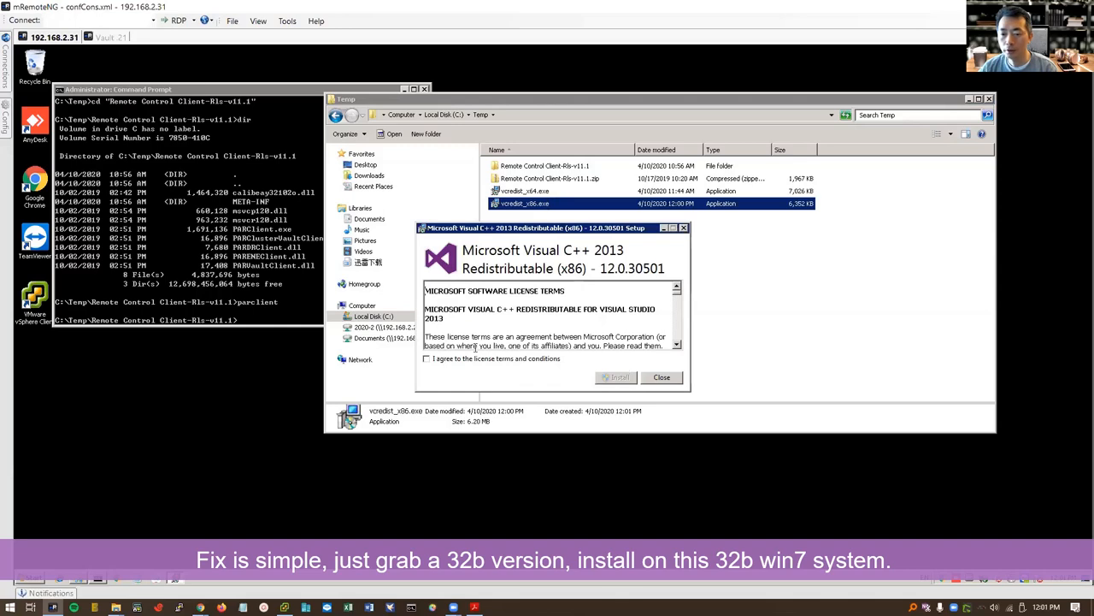
left_click(615, 377)
type("parclient")
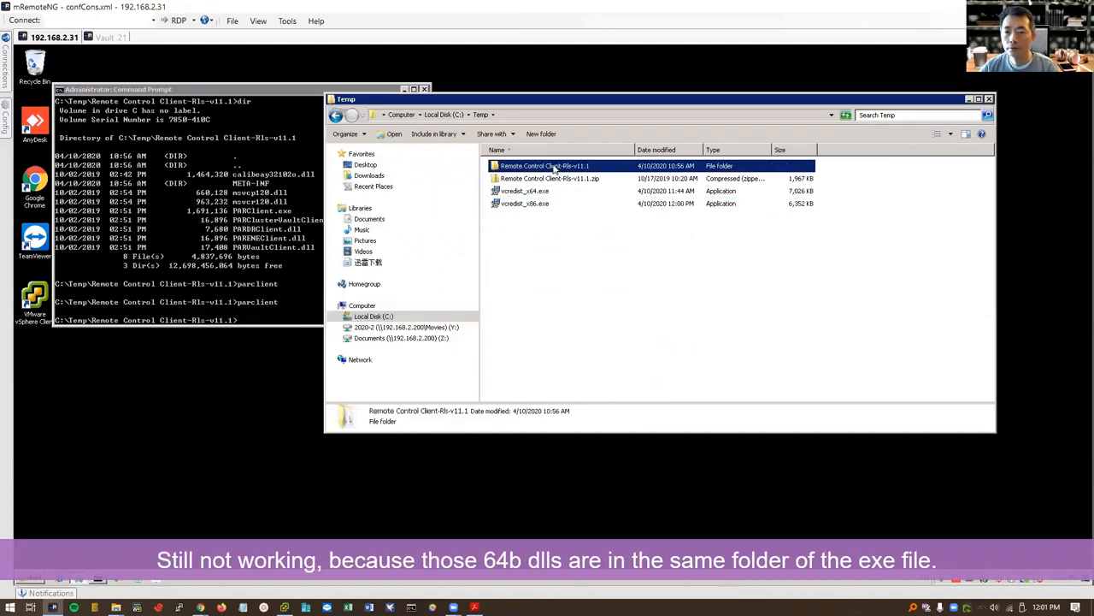
Open the Remote Control Client folder to delete msvcp120.dll and msvcr120.dll, then rerun parclient
double_click(545, 166)
type("parclient")
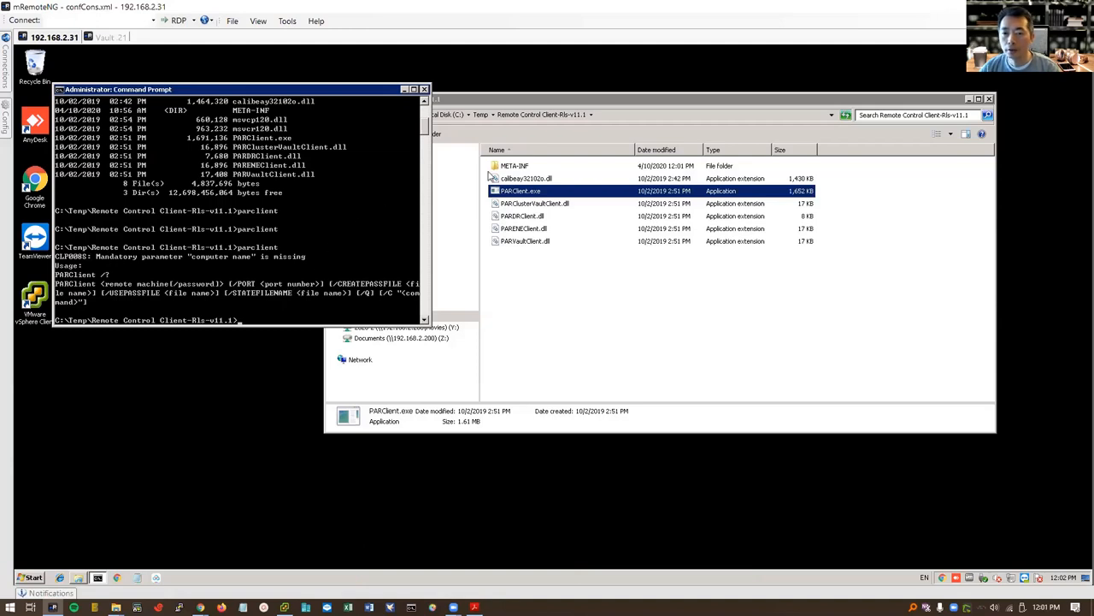
double_click(514, 166)
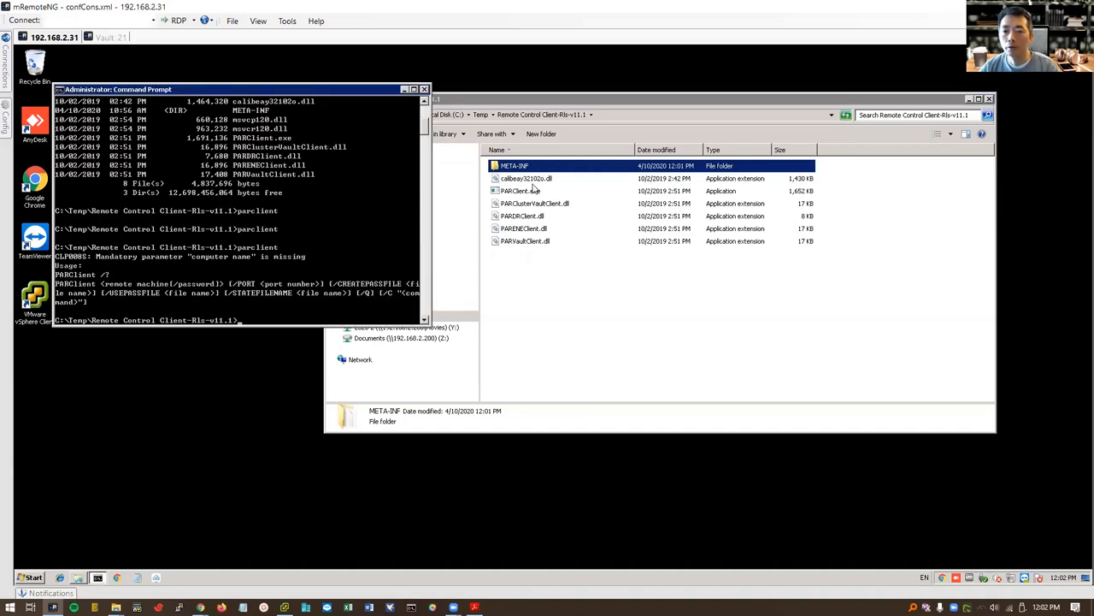
mouse_move(552, 278)
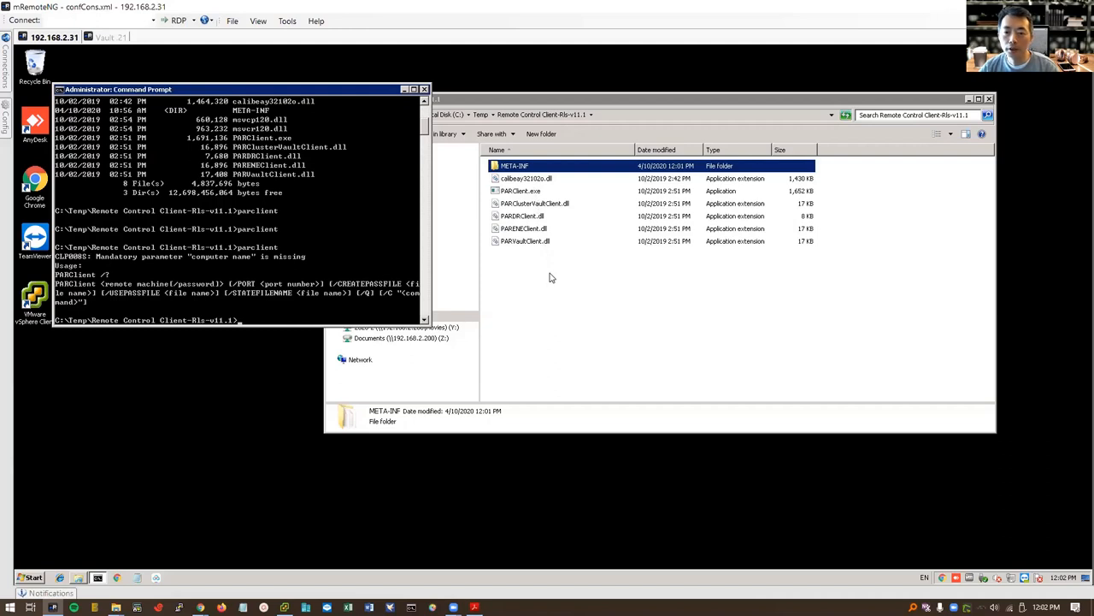
mouse_move(542, 203)
type("parclient")
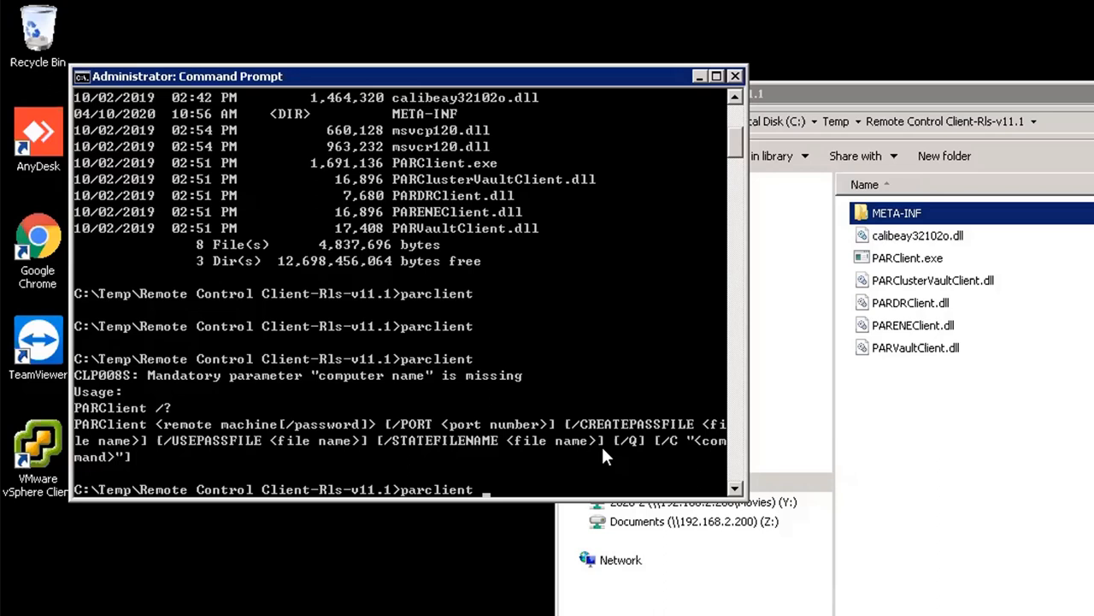
Run parclient 192.168.2.21/<password> /c "status vault" in Command Prompt
type("1")
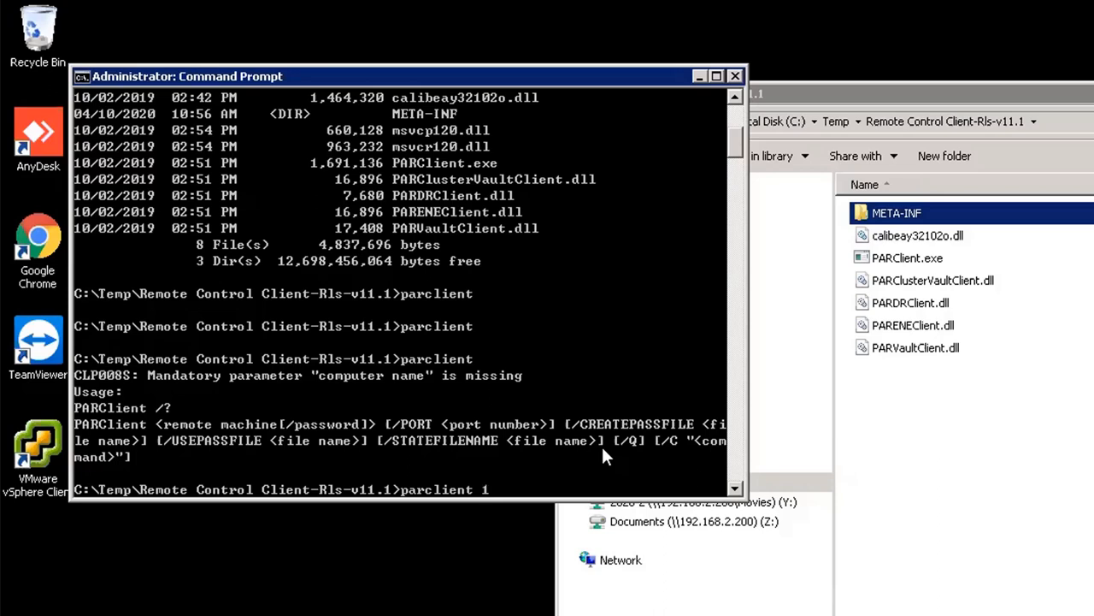
type("92")
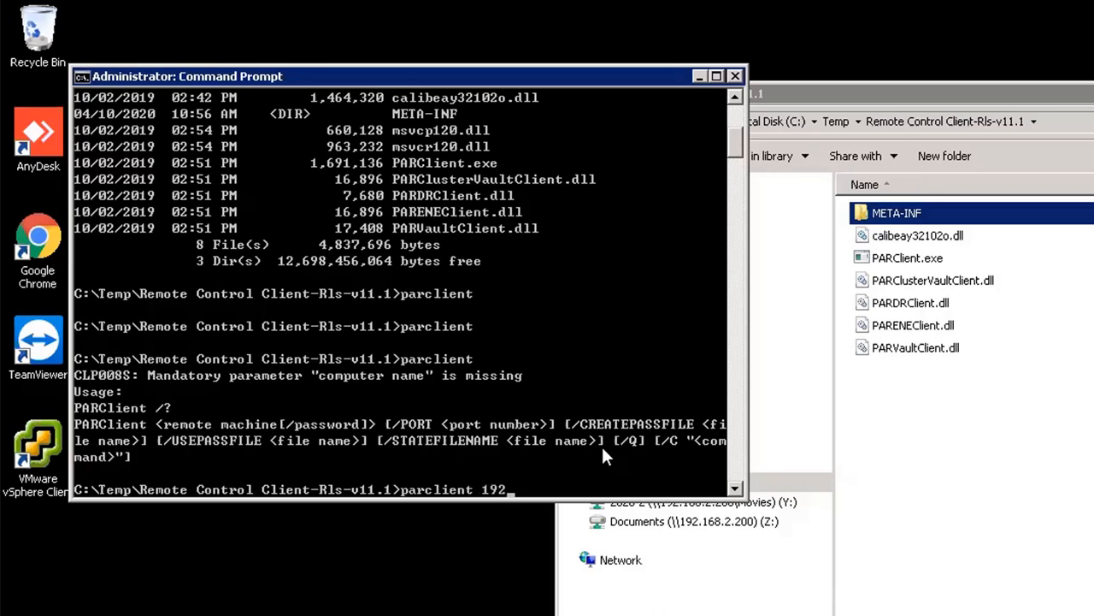
type(".168.2.")
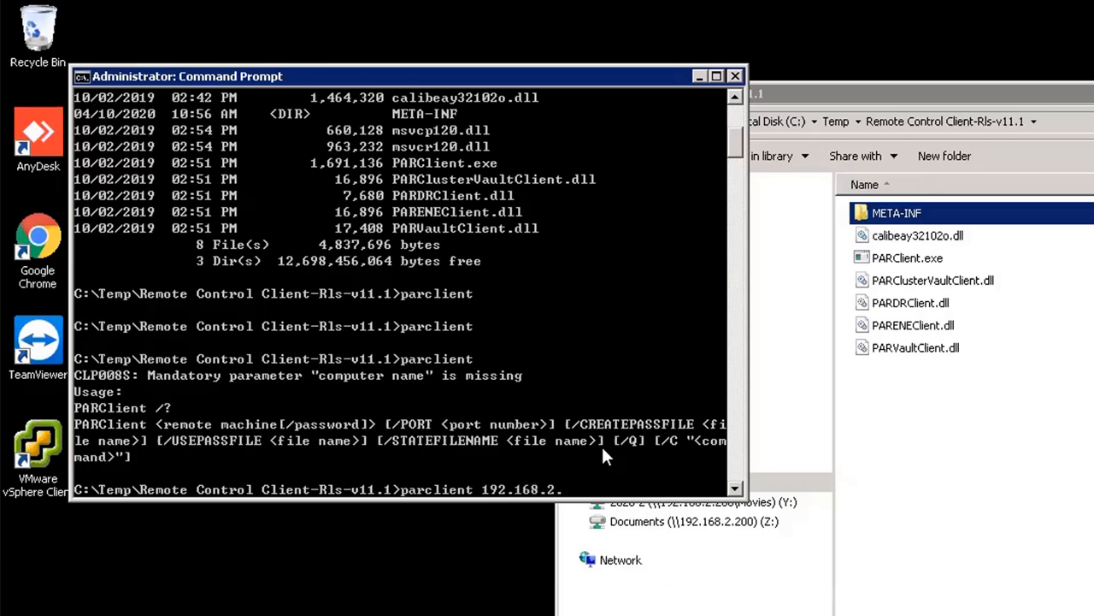
type("2")
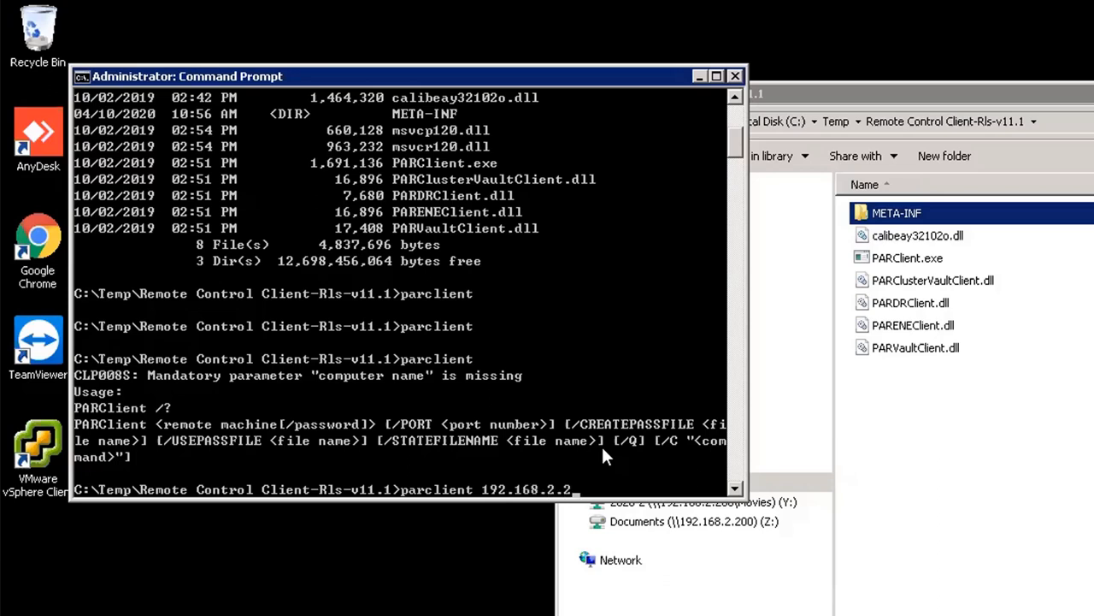
type("1/")
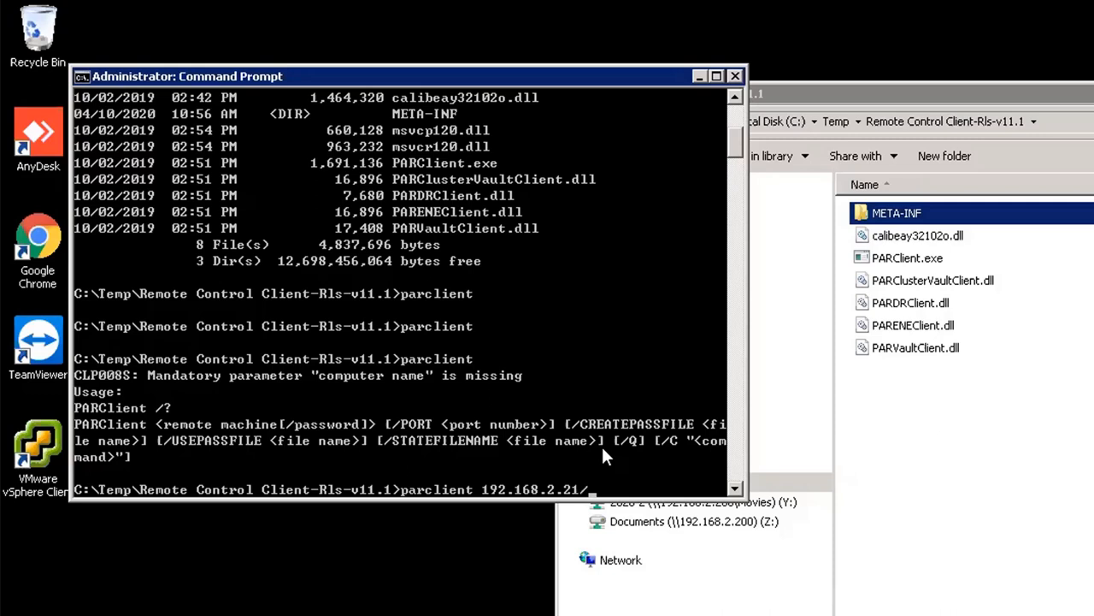
type("Cyberark1 /")
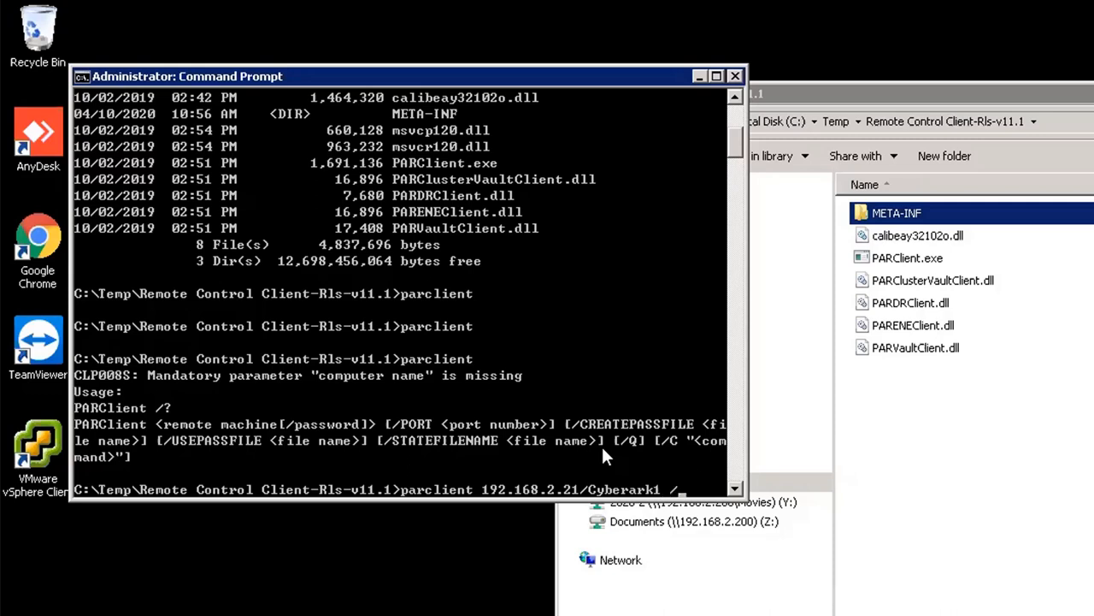
type("c \"status")
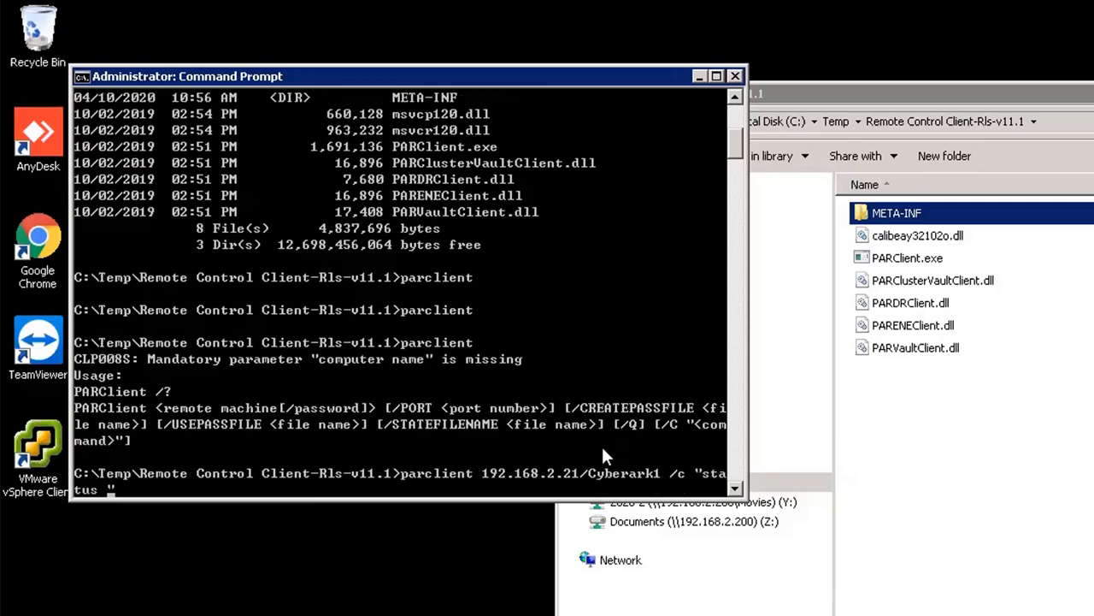
type("vault\"")
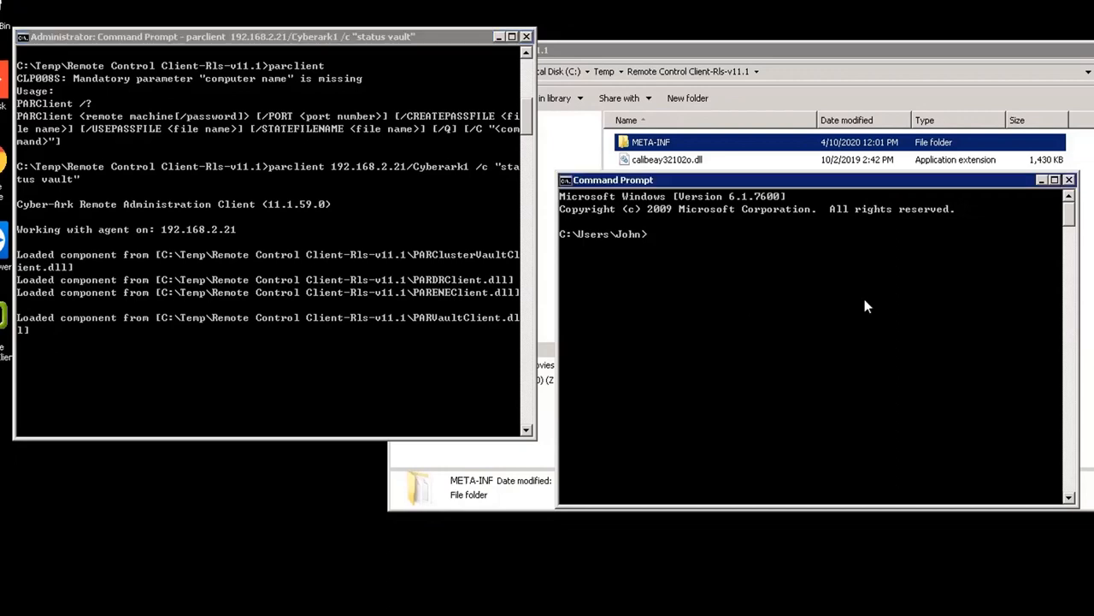
Run telnet 192.168.2.21 9022 to test the Vault's port 9022
type("tel")
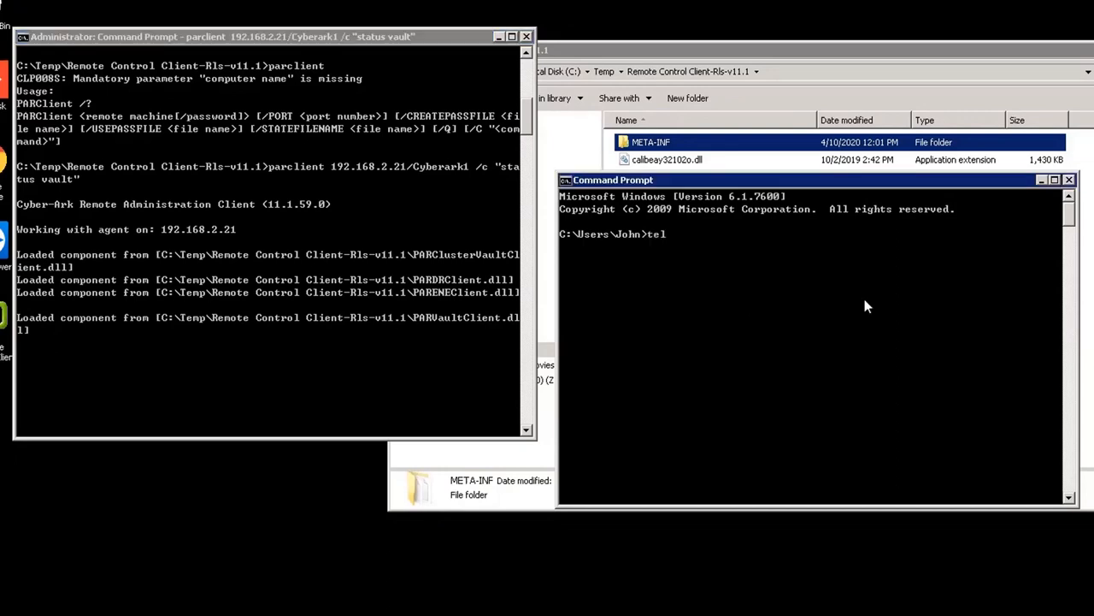
type("net")
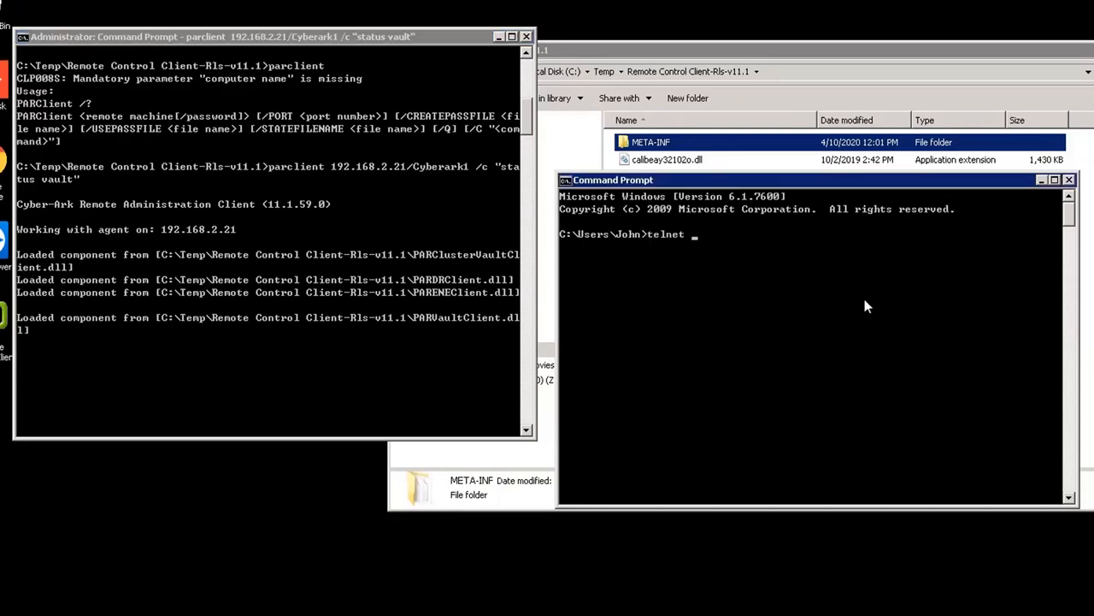
type("192.168")
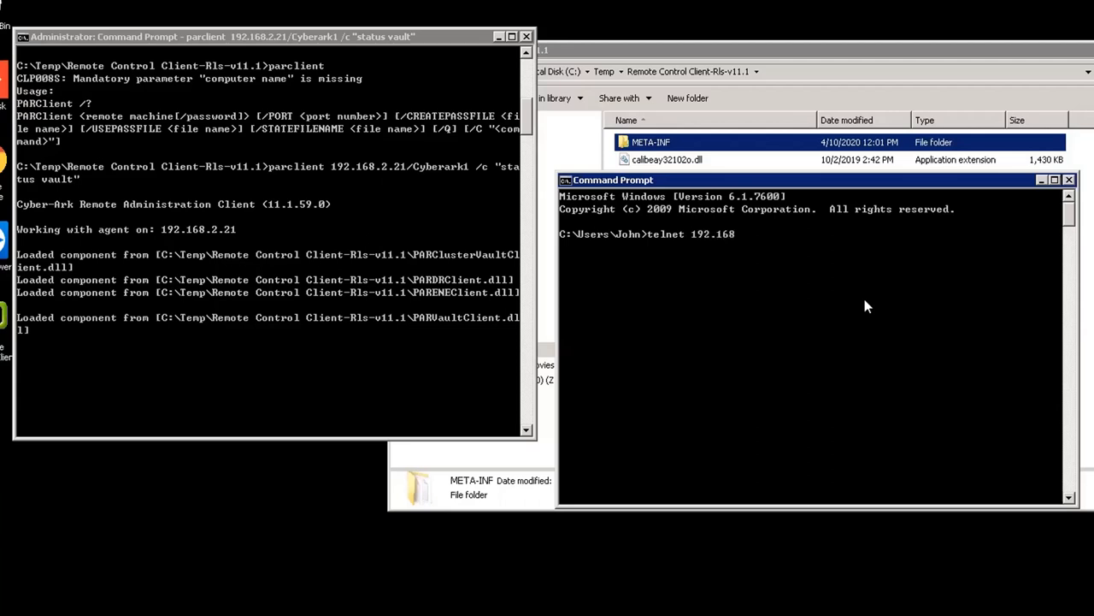
type(".2.21")
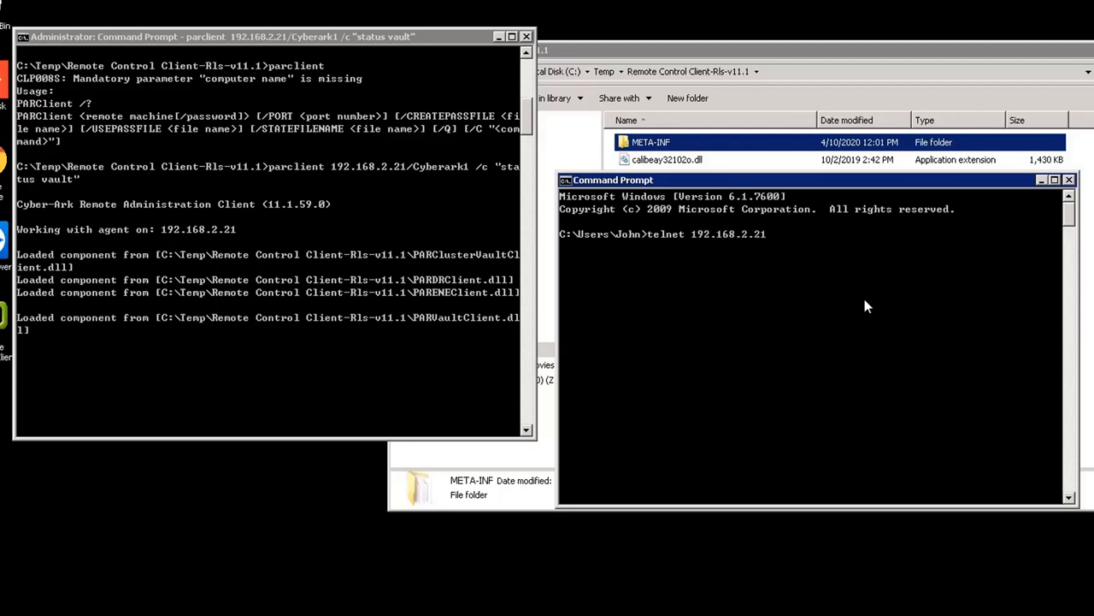
type("9022")
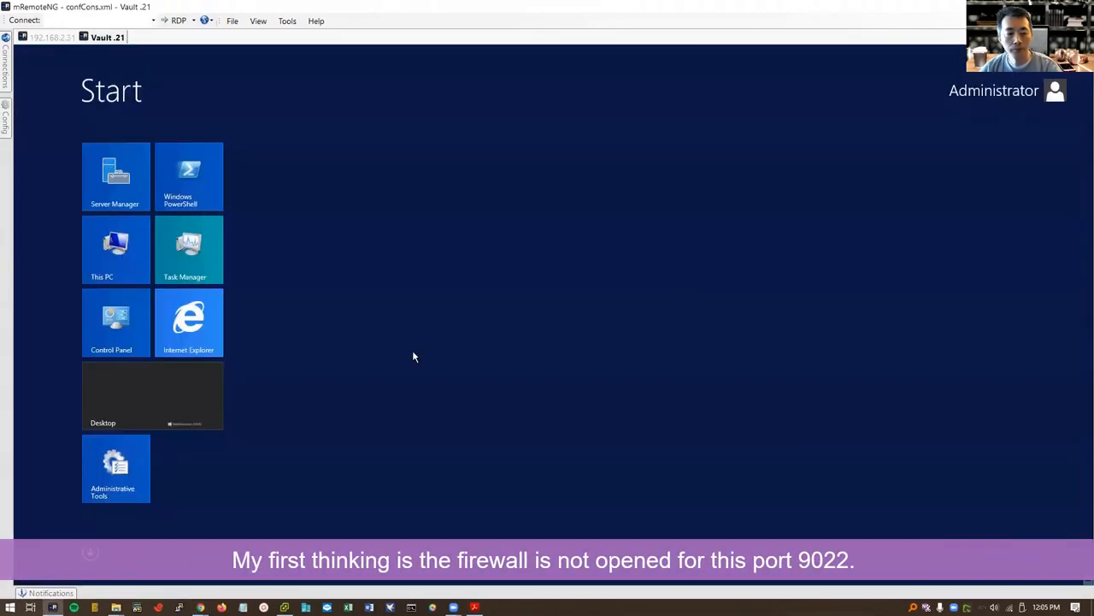
Search for firewall and open Windows Firewall's advanced settings
type("firewall")
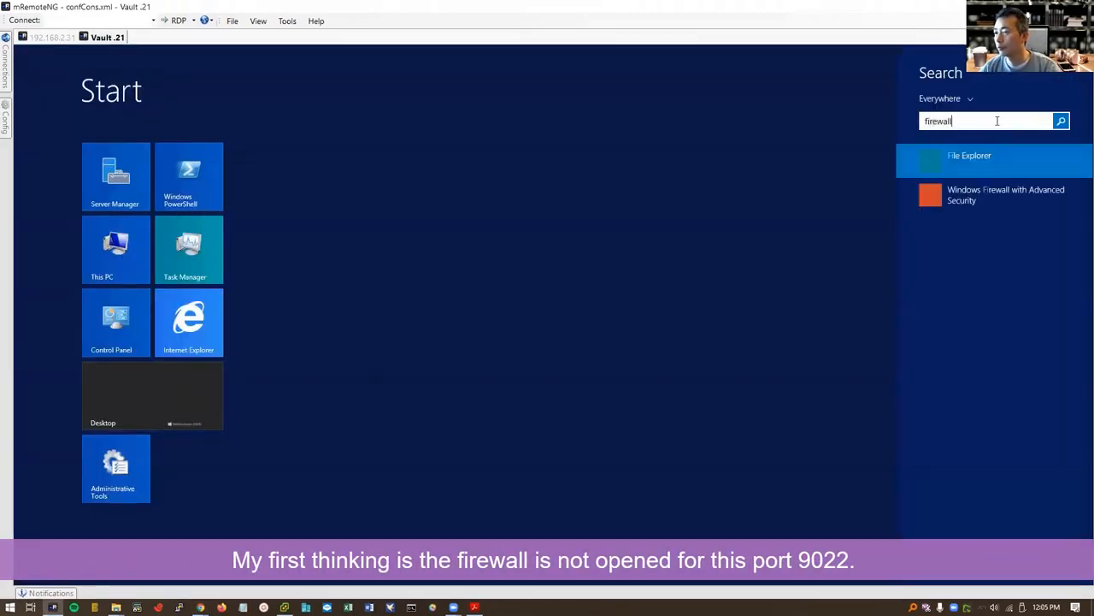
left_click(1007, 194)
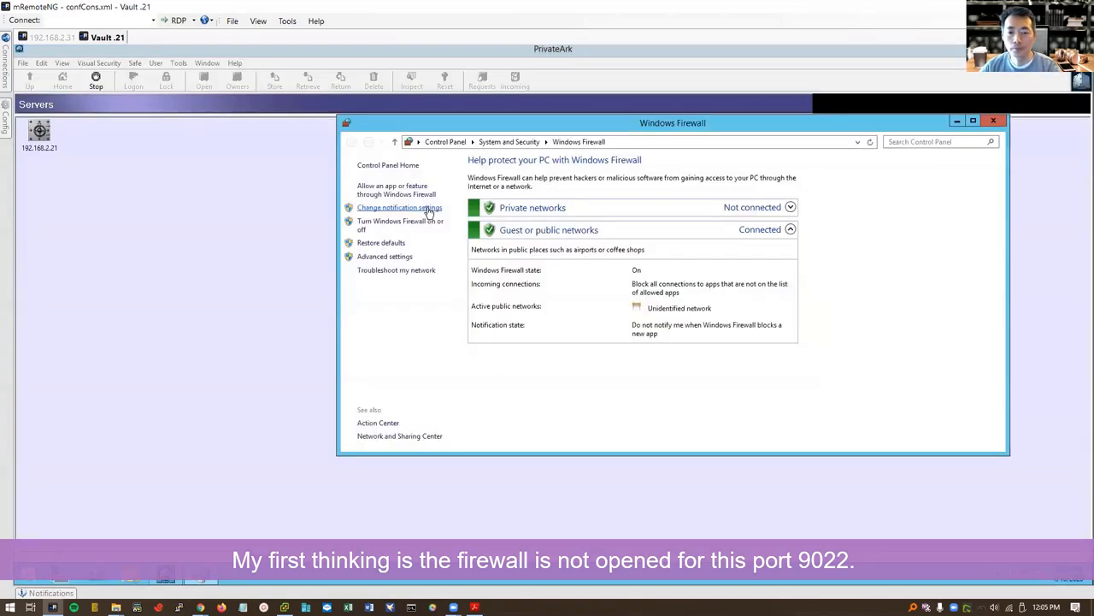
left_click(383, 256)
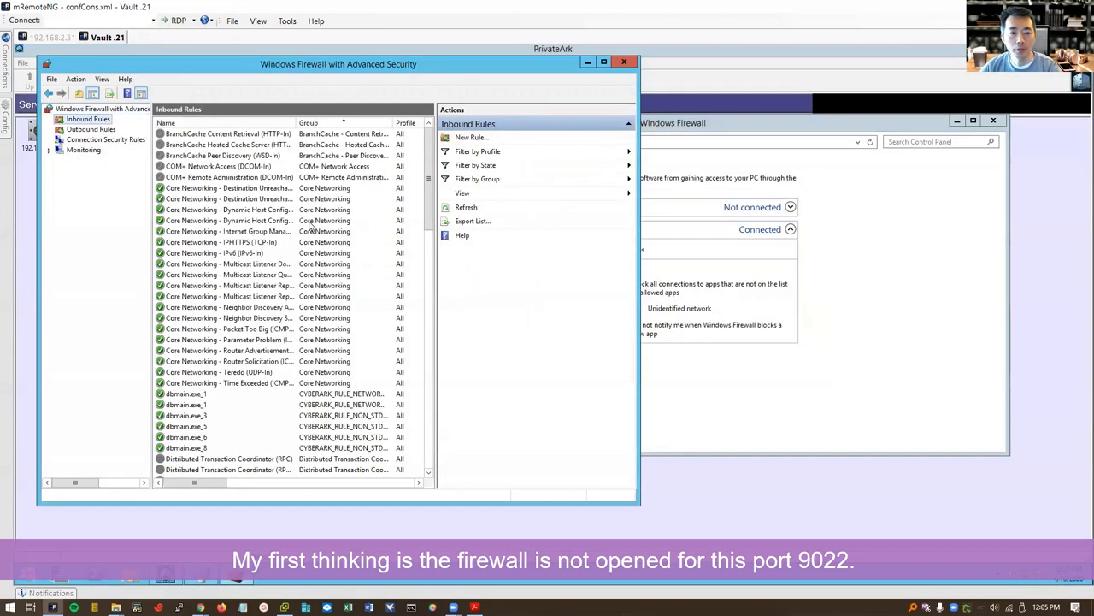
mouse_move(439, 266)
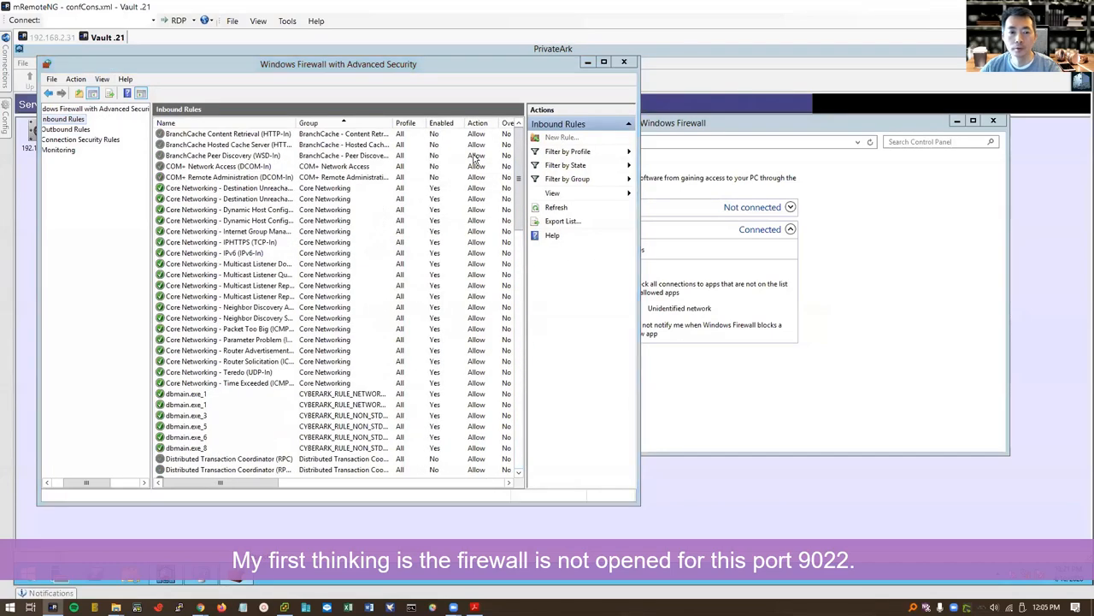
Define a new inbound rule allowing TCP port 9022 on all profiles, up to naming
left_click(558, 137)
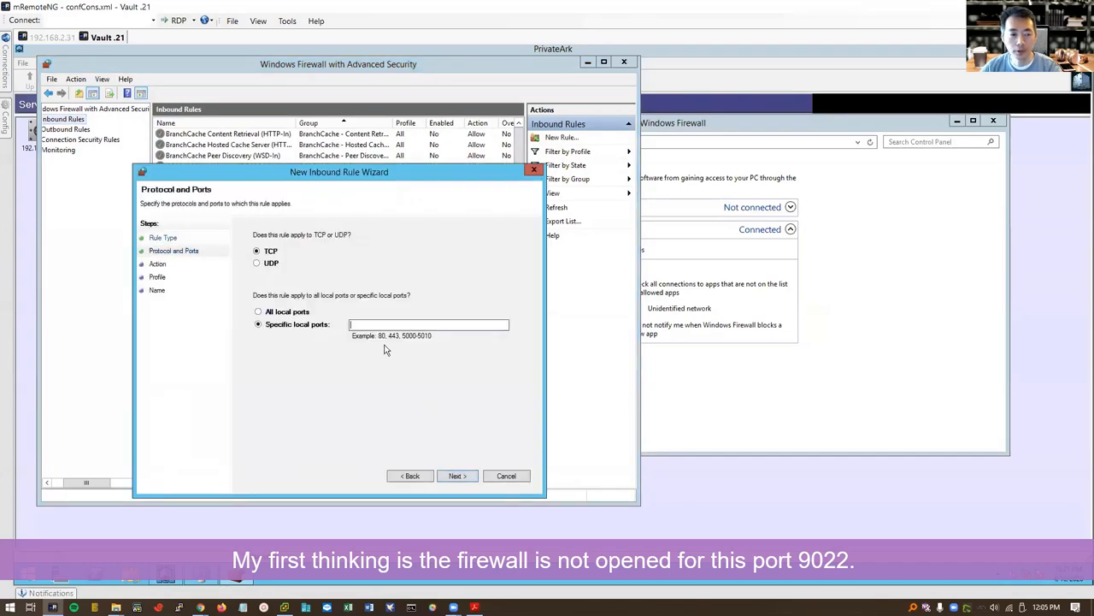
left_click(430, 324)
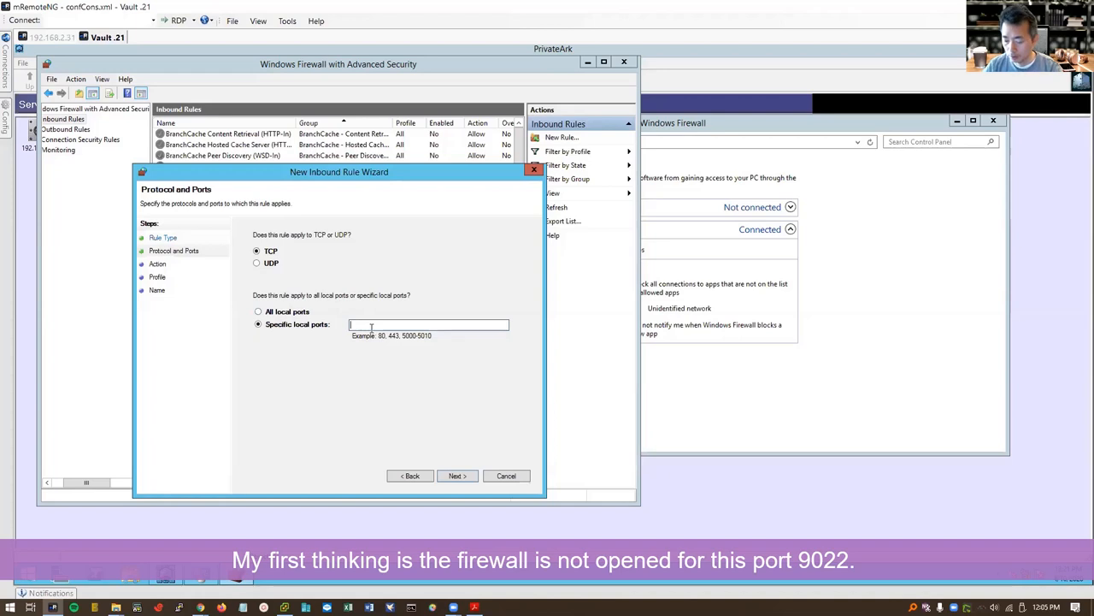
type("9022")
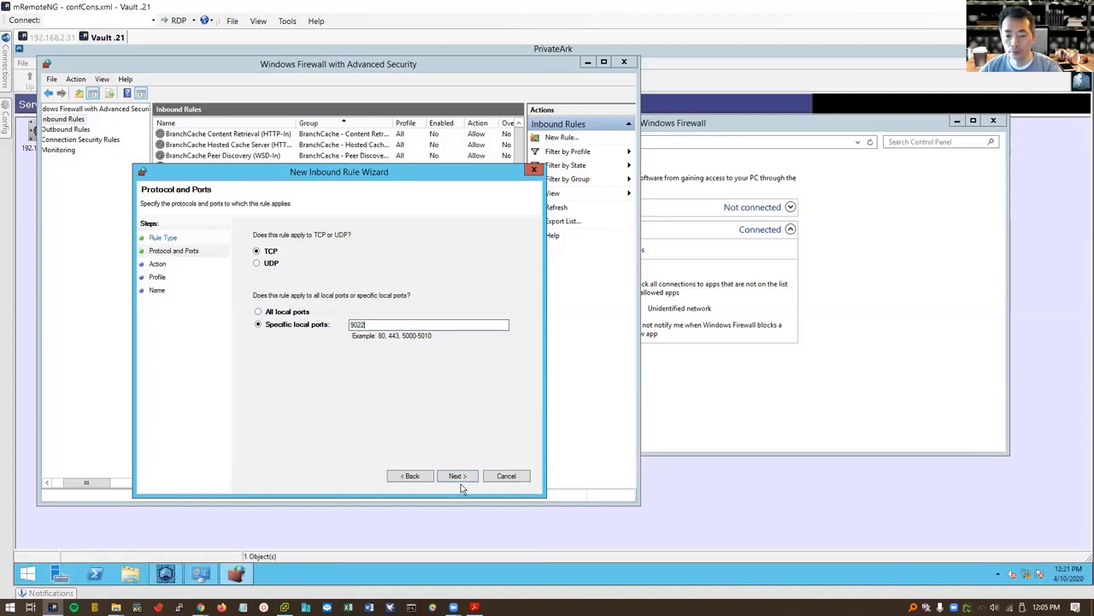
left_click(457, 475)
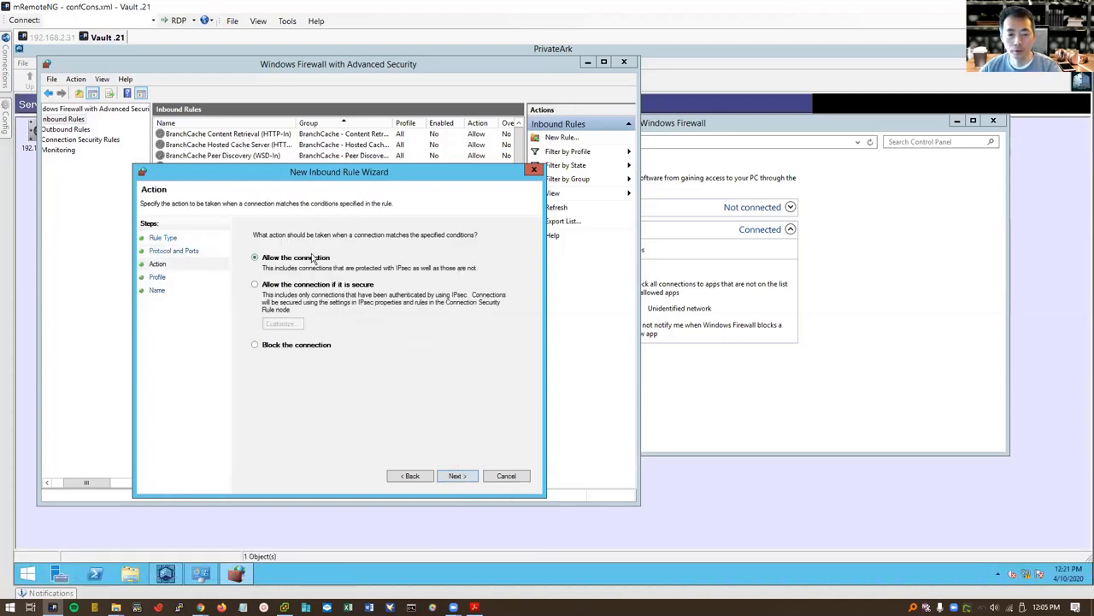
left_click(457, 475)
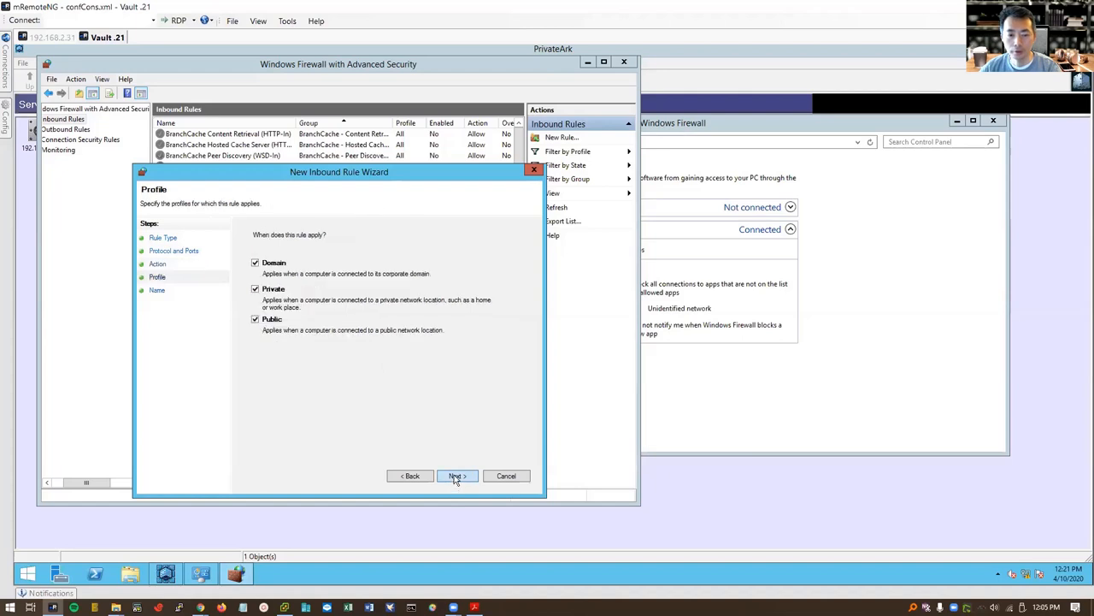
left_click(457, 476)
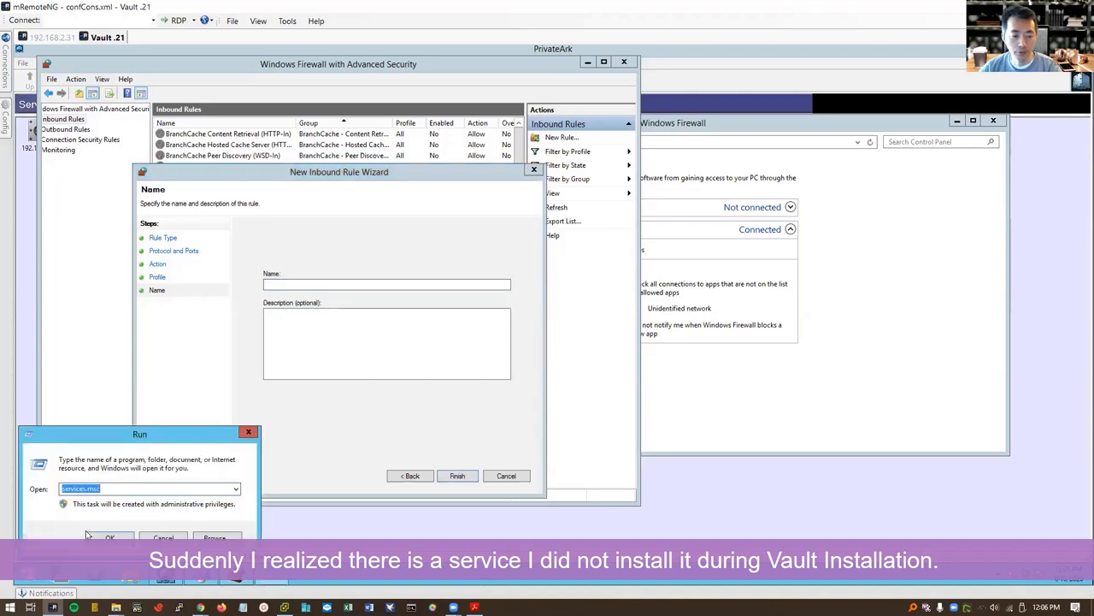
Open the Services console and select PrivateArk Remote Control Agent
left_click(101, 537)
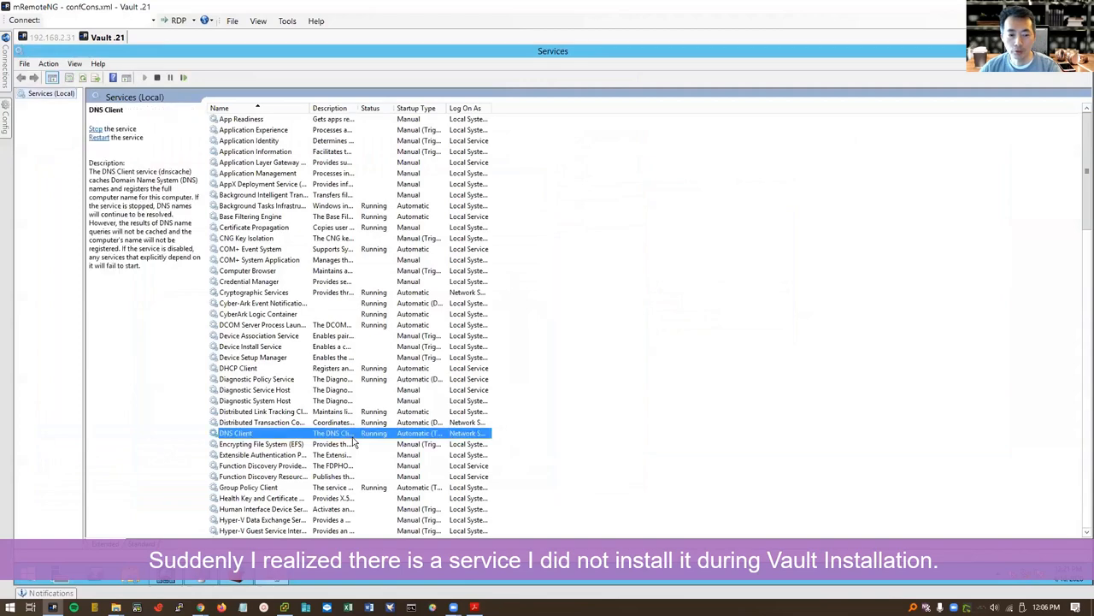
scroll("down", 3)
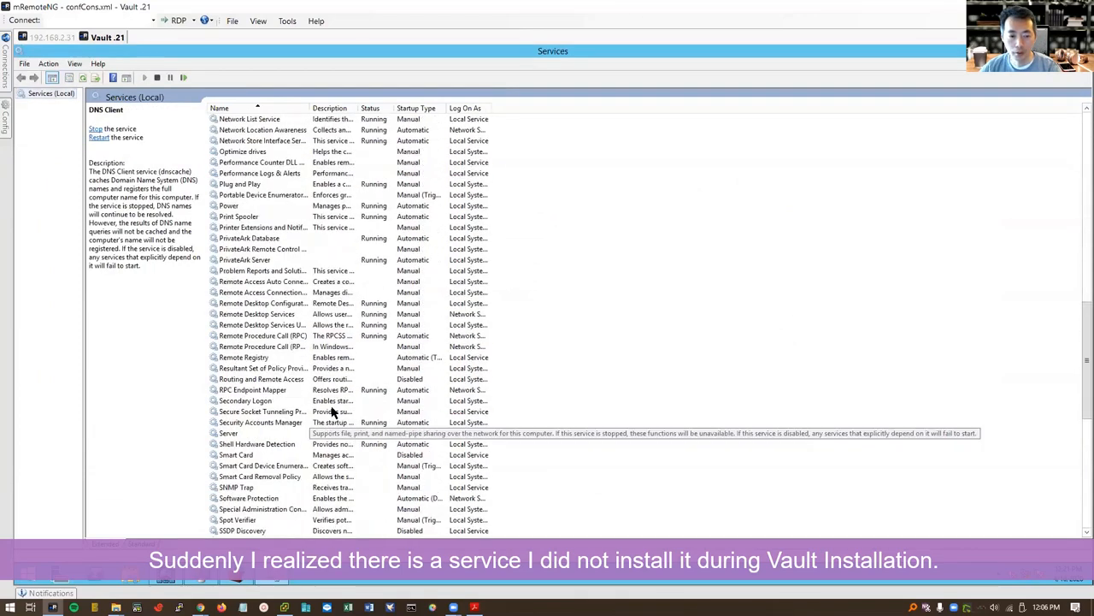
scroll("down", 3)
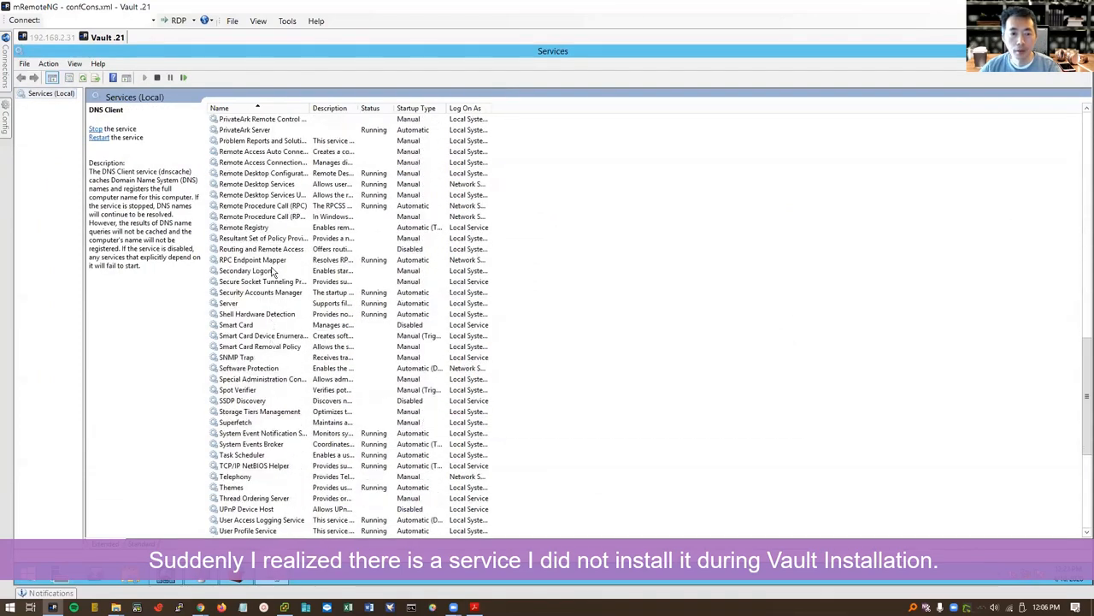
left_click(263, 151)
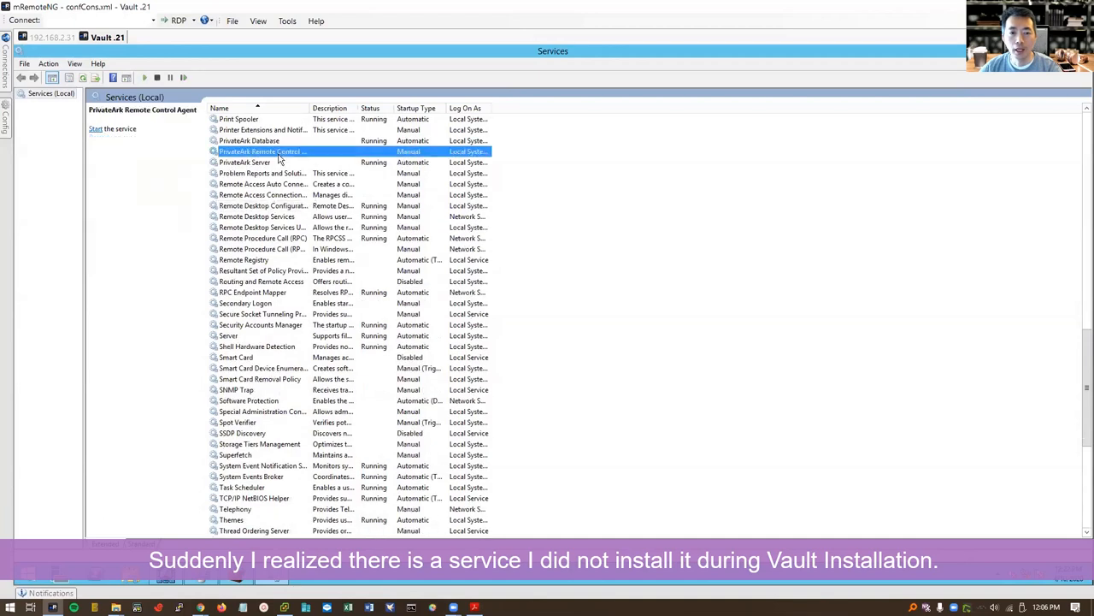
Start the agent service twice, dismissing each stopped warning, then open its context menu
left_click(88, 128)
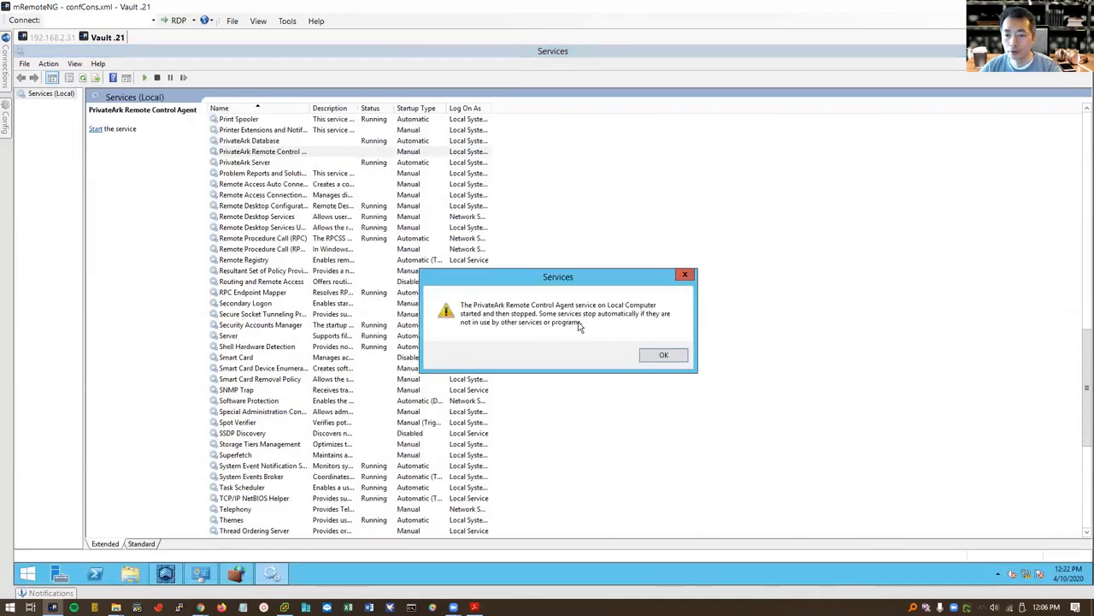
left_click(664, 354)
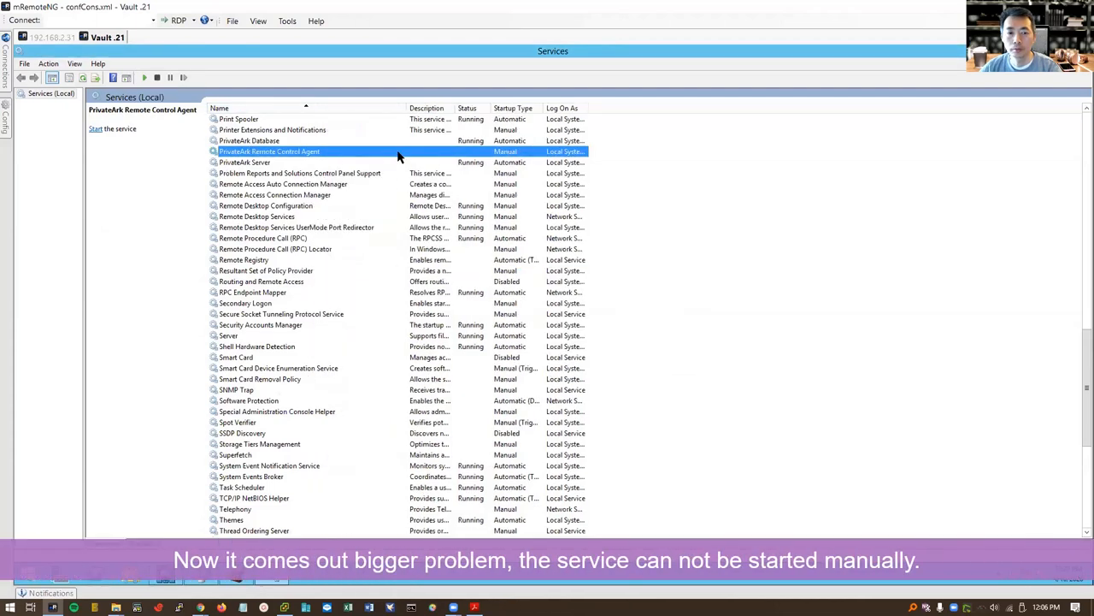
left_click(99, 129)
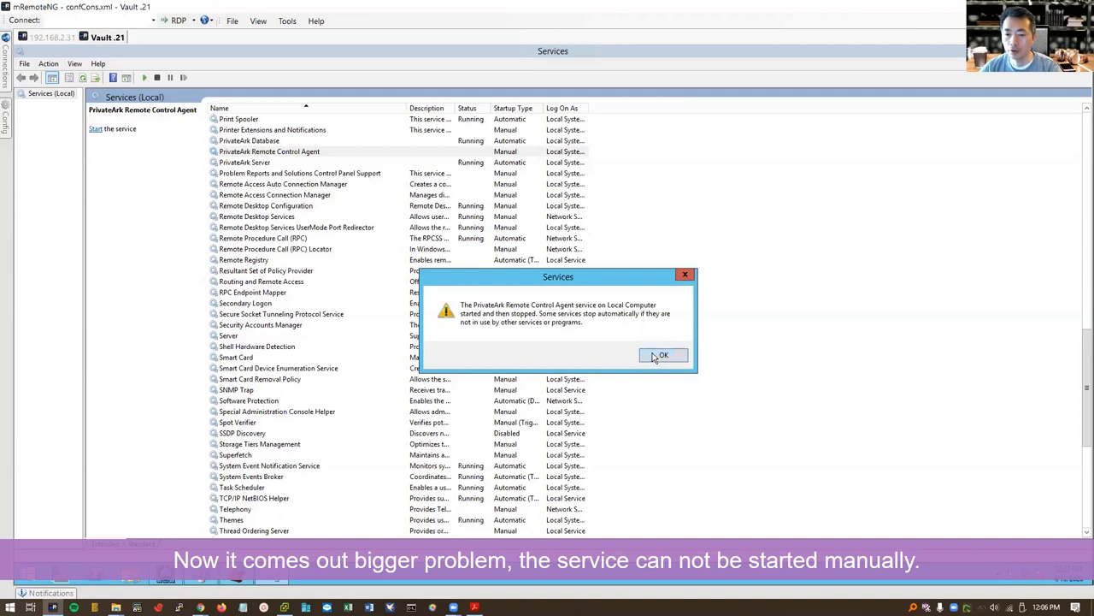
left_click(663, 355)
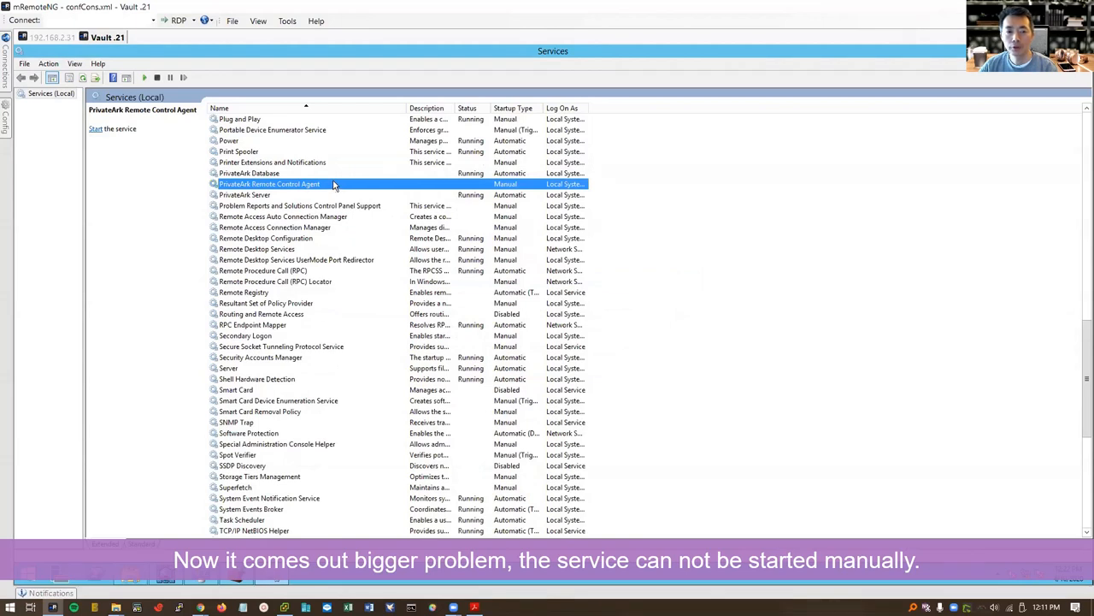
right_click(270, 184)
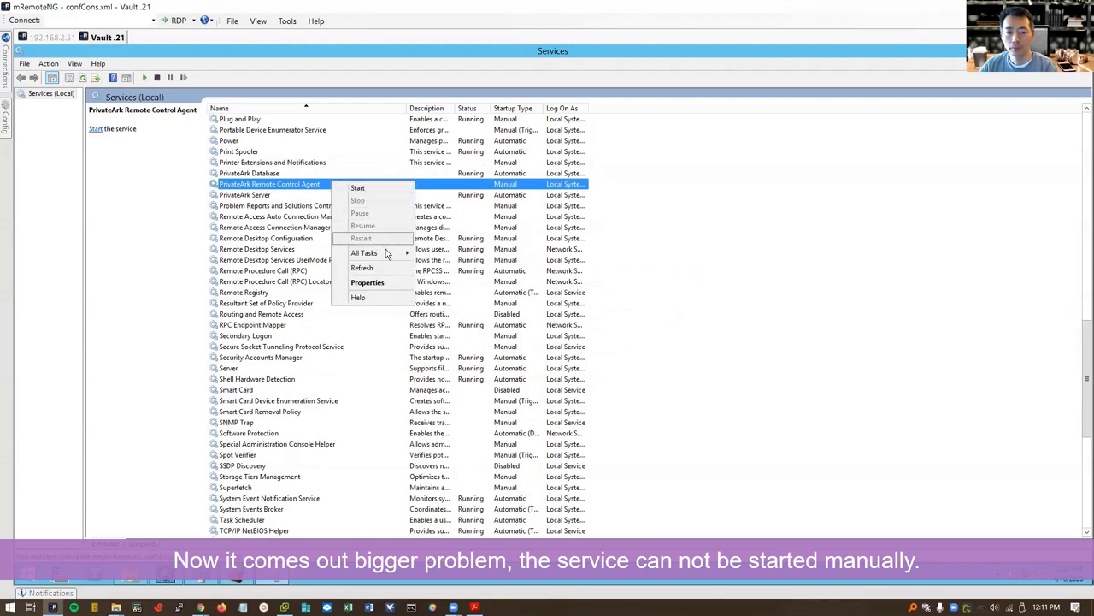
mouse_move(368, 283)
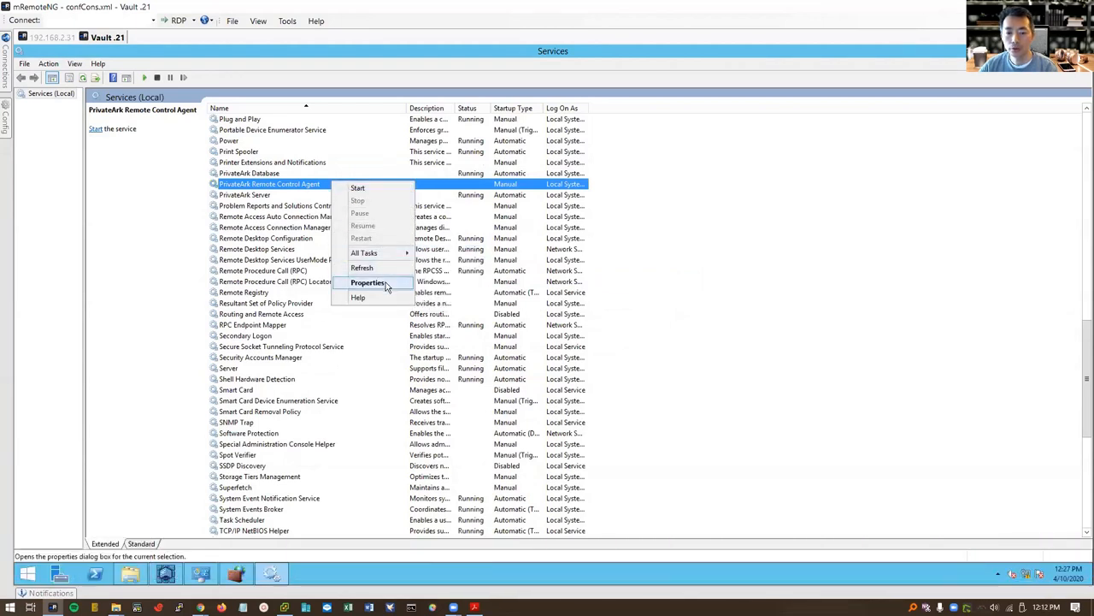
Set the PrivateArk Remote Control Agent to Automatic (Delayed Start), retry starting it, and dismiss the error
left_click(367, 282)
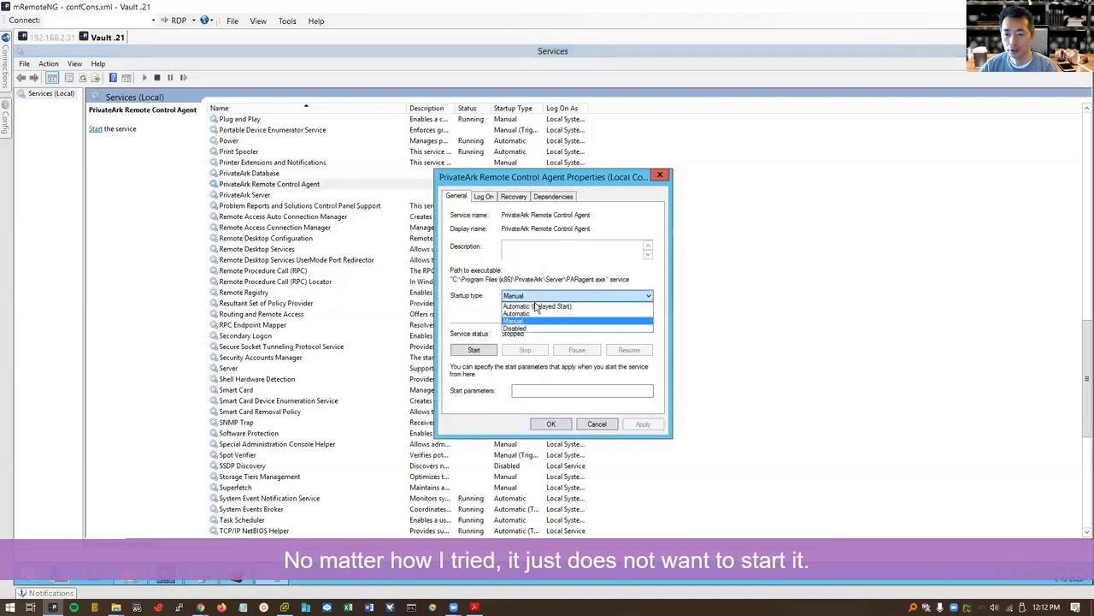
left_click(515, 314)
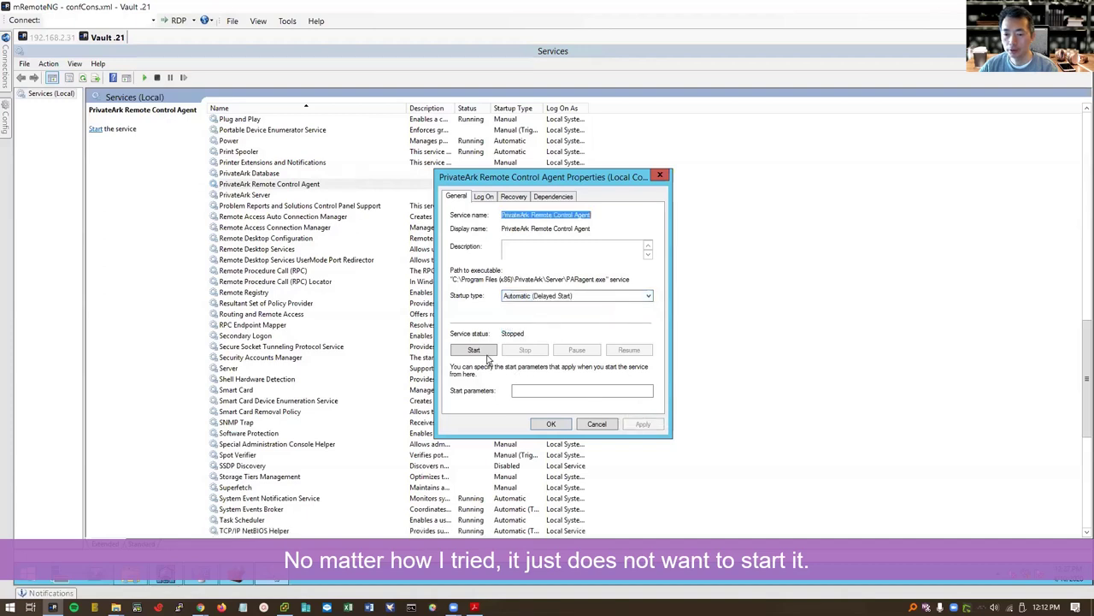
left_click(473, 350)
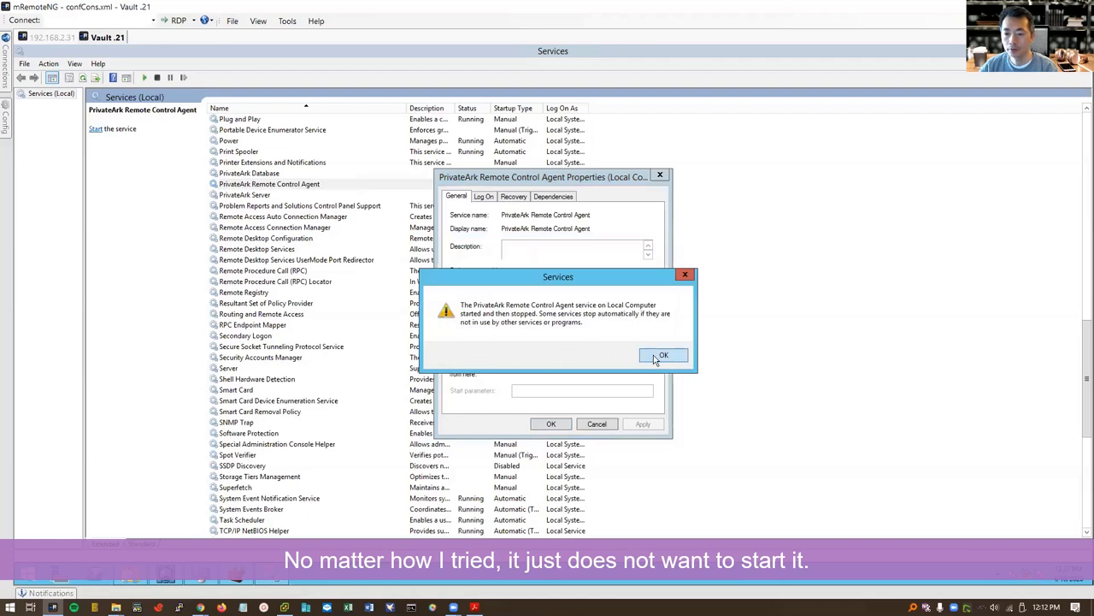
left_click(663, 355)
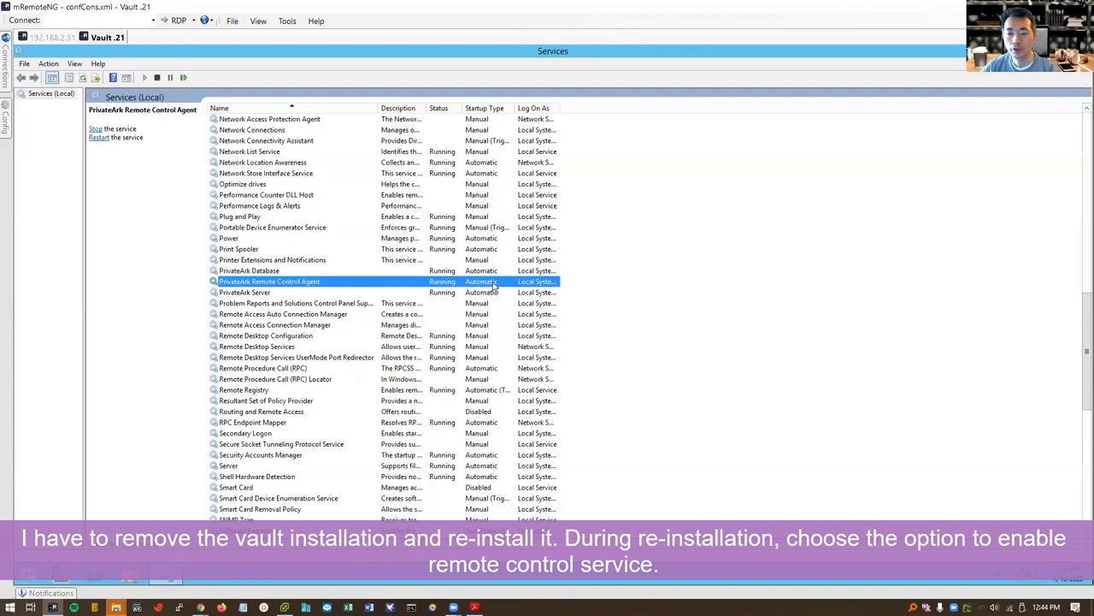
mouse_move(391, 287)
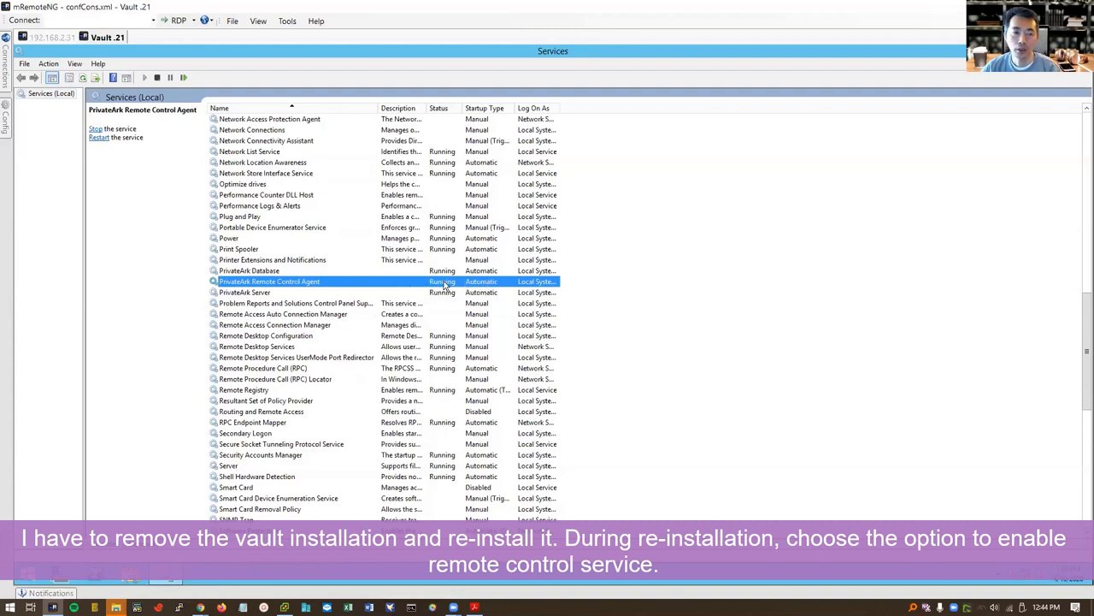
mouse_move(1029, 75)
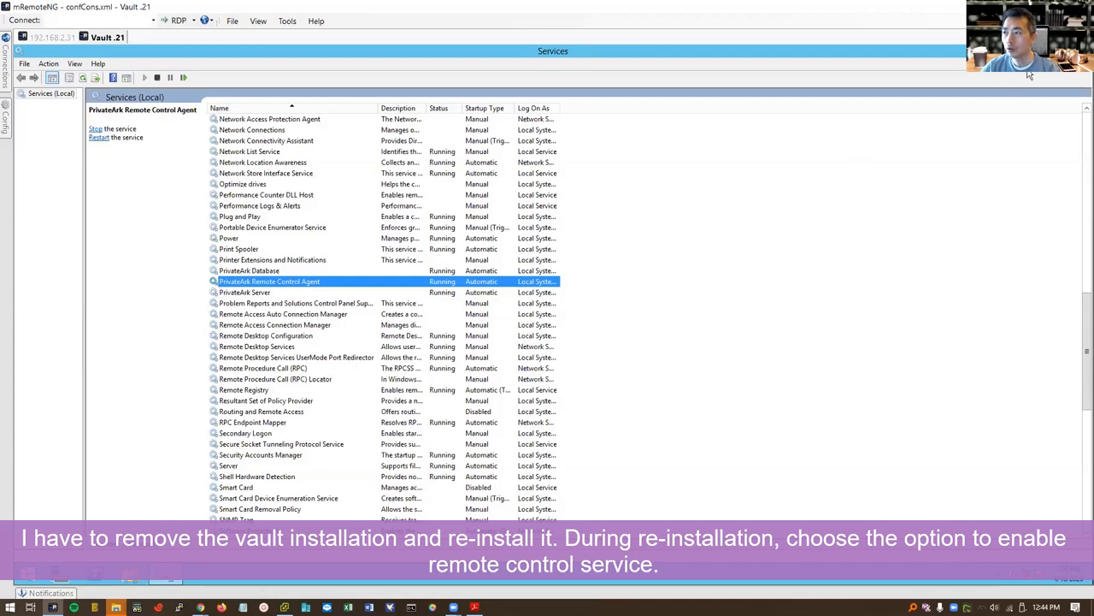
mouse_move(637, 311)
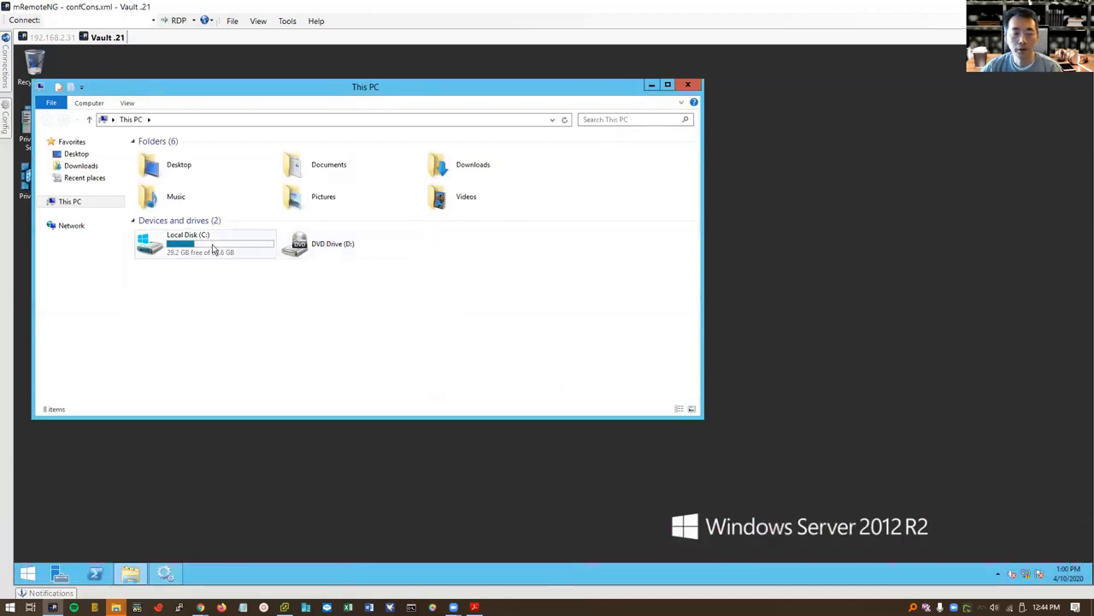
Browse in File Explorer to C:\Program Files (x86)\PrivateArk\Server\Conf
double_click(188, 243)
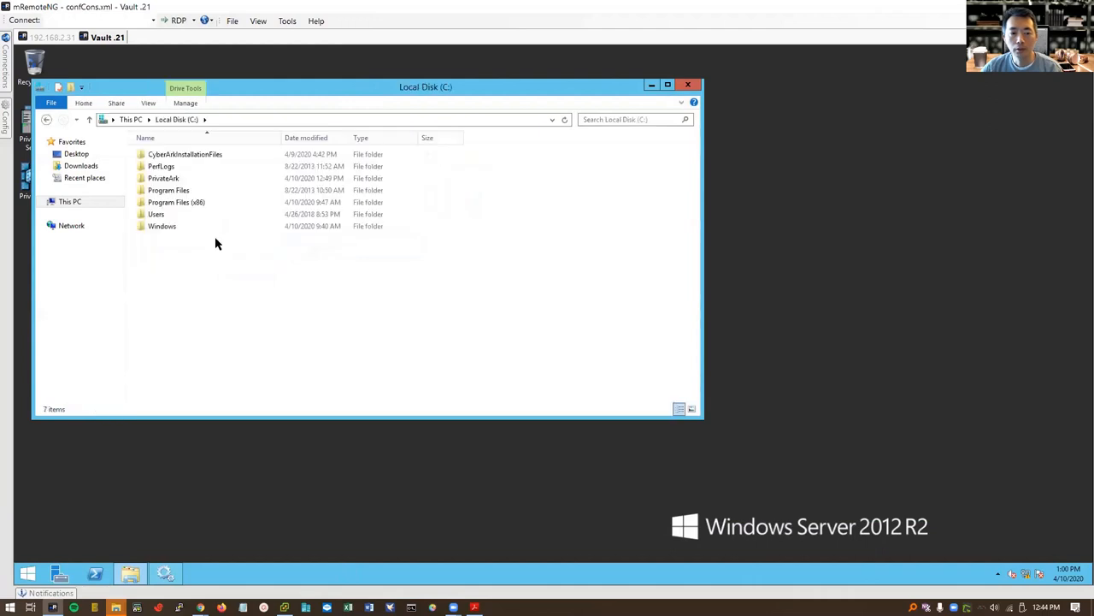
left_click(176, 202)
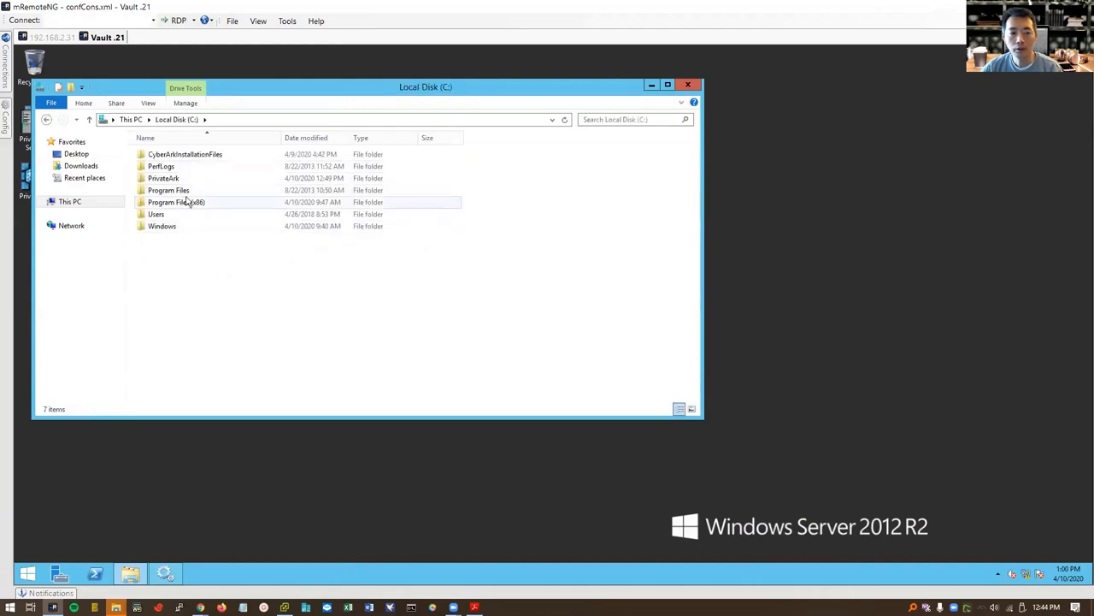
double_click(176, 201)
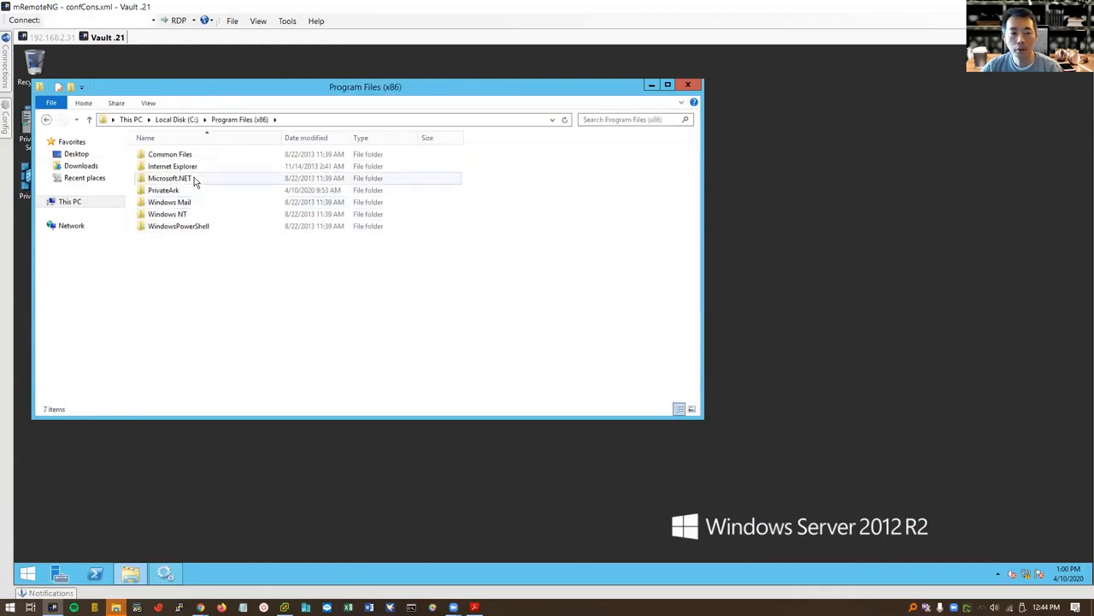
double_click(164, 189)
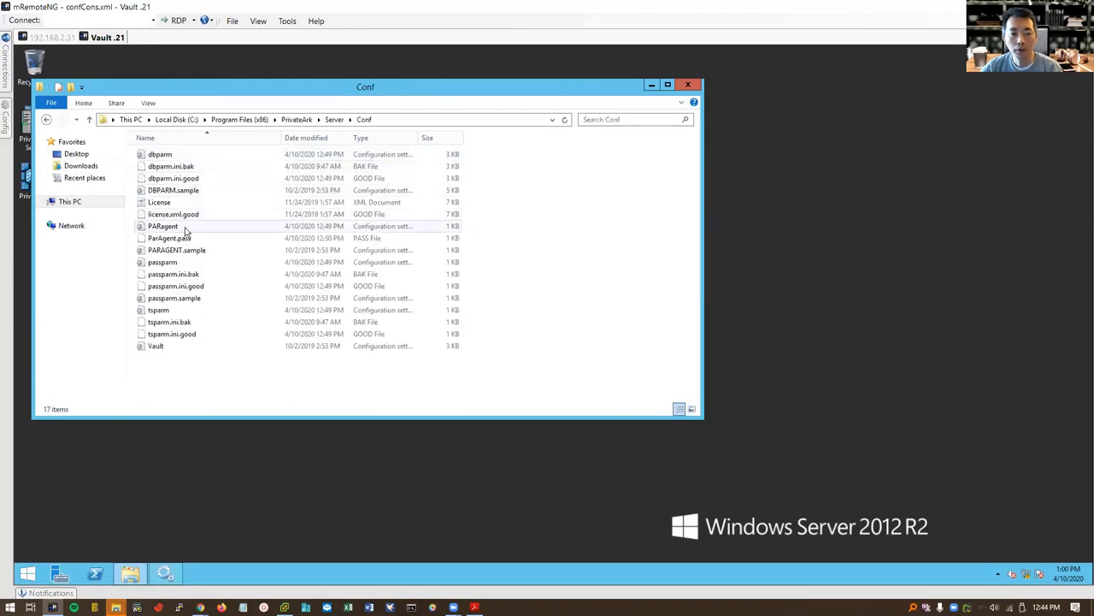
Review PARagent.ini for remote station 192.168.2.31 and port 9022, then close it
double_click(162, 225)
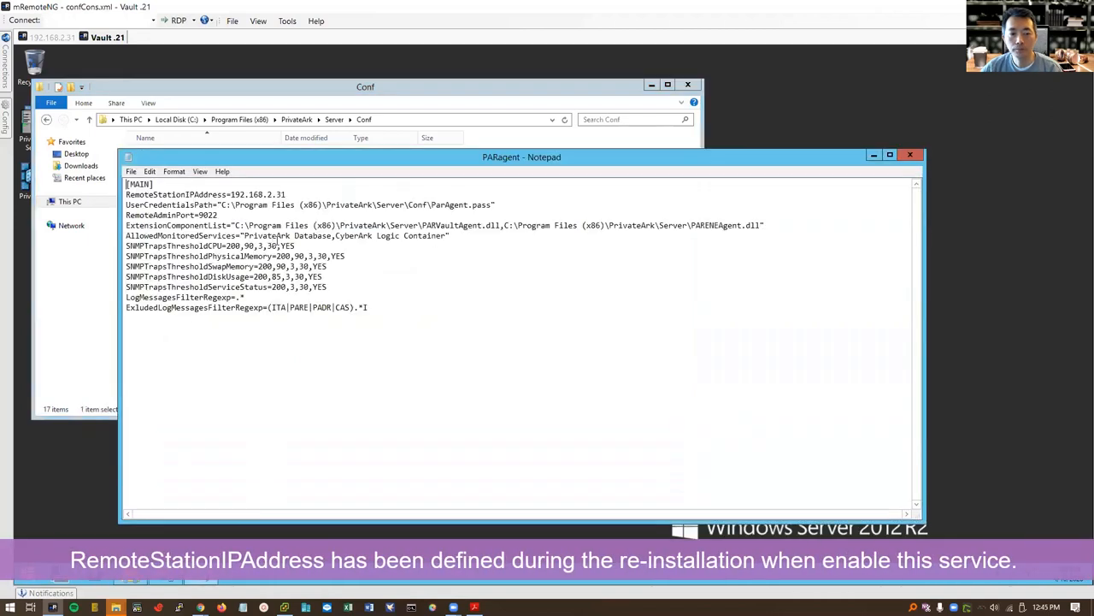
double_click(281, 194)
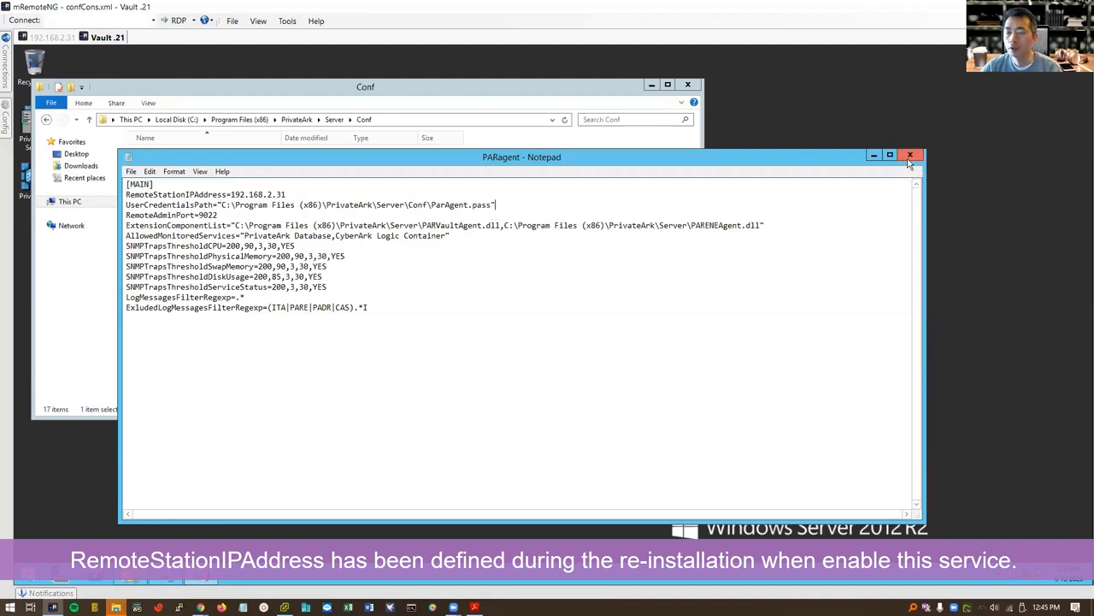
left_click(913, 155)
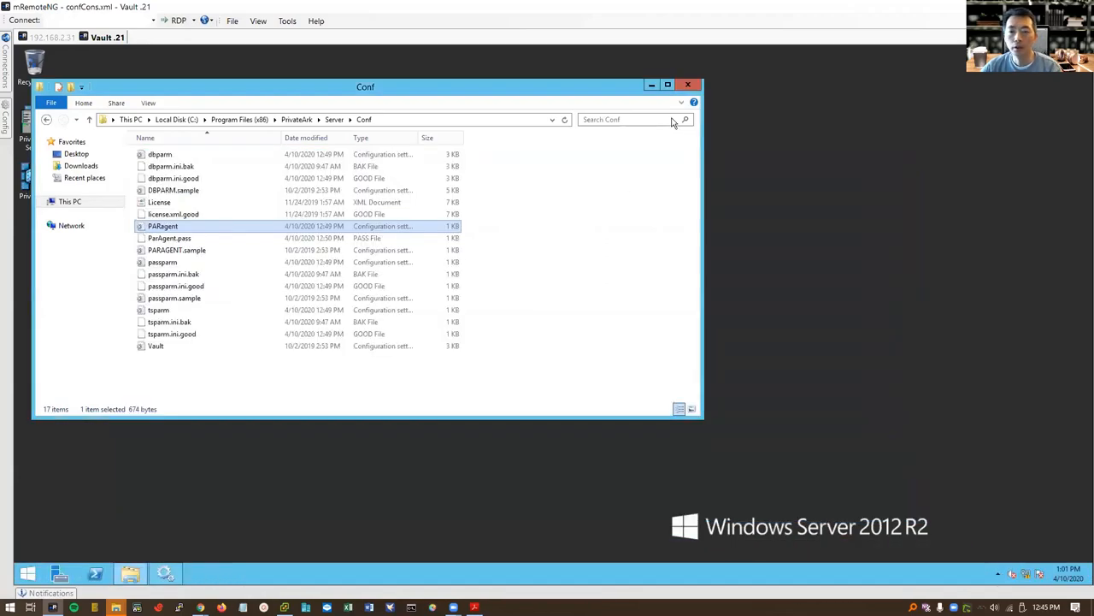
left_click(688, 83)
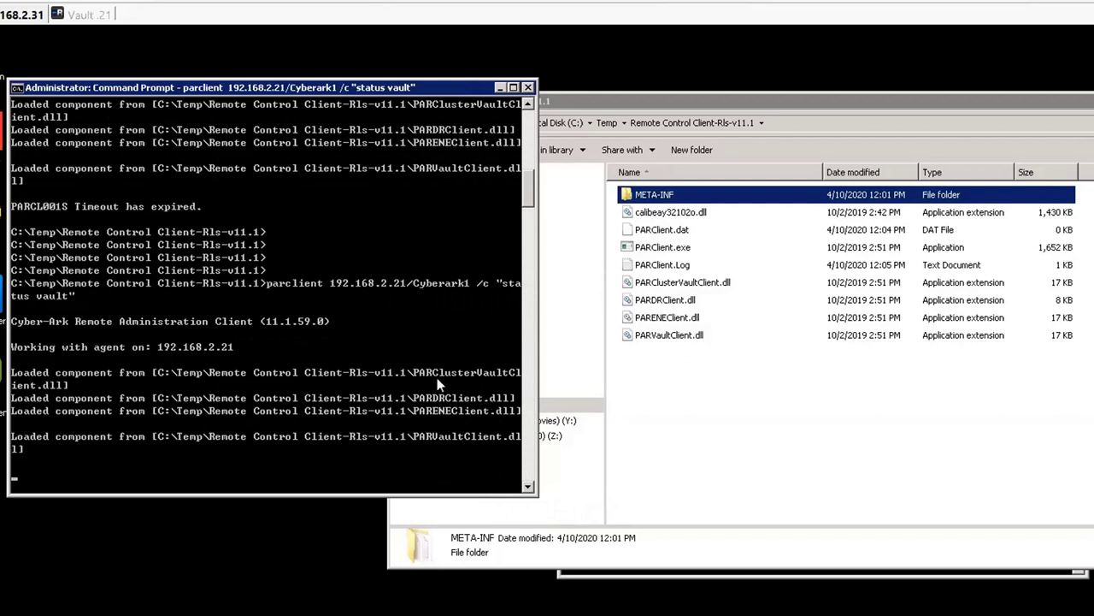
mouse_move(195, 357)
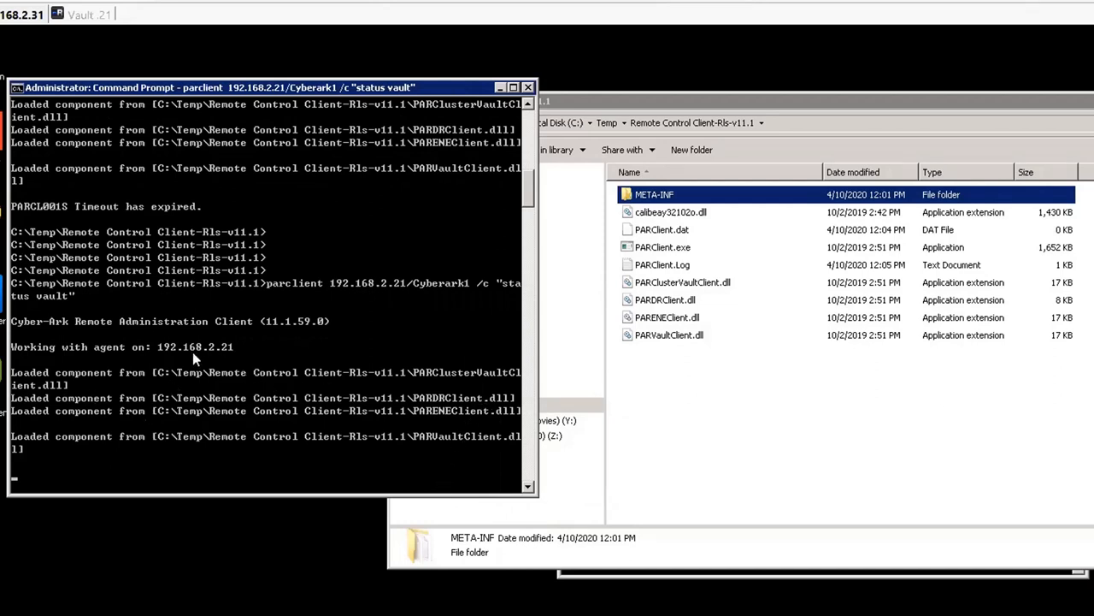
mouse_move(142, 348)
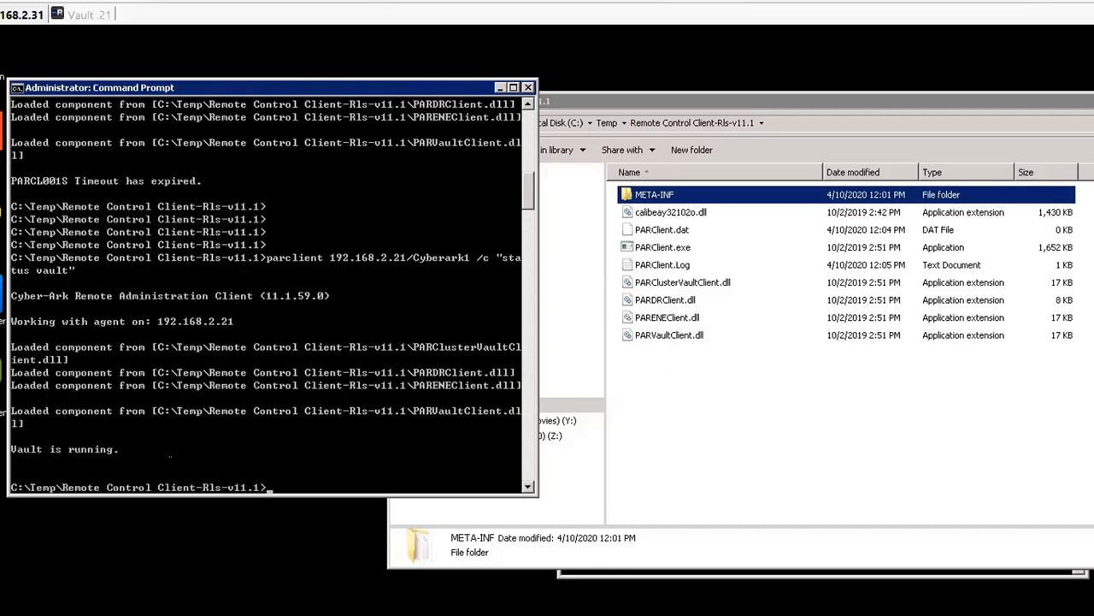
mouse_move(541, 273)
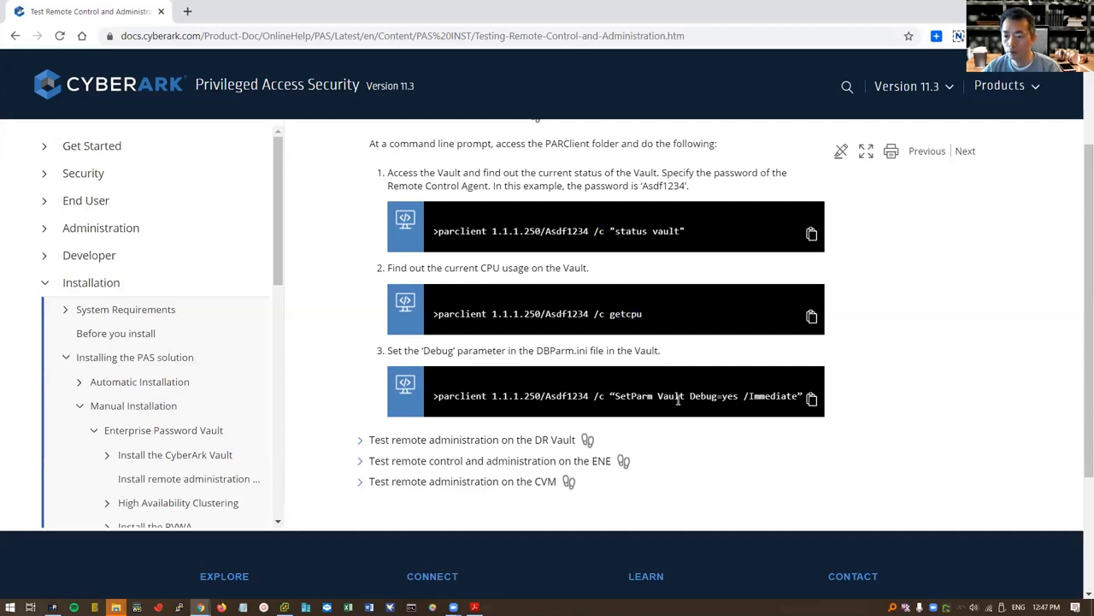
scroll("down", 3)
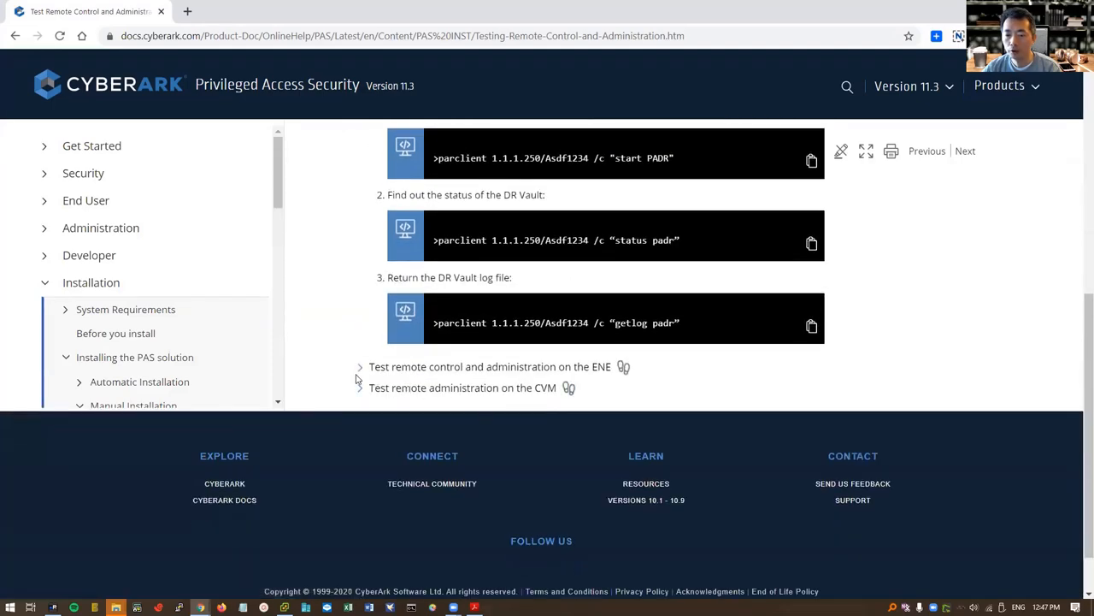
left_click(359, 366)
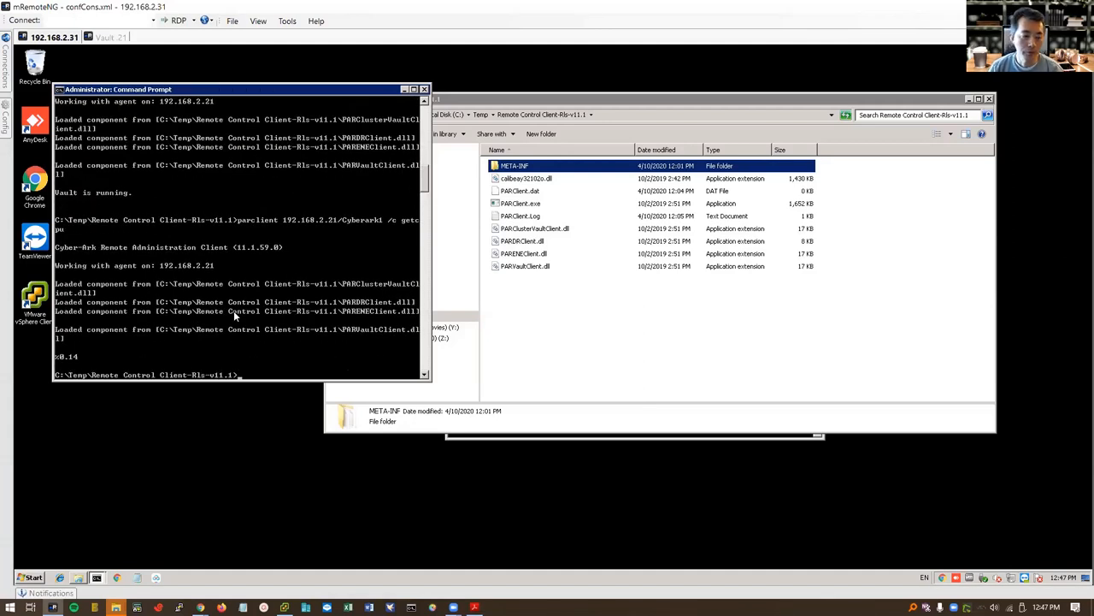
mouse_move(97, 363)
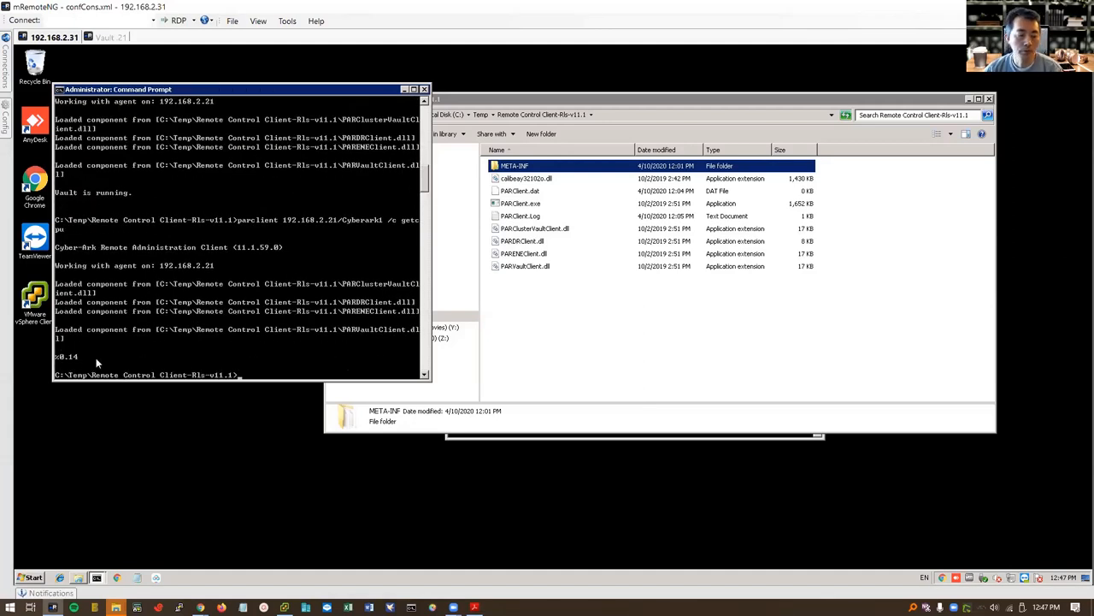
mouse_move(170, 374)
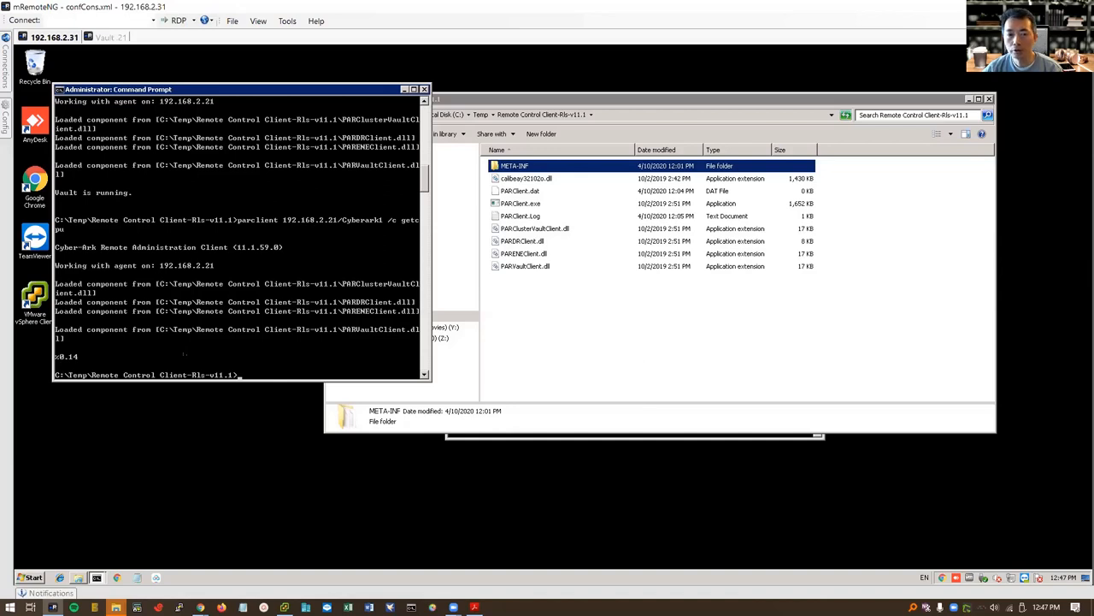
mouse_move(199, 363)
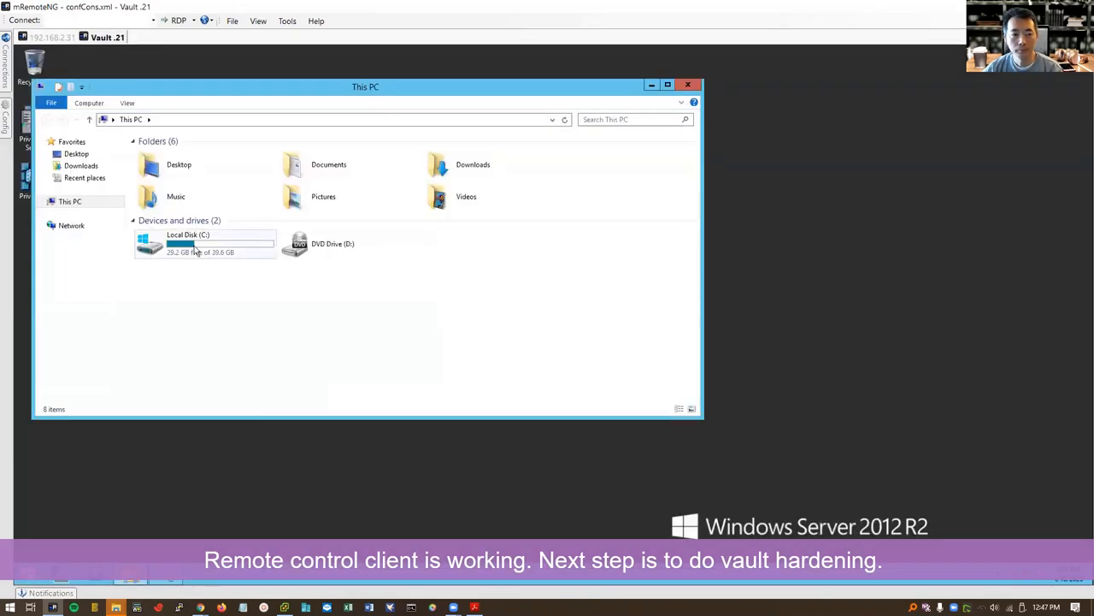
Browse in File Explorer to C:\CyberArkInstallationFiles\Server-Rls-v11.1\Hardening
double_click(197, 244)
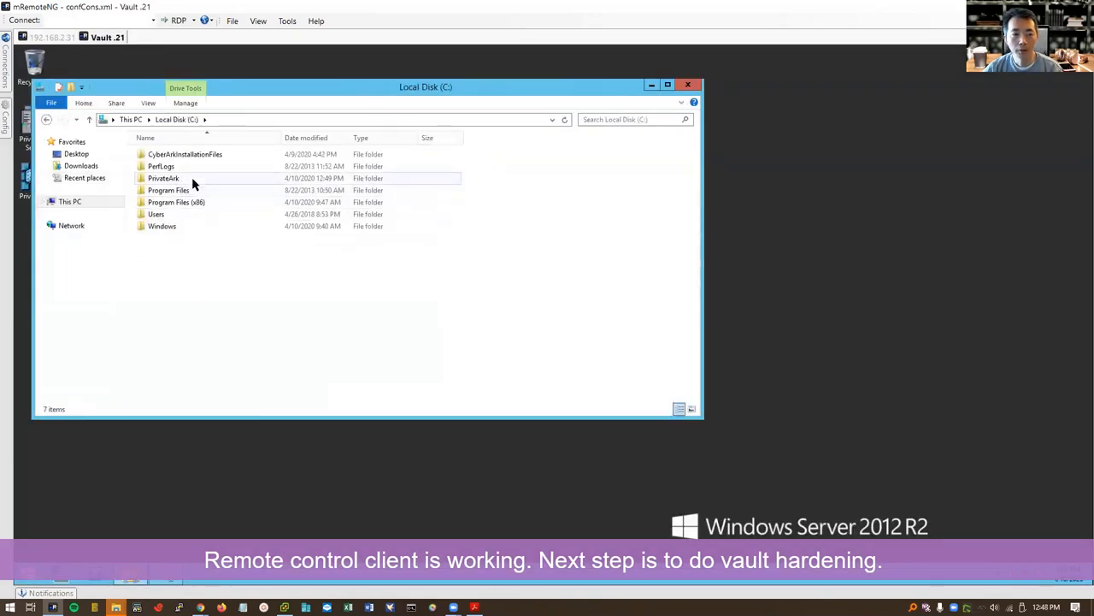
double_click(185, 154)
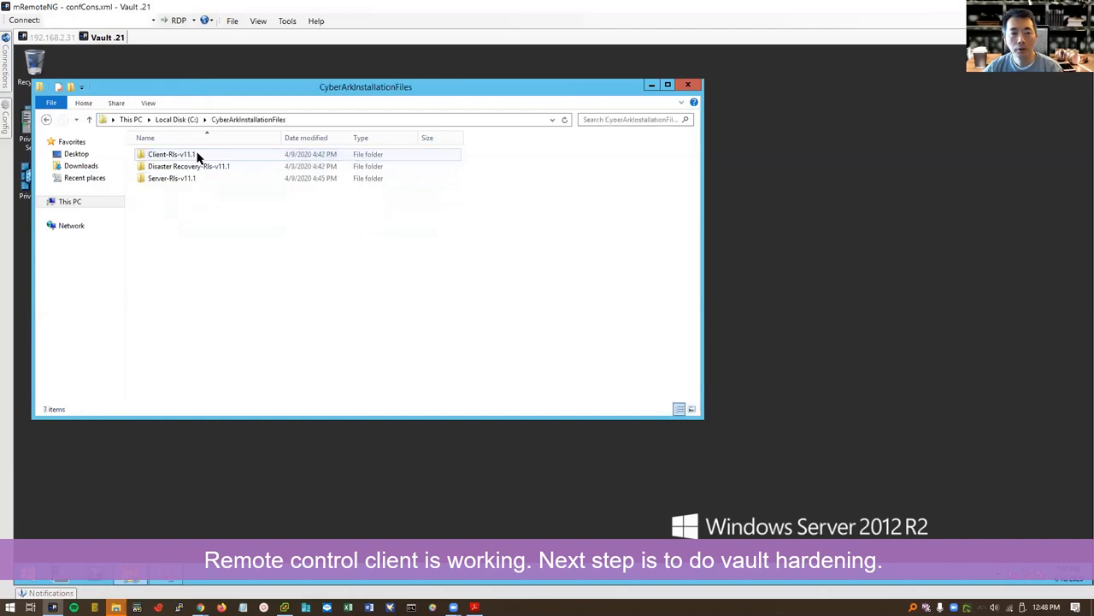
double_click(172, 178)
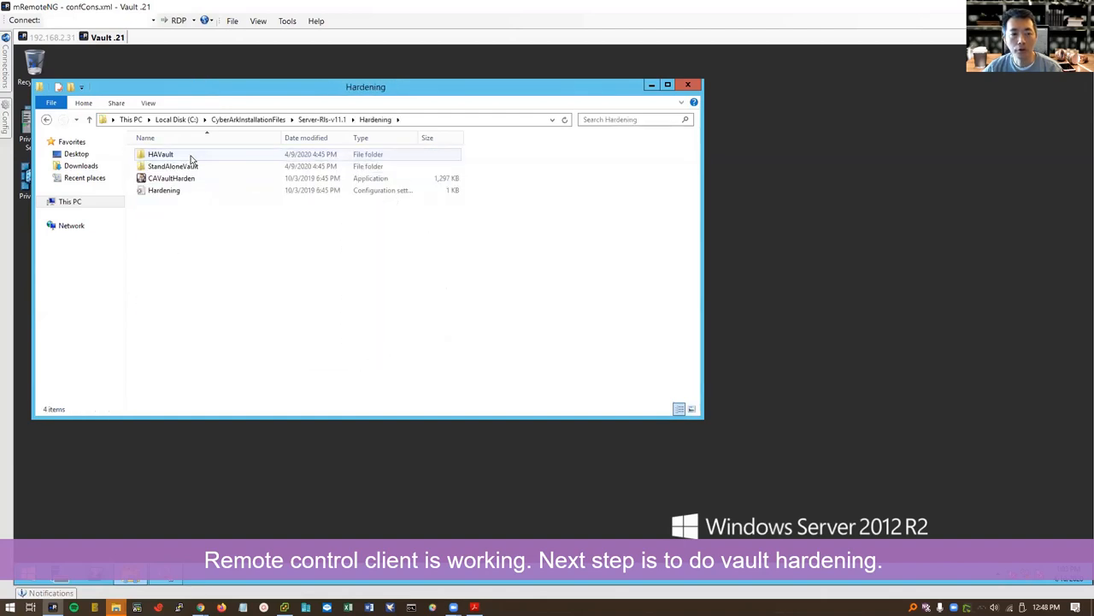
left_click(172, 178)
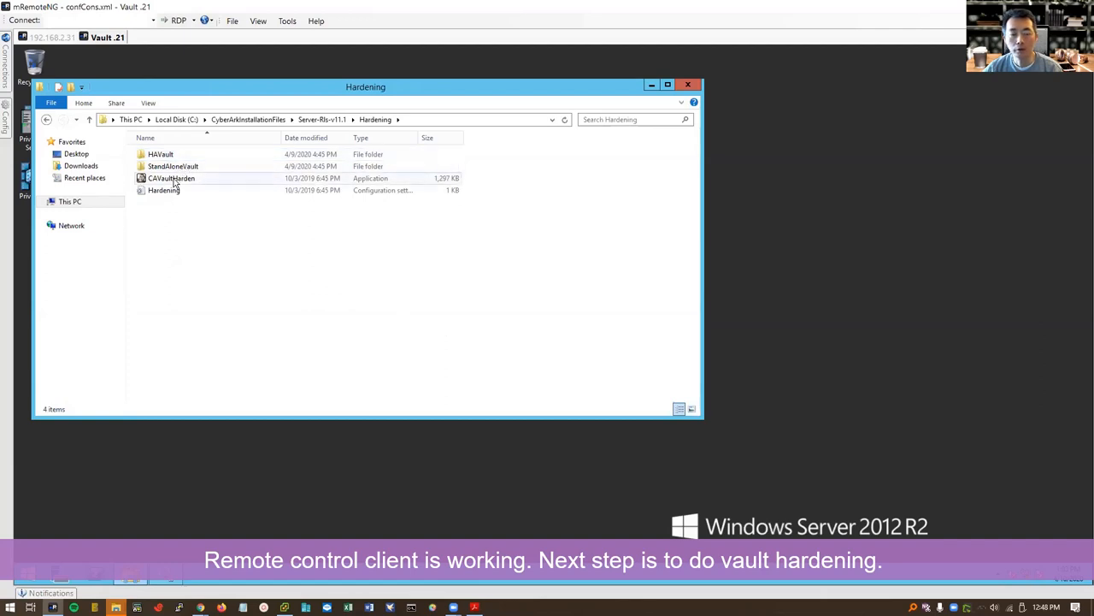
Review Hardening.ini to confirm every hardening setting is Yes, then close it
left_click(163, 190)
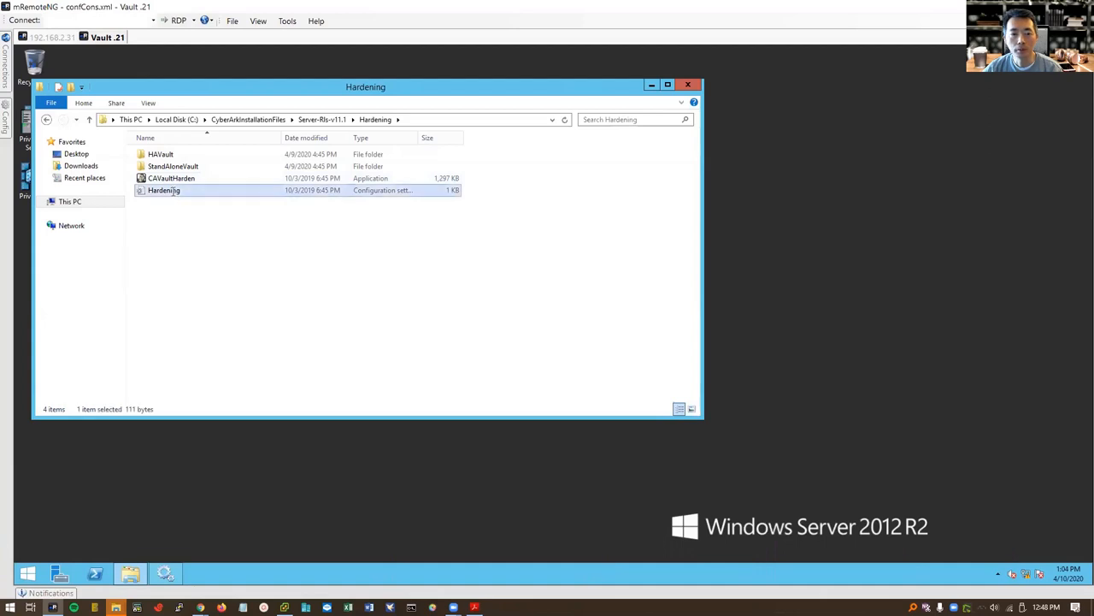
double_click(163, 189)
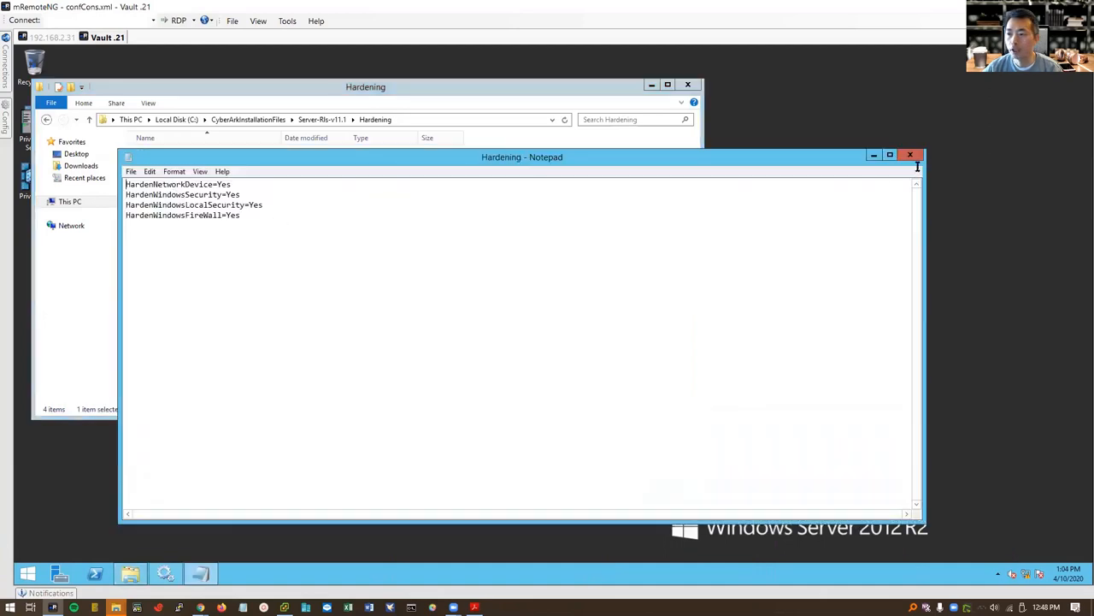
left_click(910, 154)
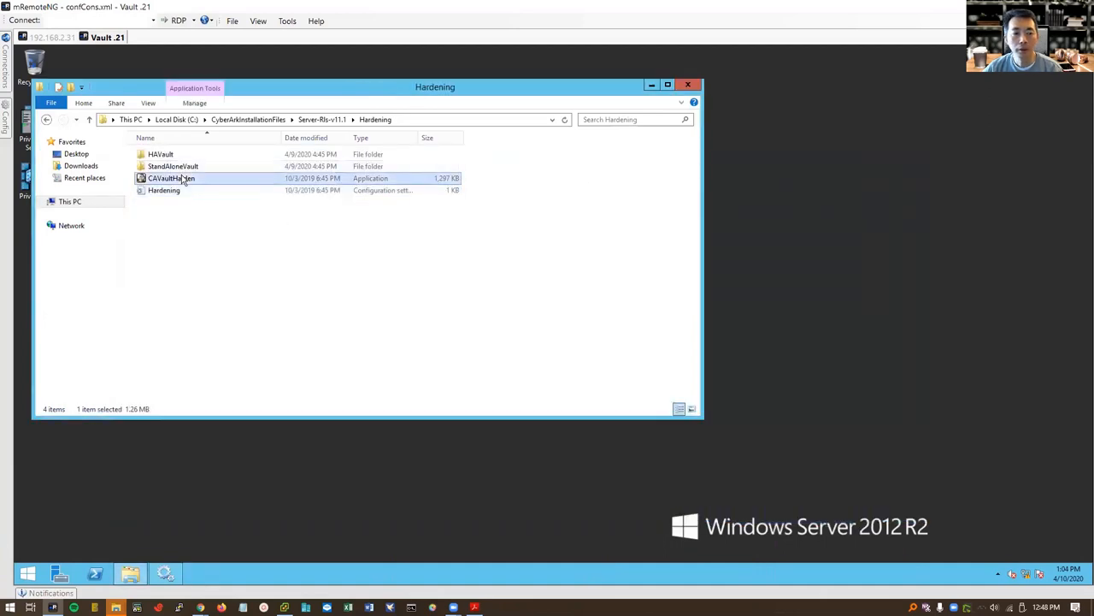
right_click(171, 178)
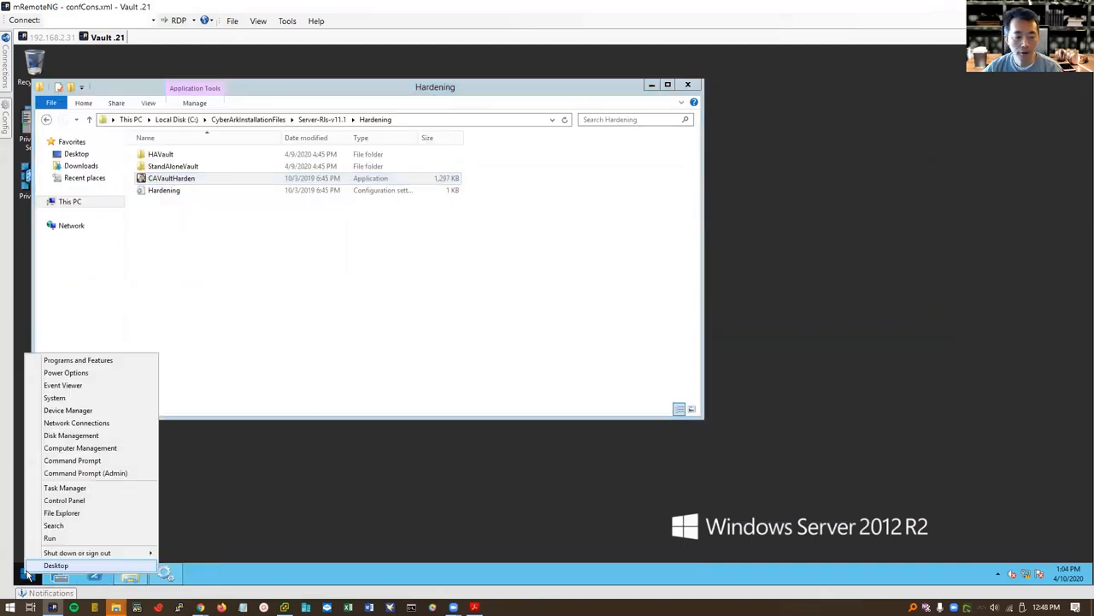
Compose CAVaultHarden.exe StandAloneVault with the Hardening folder path and /AllowRDP 192.168.2.71 in an admin prompt
left_click(49, 537)
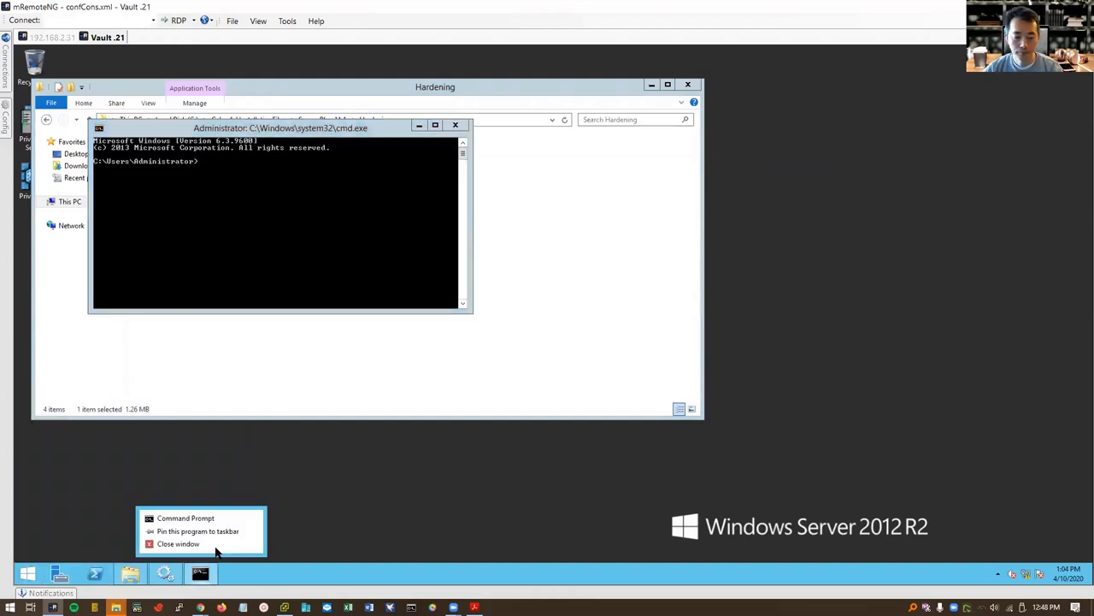
left_click(185, 518)
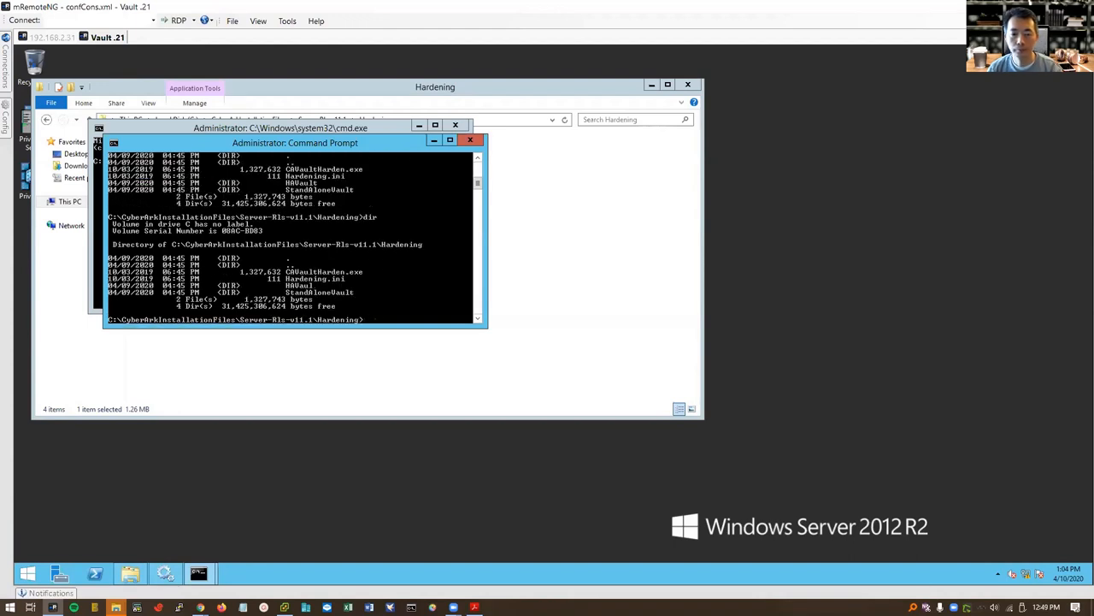
type("va")
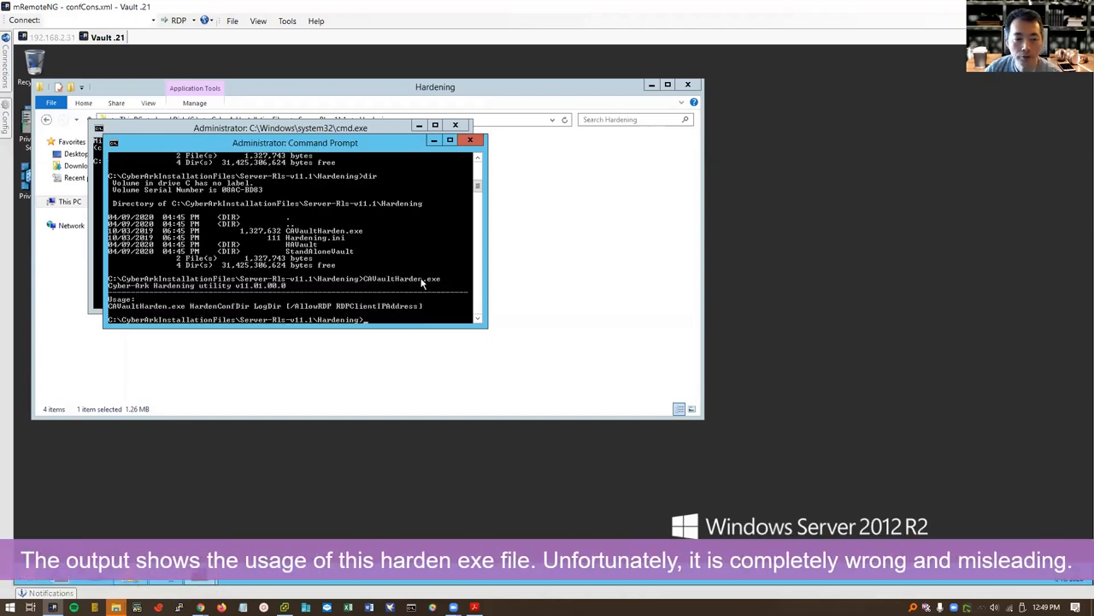
type("CAVaultHarden.exe")
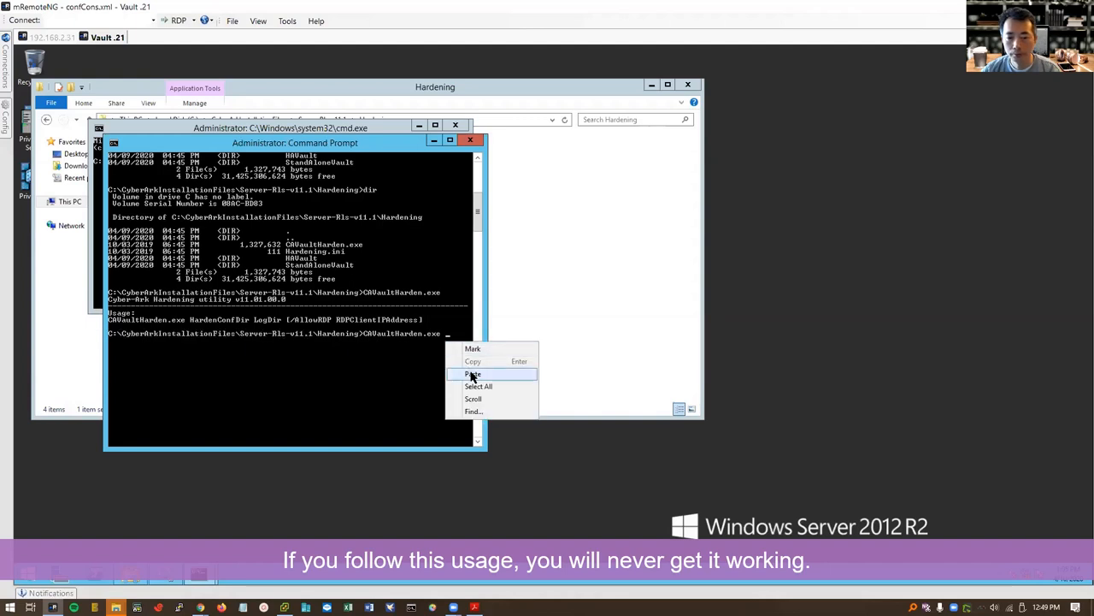
left_click(472, 374)
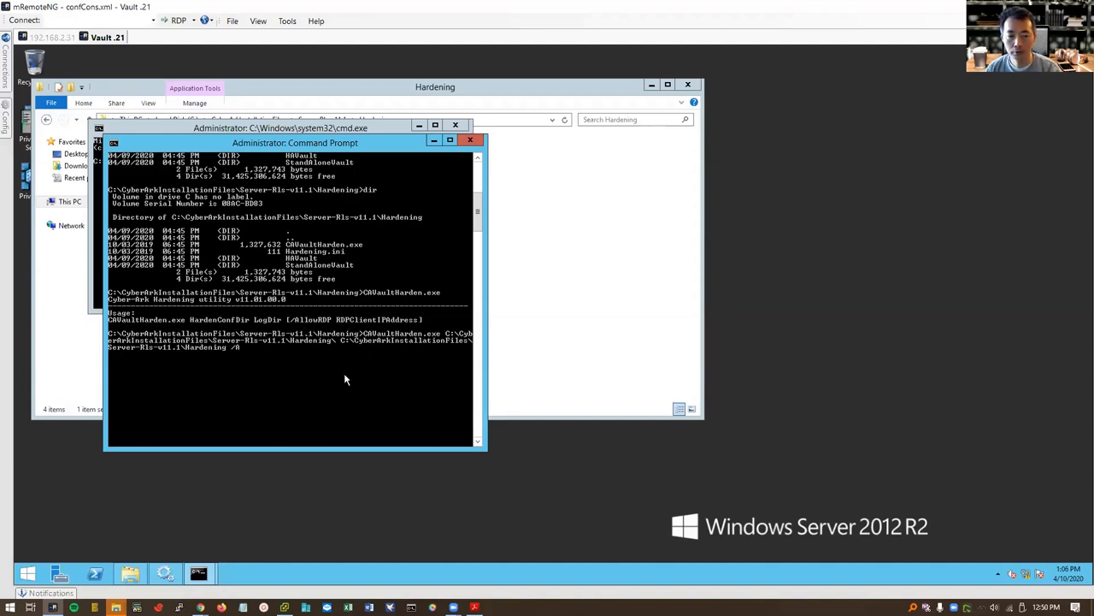
type("llow")
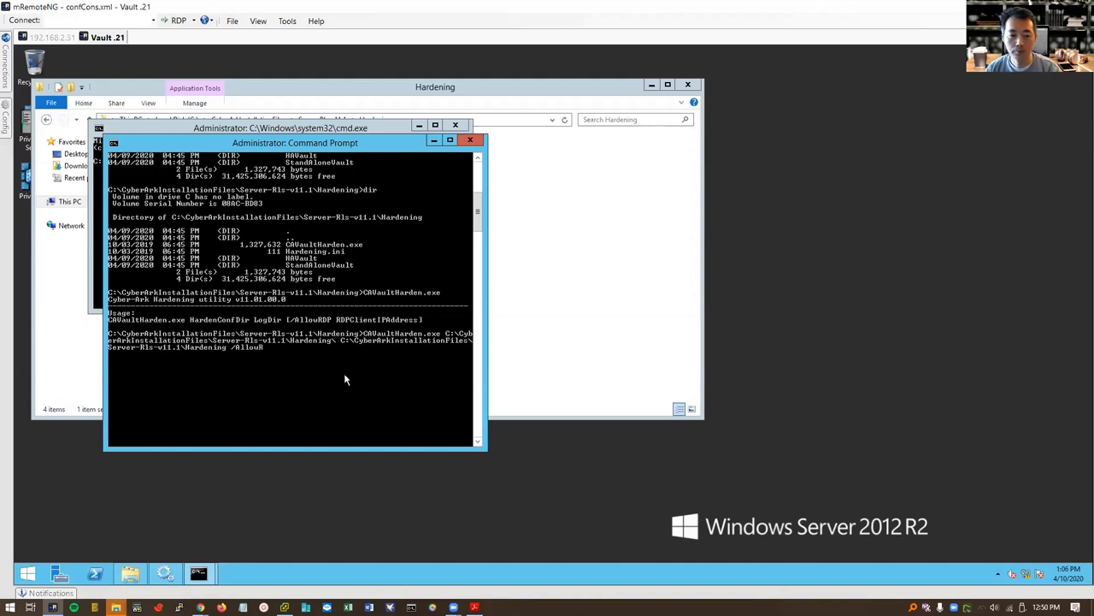
type("RDP")
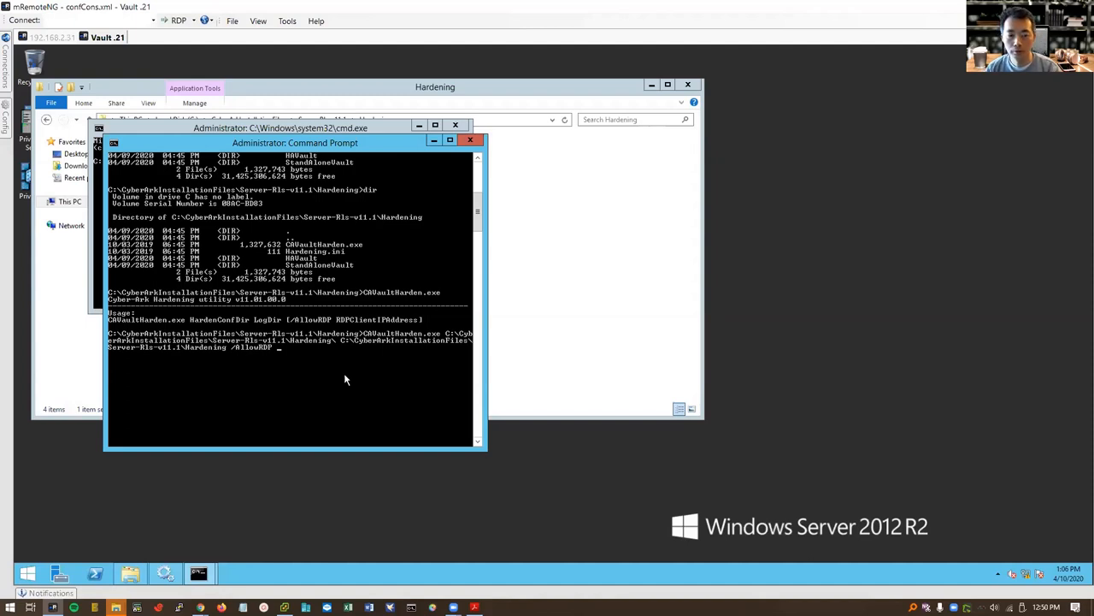
mouse_move(216, 575)
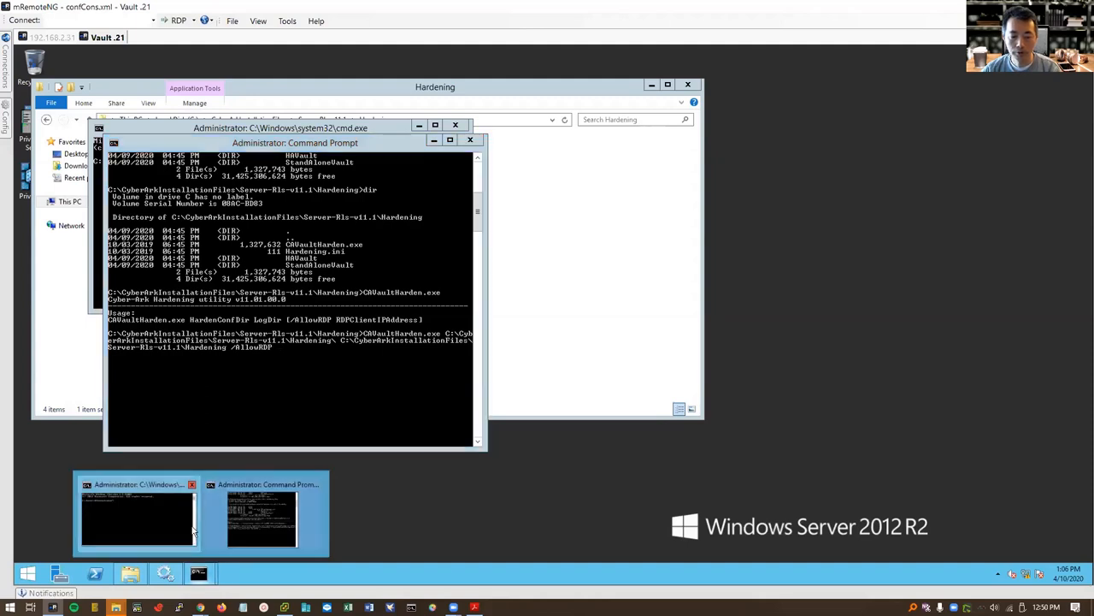
left_click(137, 517)
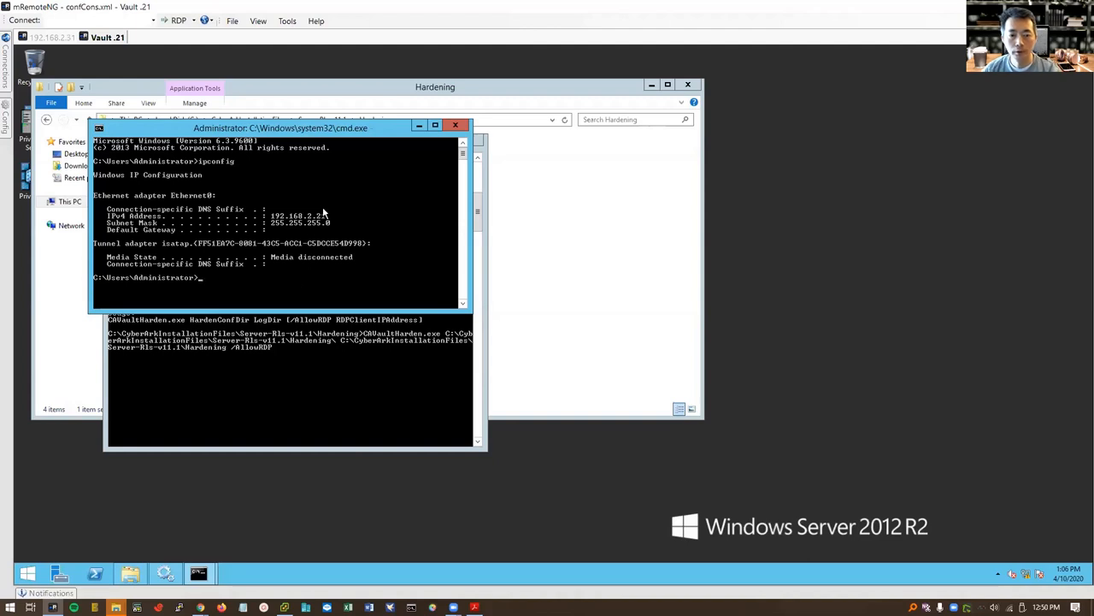
mouse_move(423, 163)
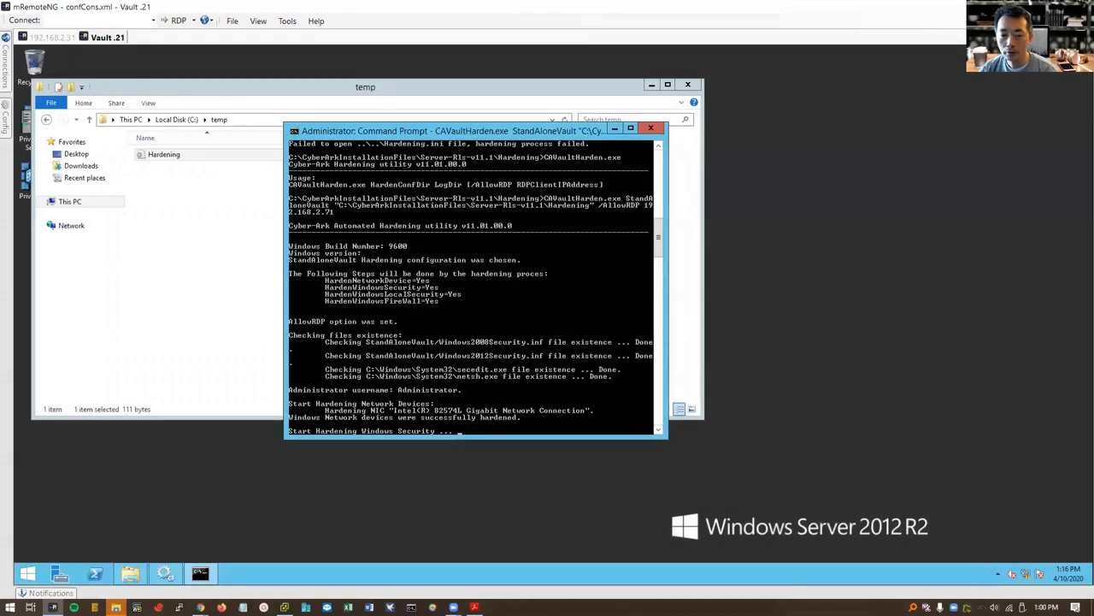
mouse_move(525, 224)
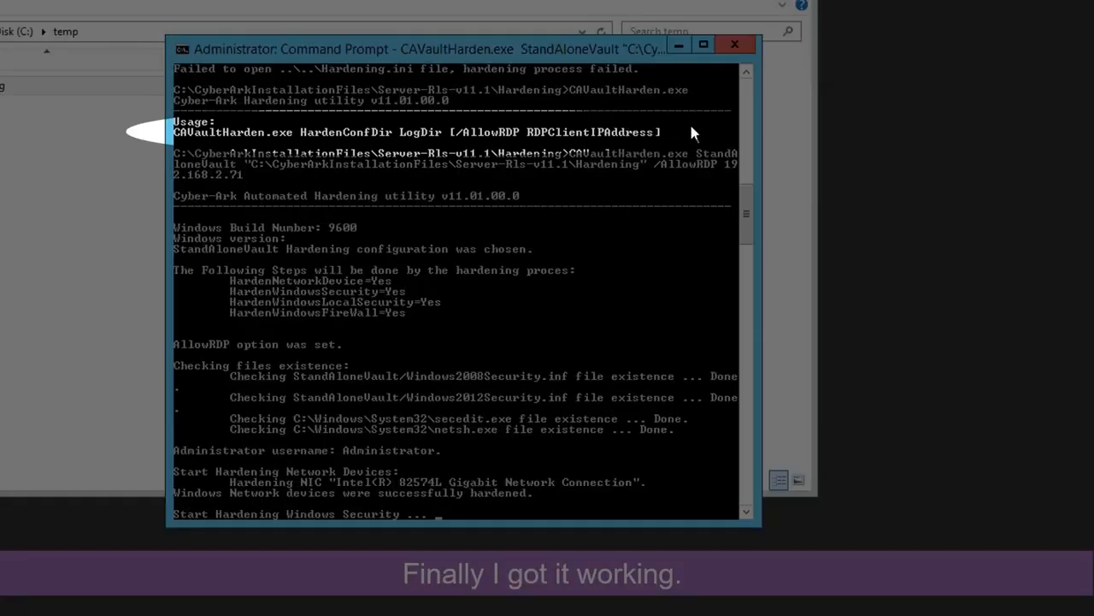
mouse_move(184, 135)
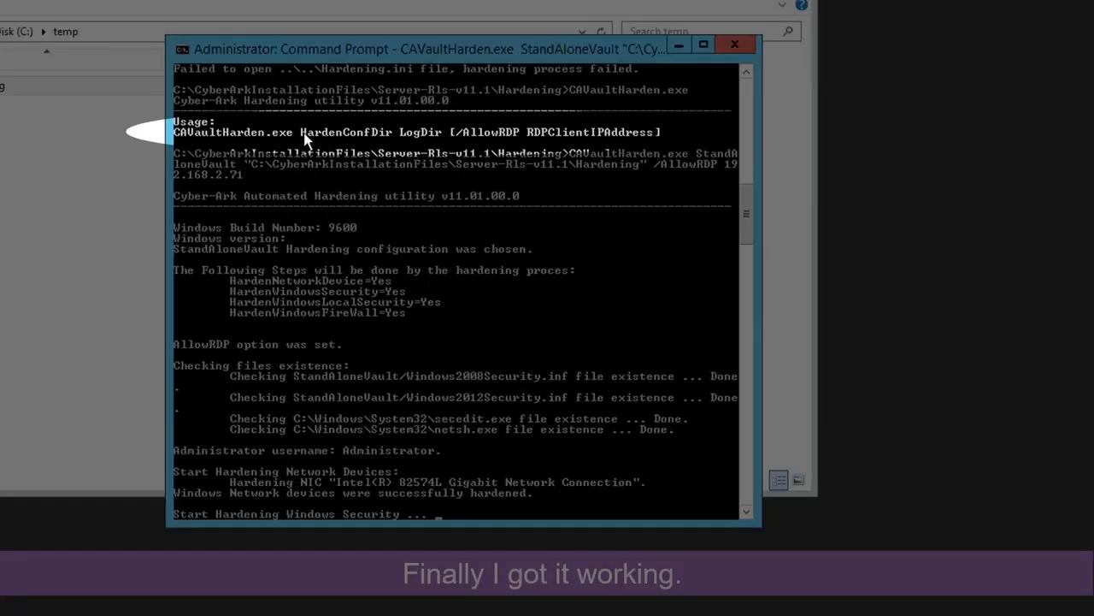
mouse_move(379, 141)
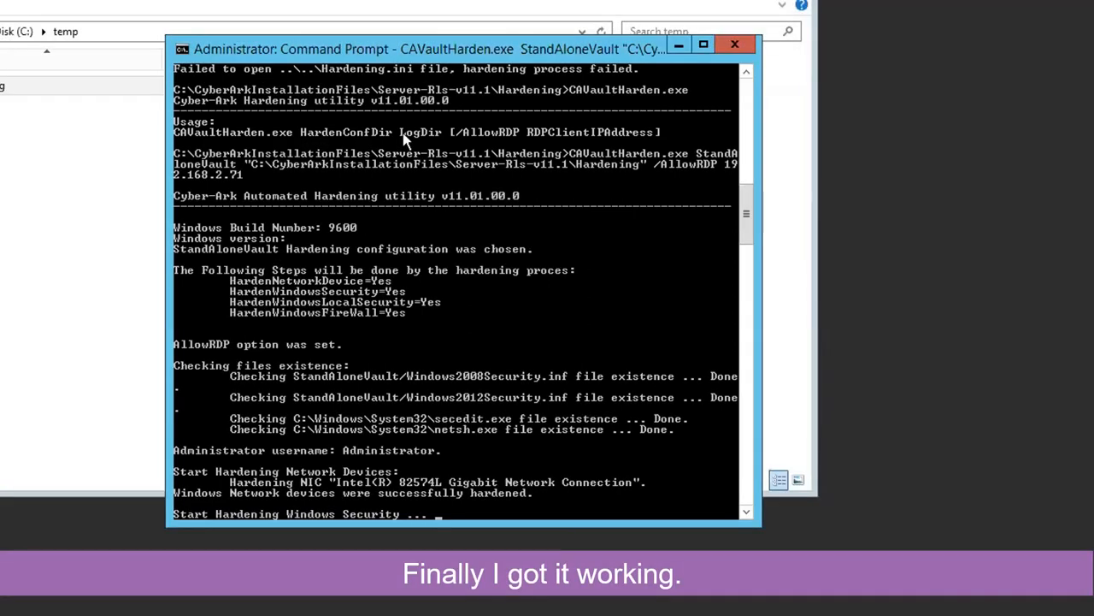
mouse_move(542, 197)
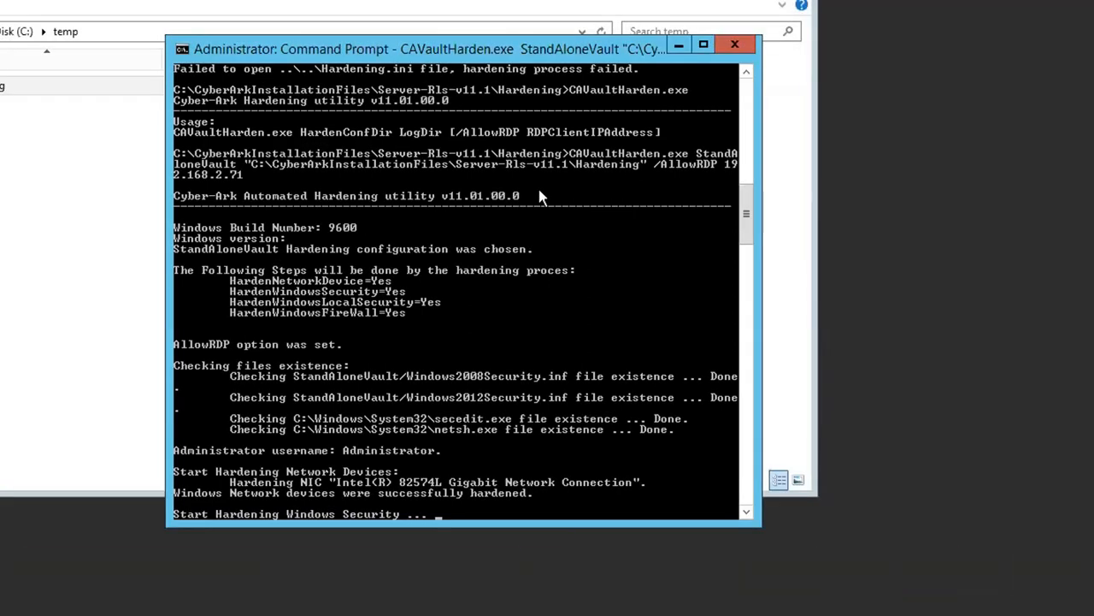
mouse_move(532, 181)
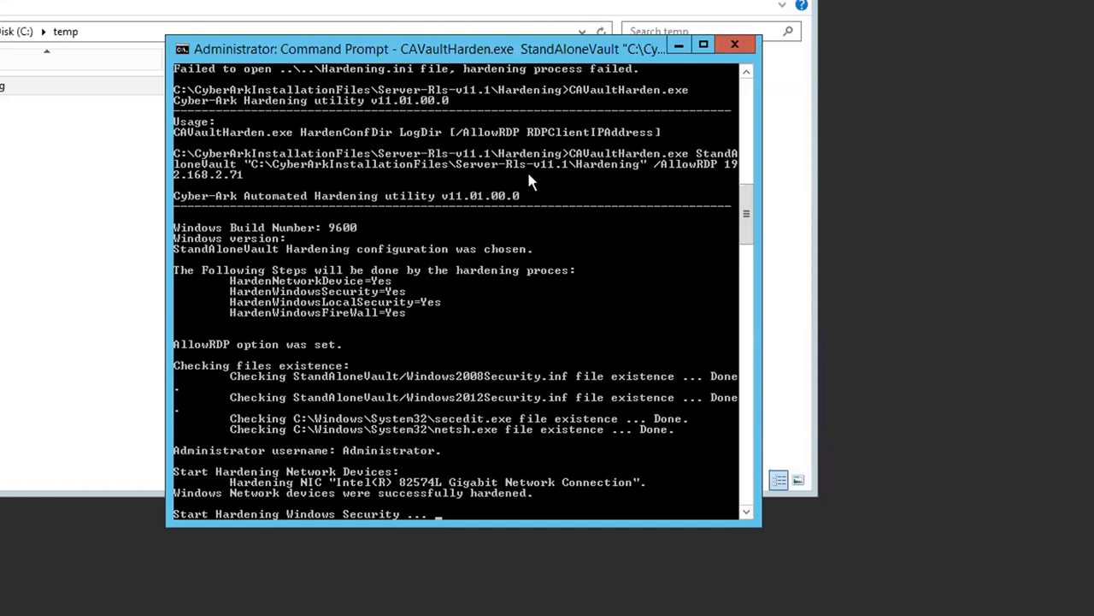
mouse_move(692, 171)
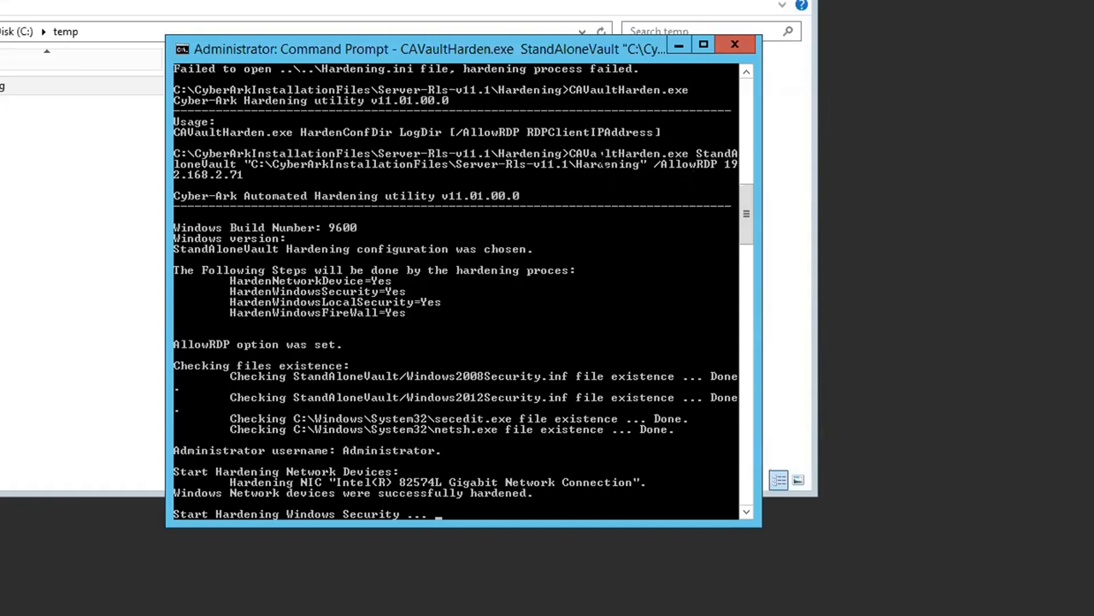
mouse_move(686, 165)
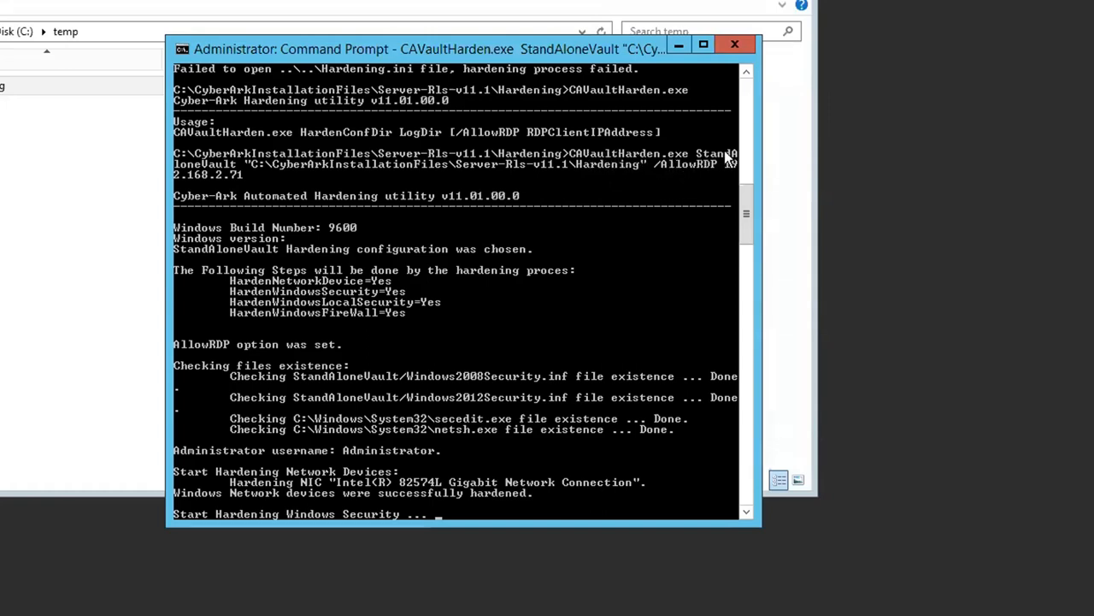
mouse_move(259, 169)
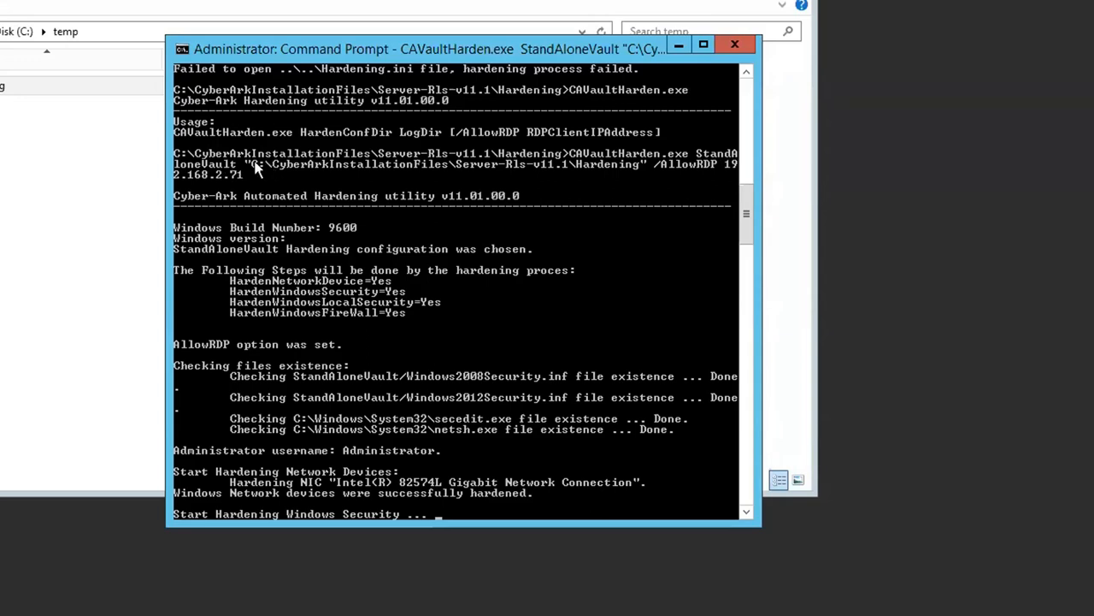
mouse_move(626, 178)
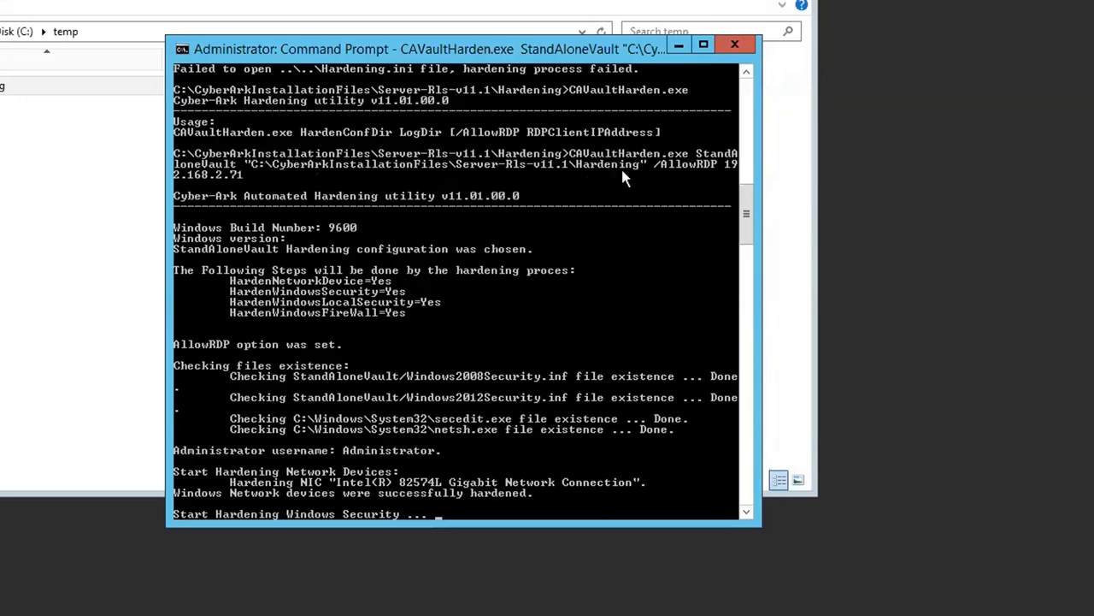
mouse_move(641, 173)
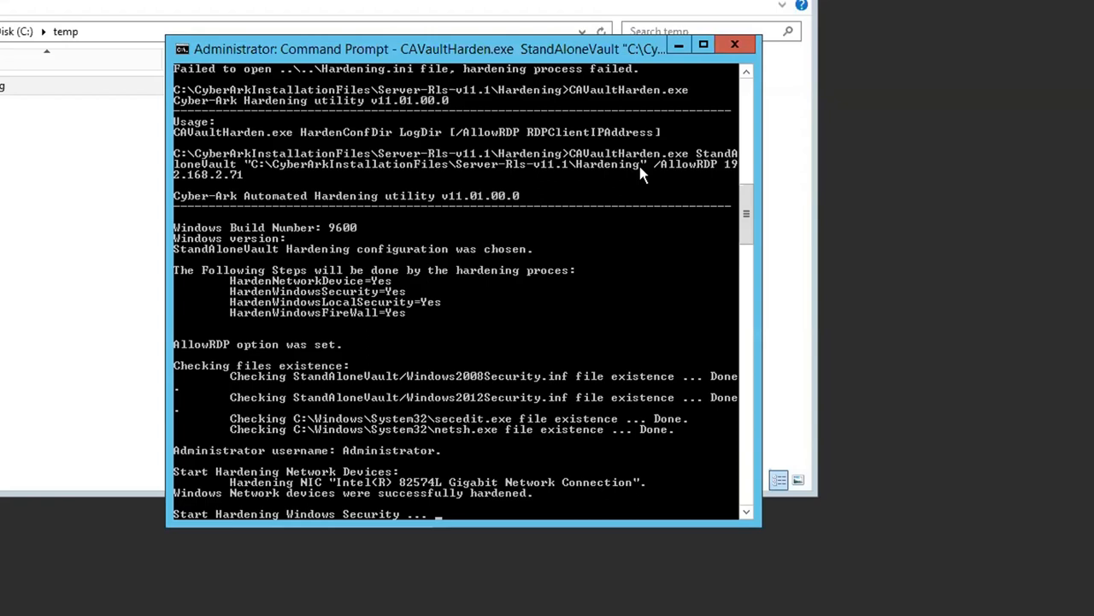
mouse_move(702, 172)
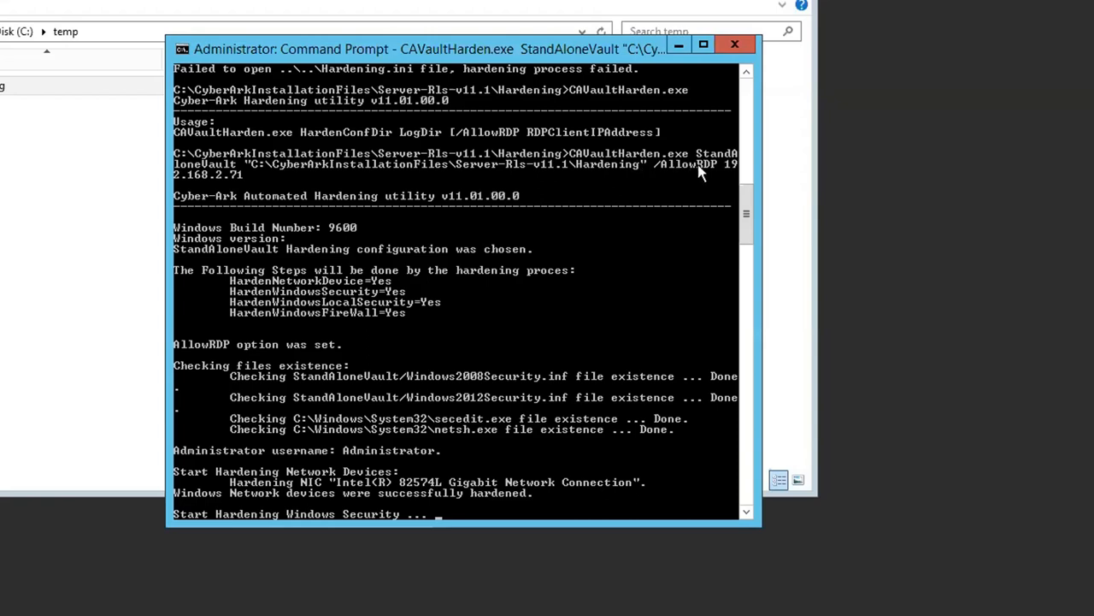
mouse_move(201, 184)
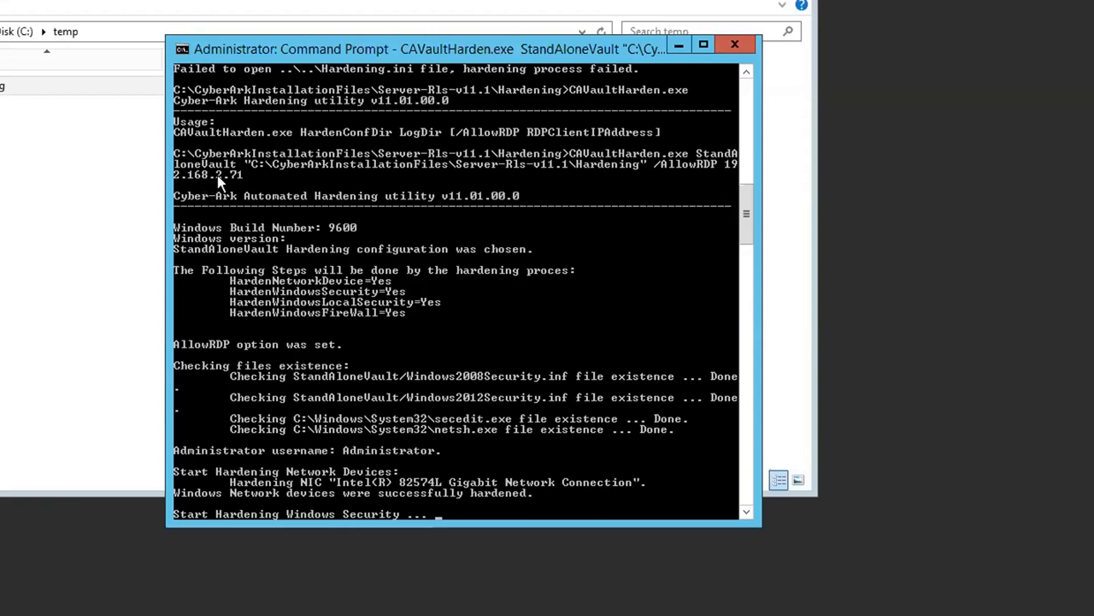
mouse_move(380, 493)
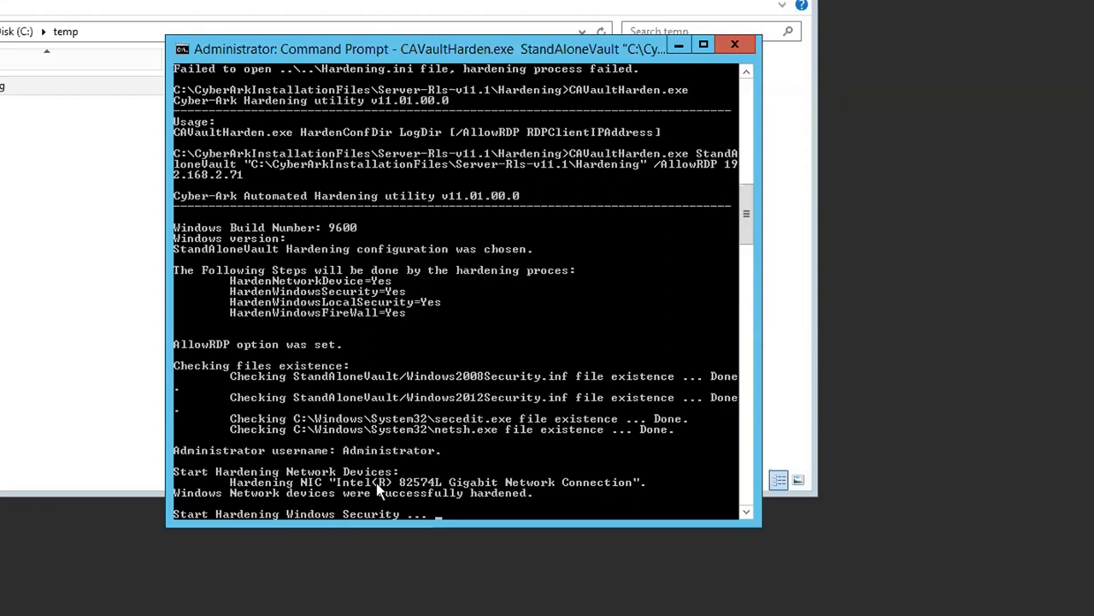
mouse_move(508, 286)
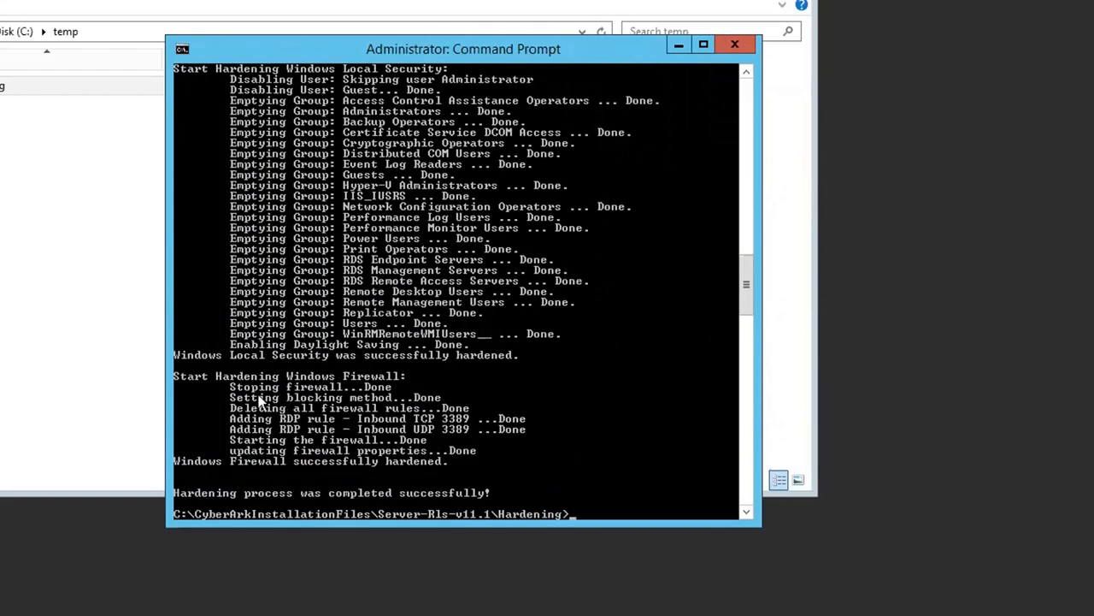
mouse_move(267, 405)
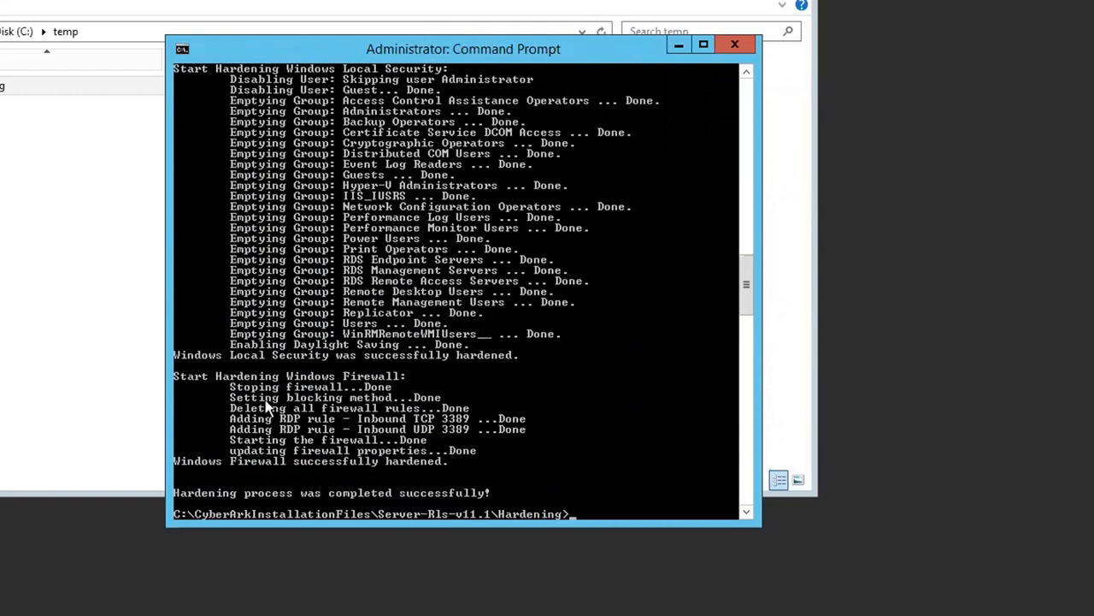
mouse_move(289, 419)
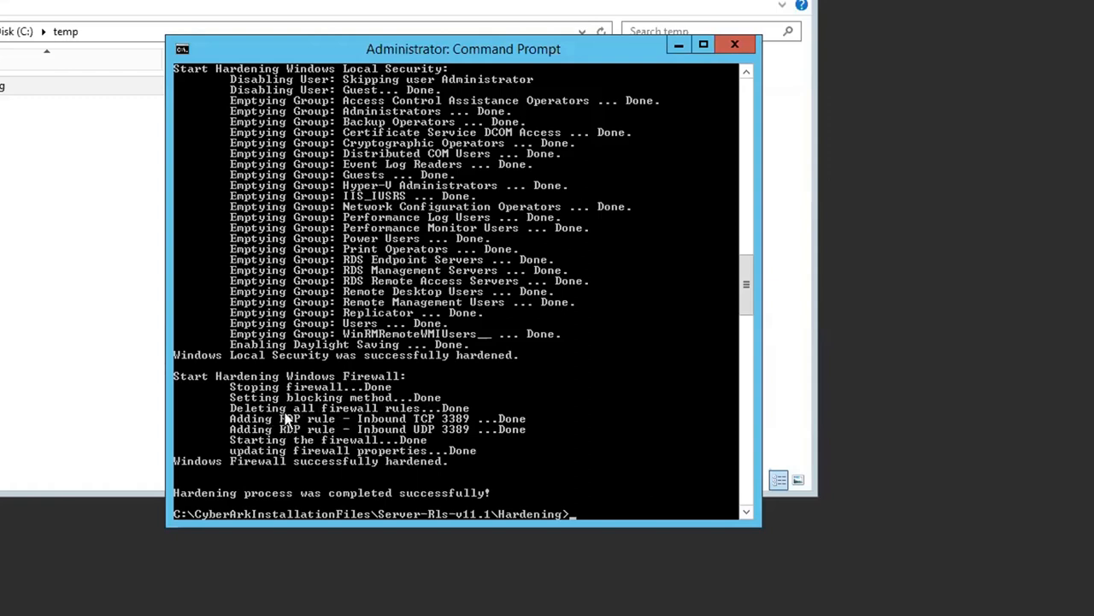
mouse_move(295, 430)
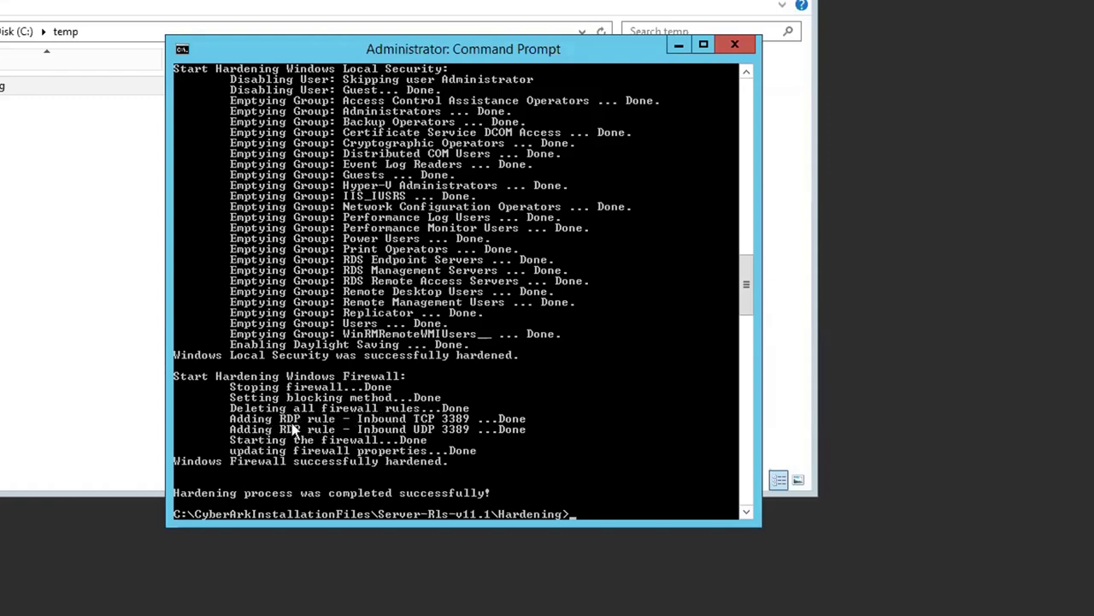
mouse_move(299, 451)
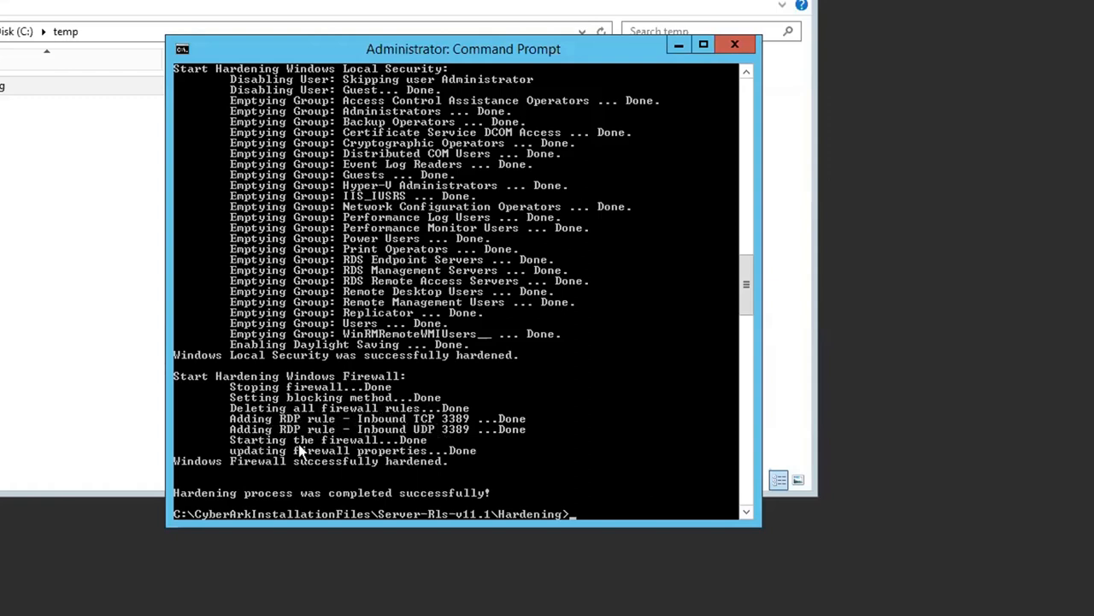
mouse_move(419, 462)
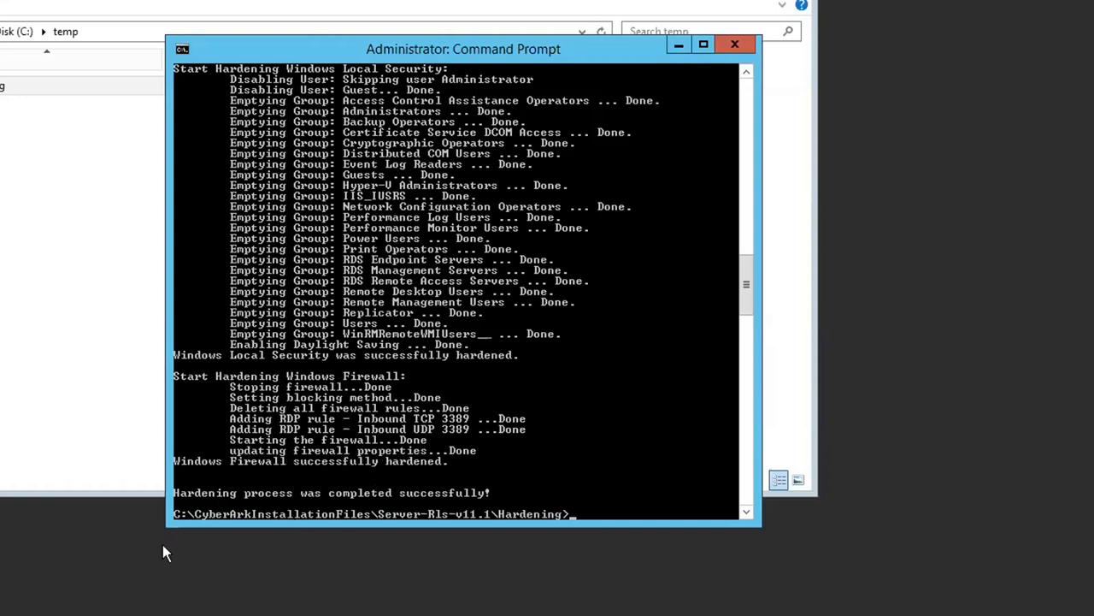
mouse_move(300, 487)
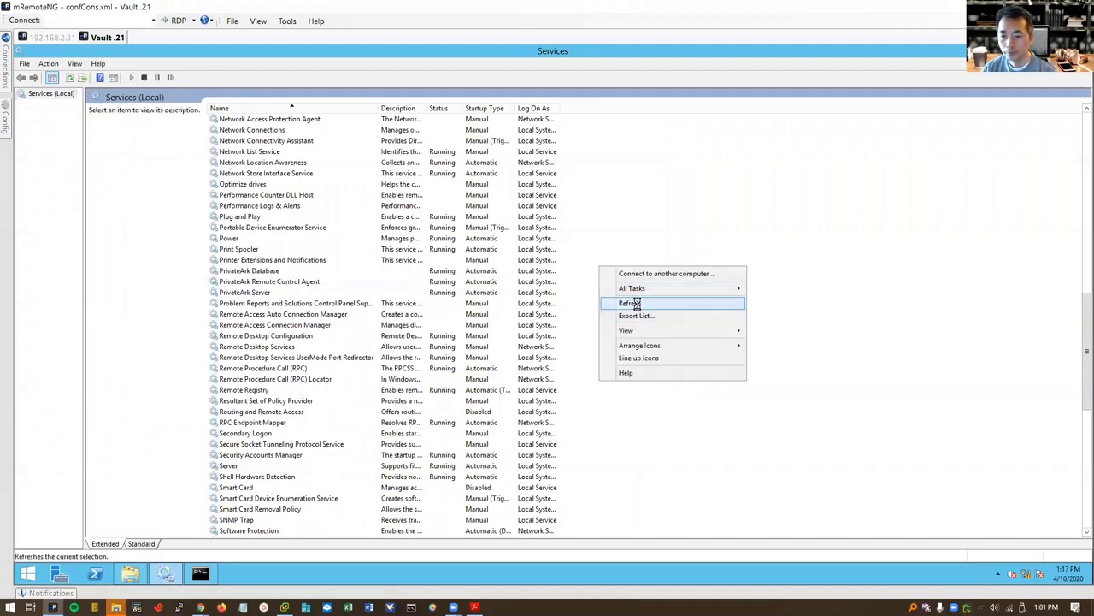
Refresh the Services list and check that Windows Firewall is running with Automatic startup
left_click(632, 303)
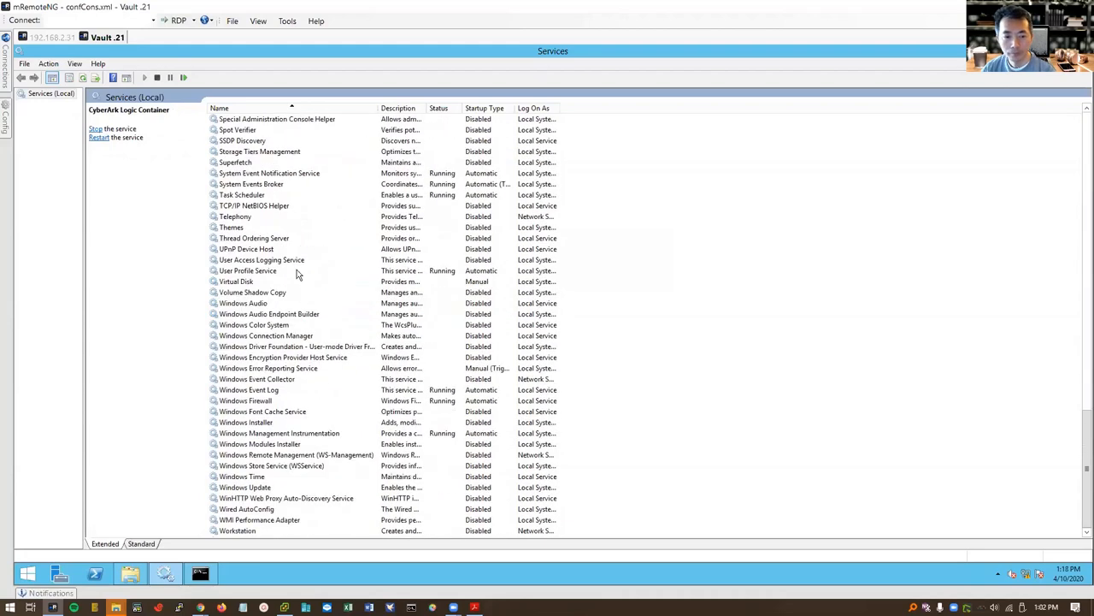
left_click(245, 400)
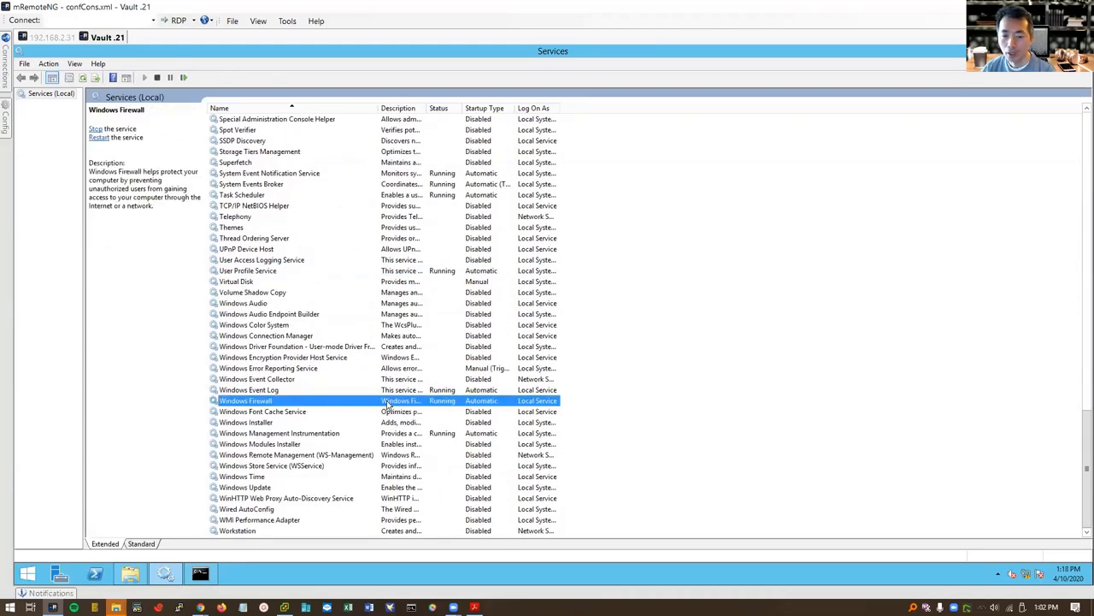
mouse_move(274, 412)
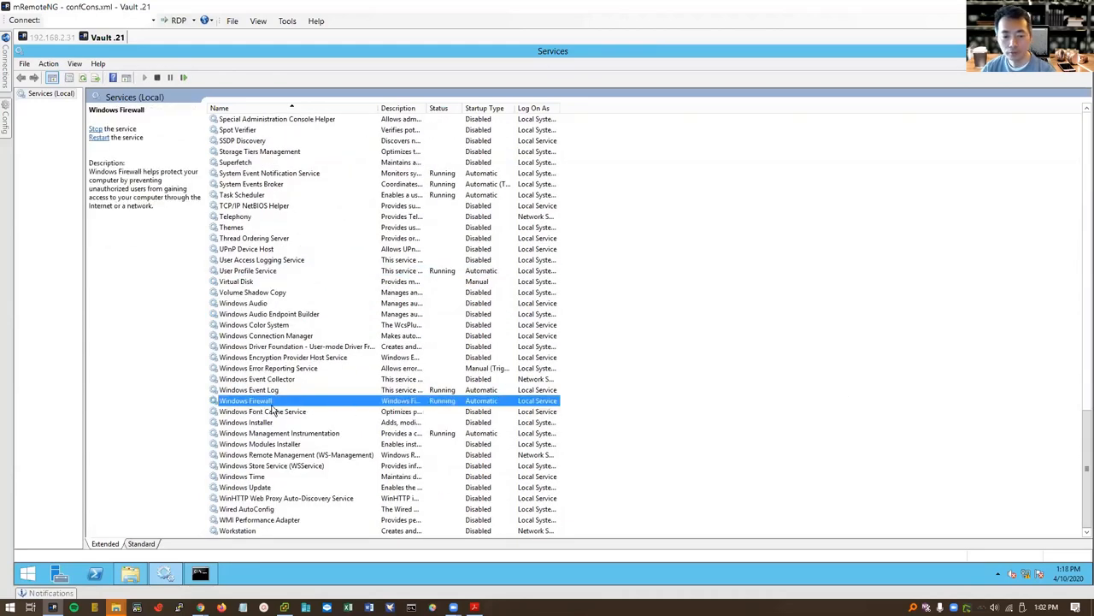
mouse_move(266, 414)
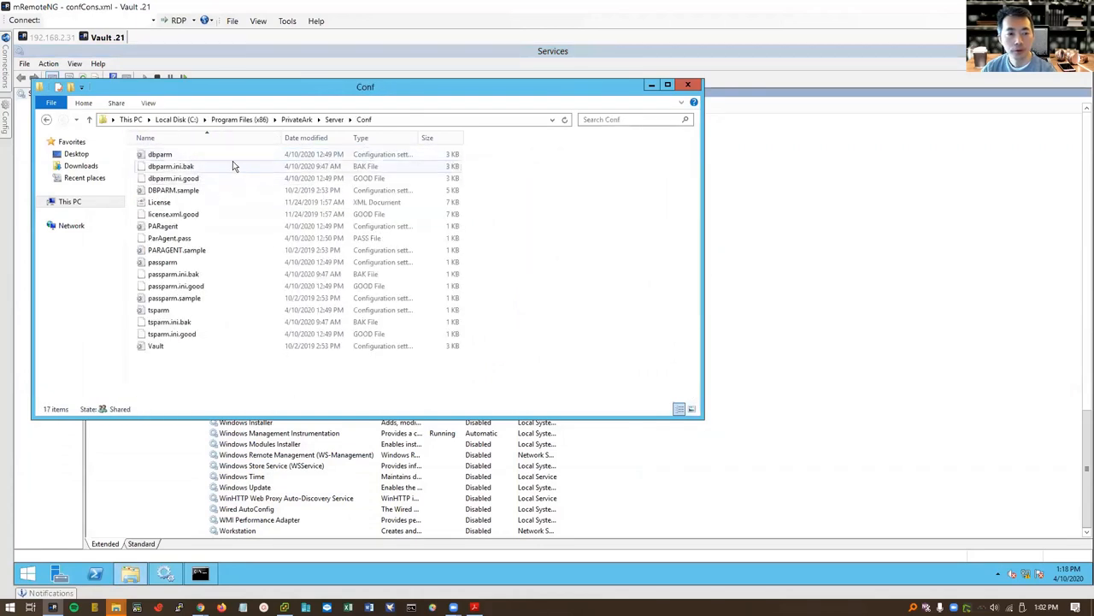
Review dbparm's AllowNonStandardFWAddresses RDP lines for 192.168.2.71, close it, and open the Vault config
double_click(160, 154)
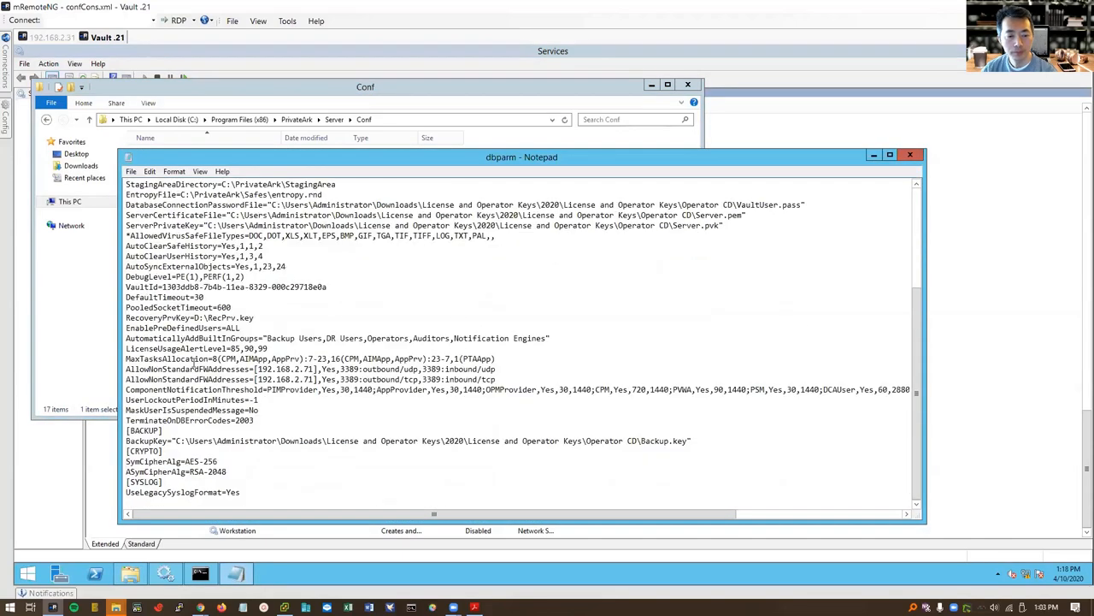
left_click_drag(126, 368, 496, 379)
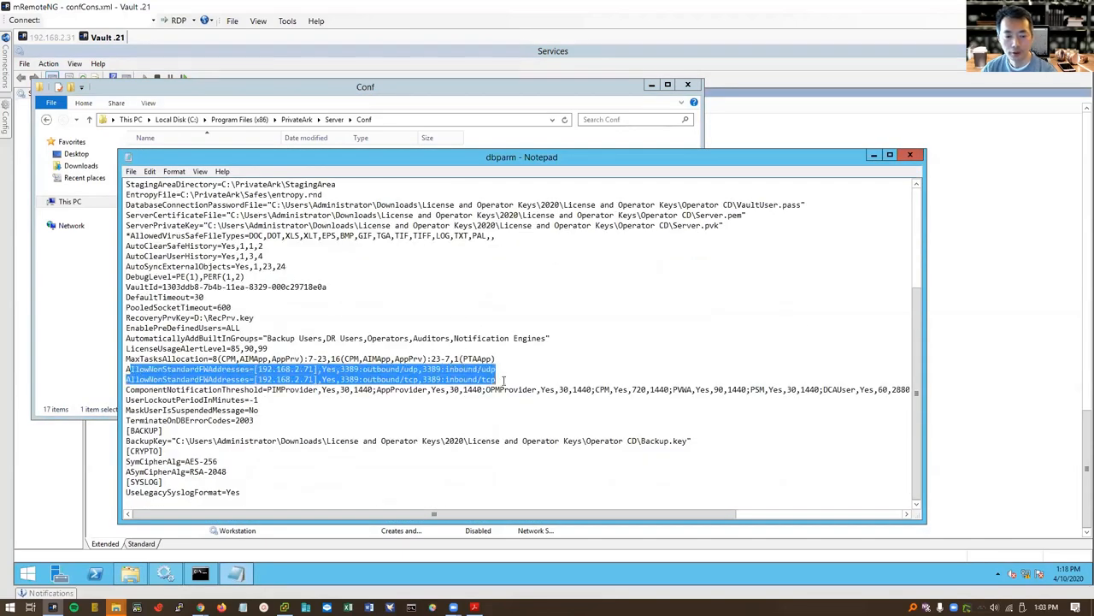
left_click(908, 155)
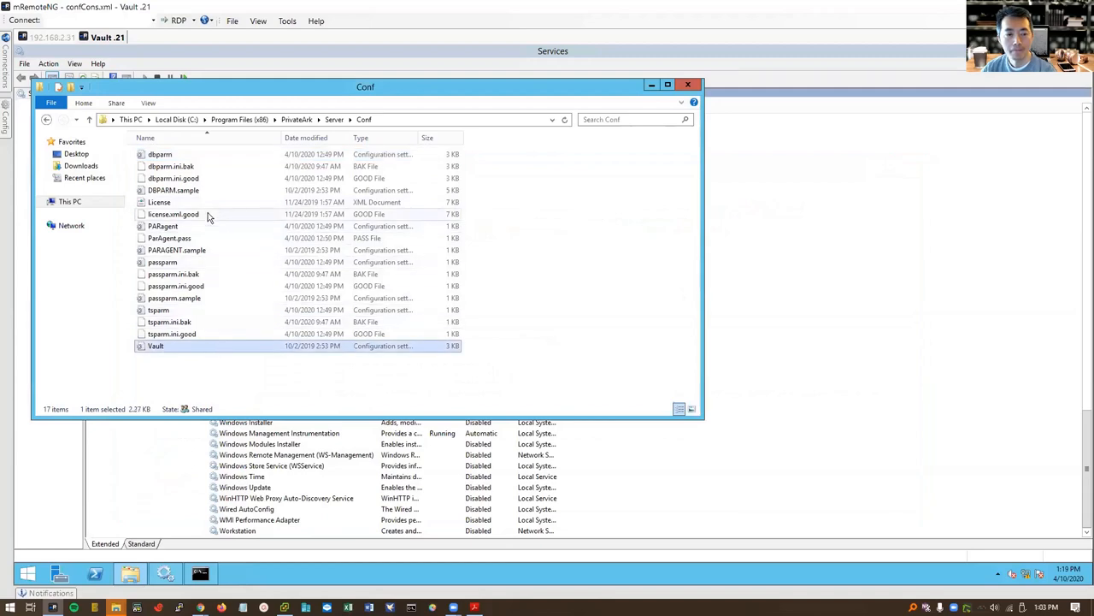
double_click(162, 225)
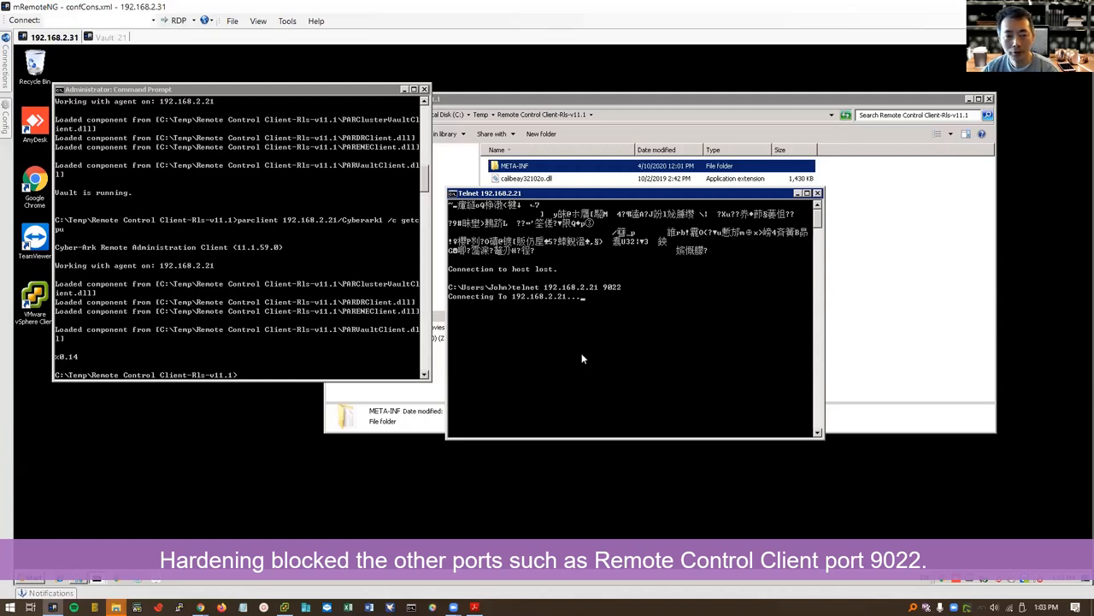
mouse_move(479, 401)
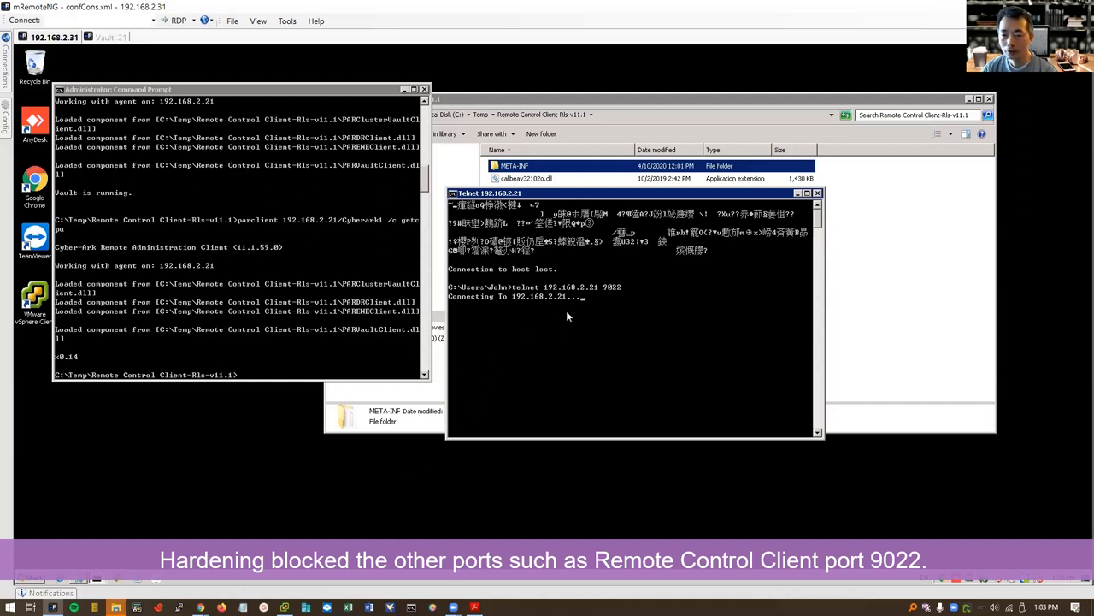
mouse_move(563, 309)
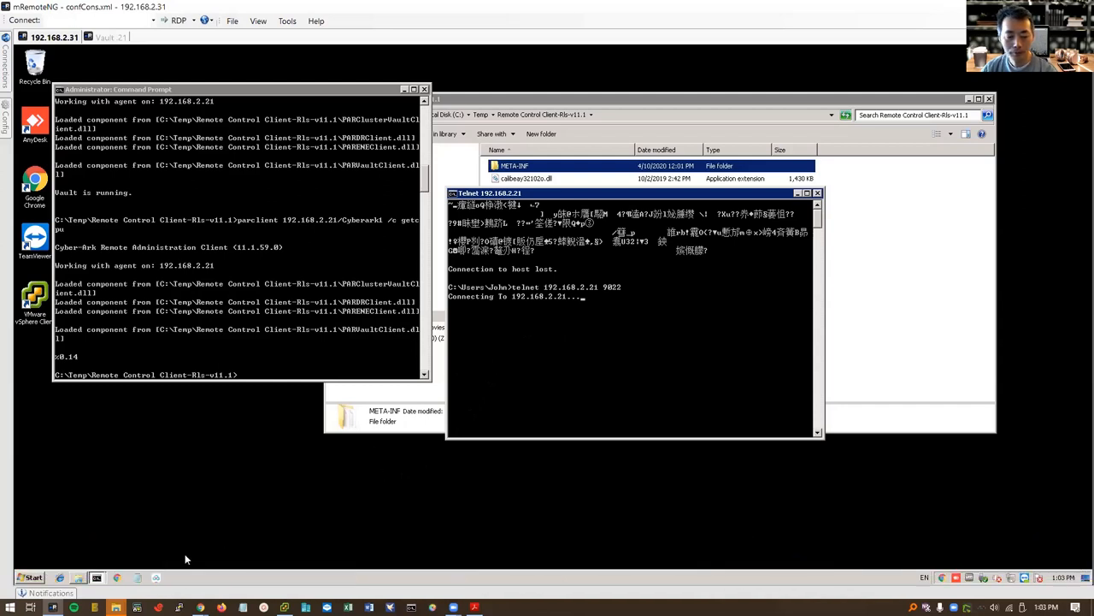
mouse_move(509, 448)
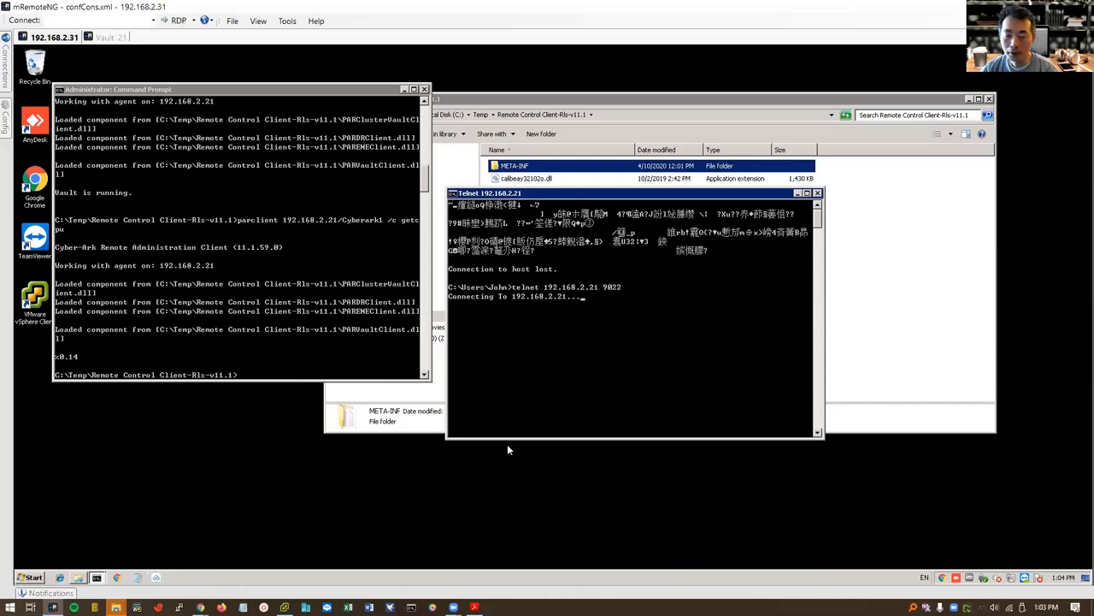
mouse_move(384, 594)
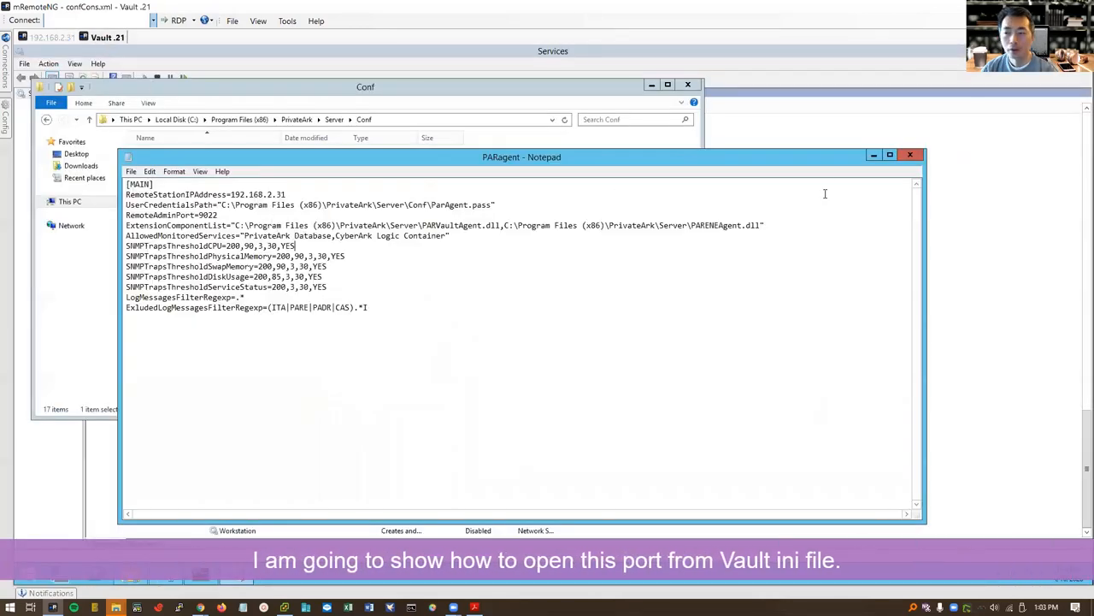
Close PARagent after confirming RemoteAdminPort=9022 and bring up Server Central Administration
left_click(911, 155)
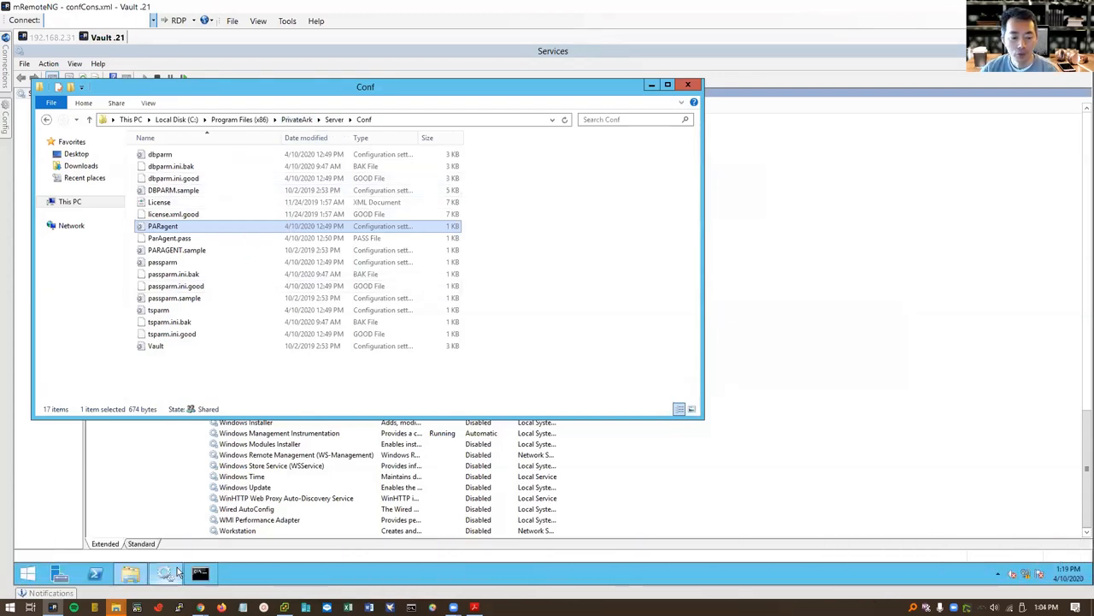
left_click(202, 574)
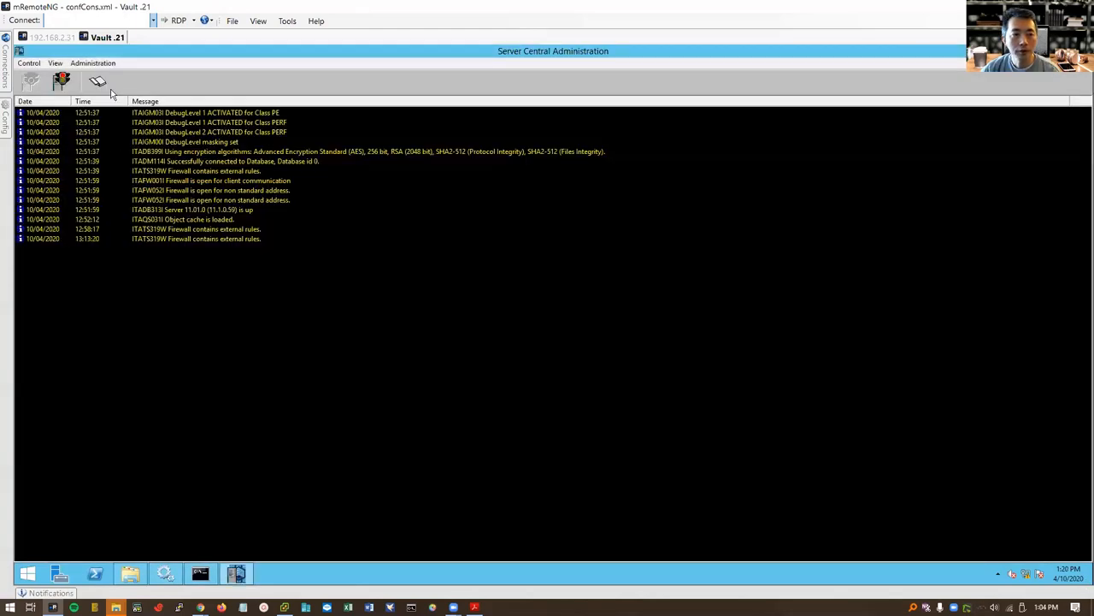
Stop the Vault server from Central Administration using a Normal shutdown
left_click(94, 84)
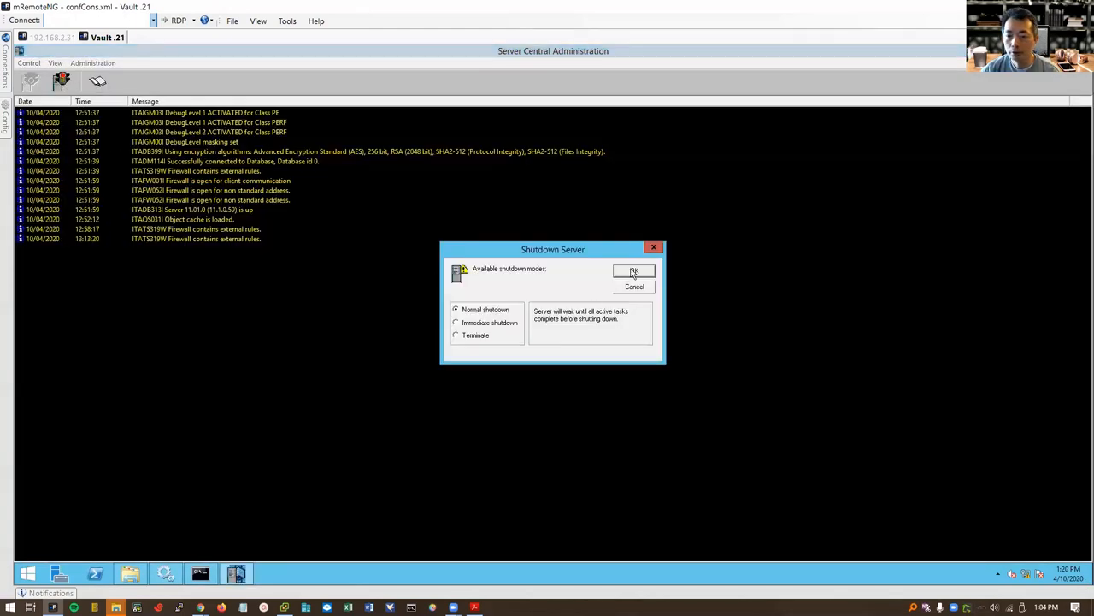
left_click(634, 271)
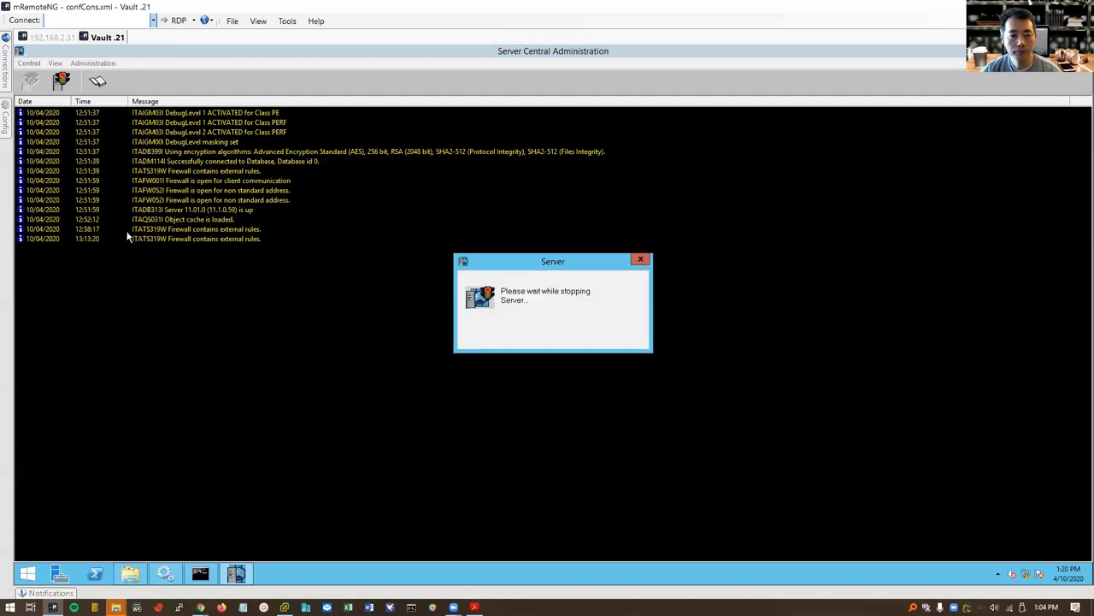
mouse_move(264, 261)
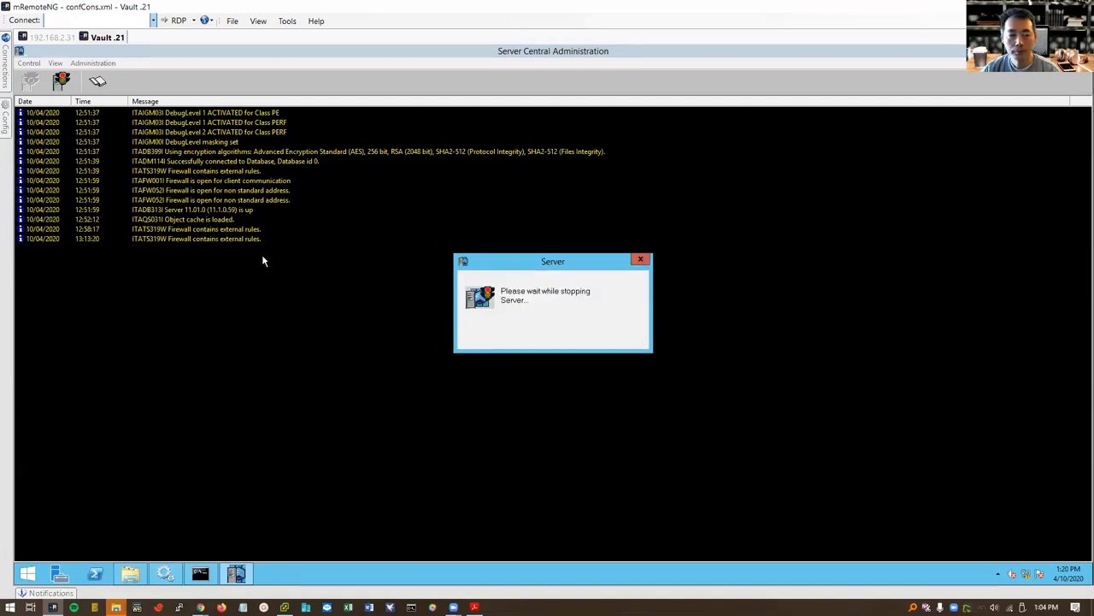
mouse_move(222, 540)
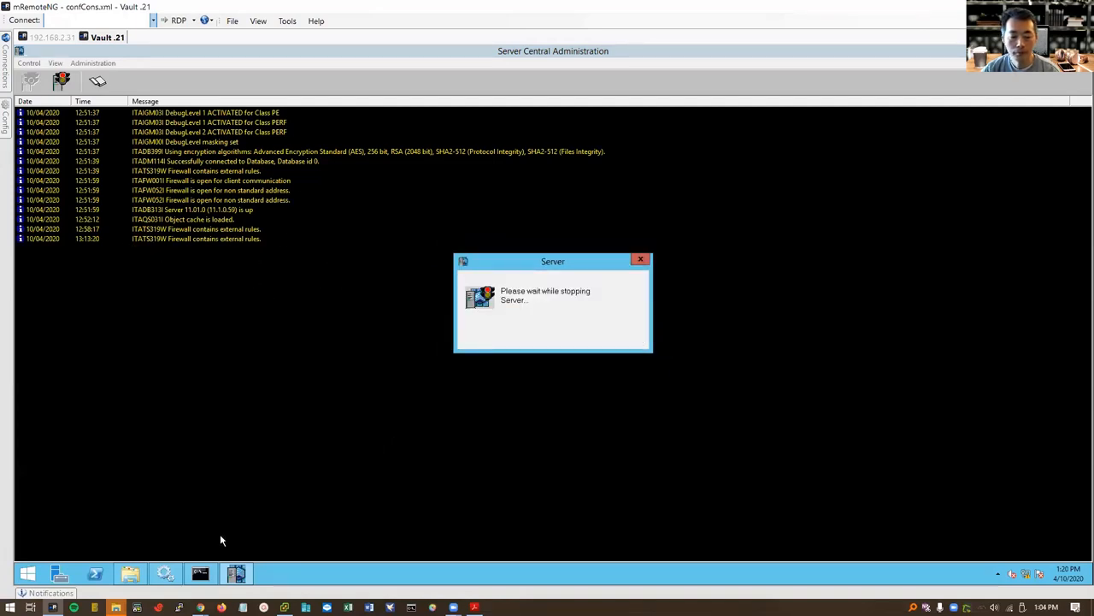
mouse_move(240, 481)
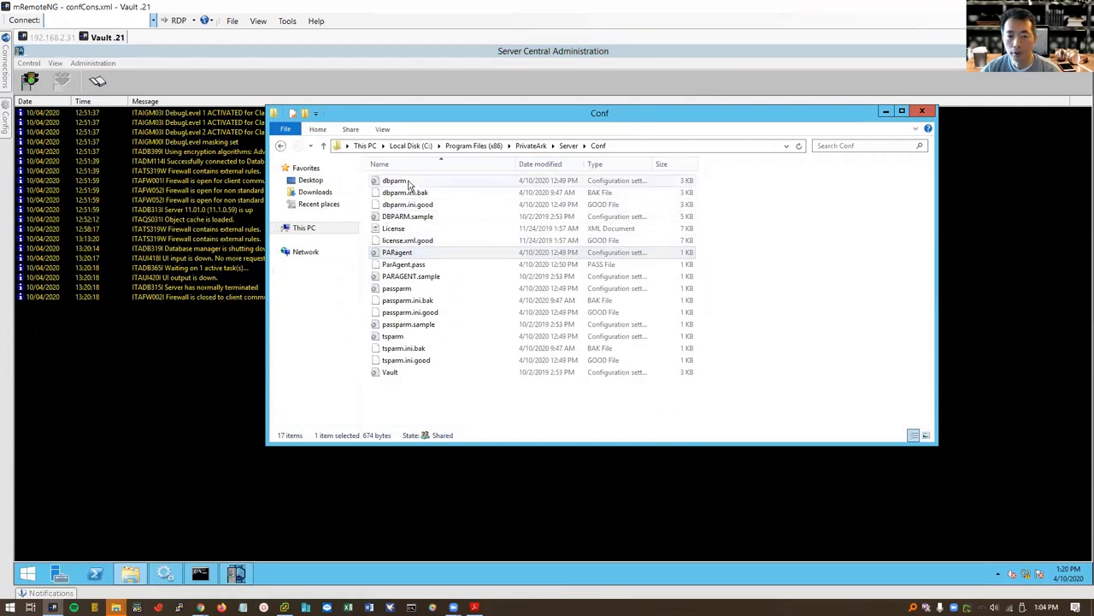
Add AllowNonStandardFWAddresses=[192.168.2.31],Yes,9022:outbound/tcp,9022:inbound/tcp to dbparm, then close it
double_click(395, 180)
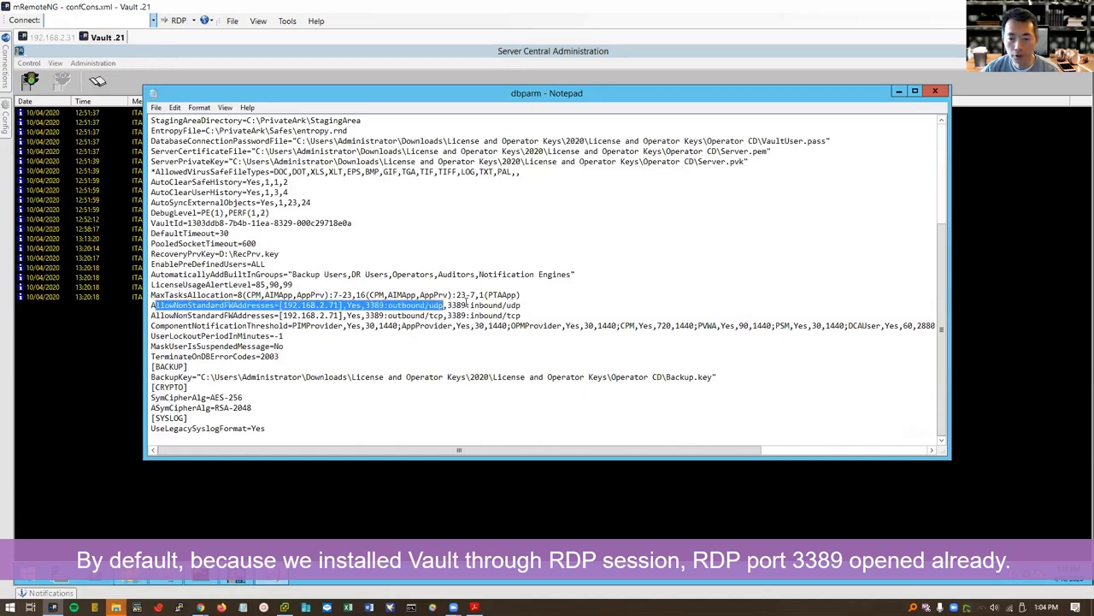
left_click(523, 315)
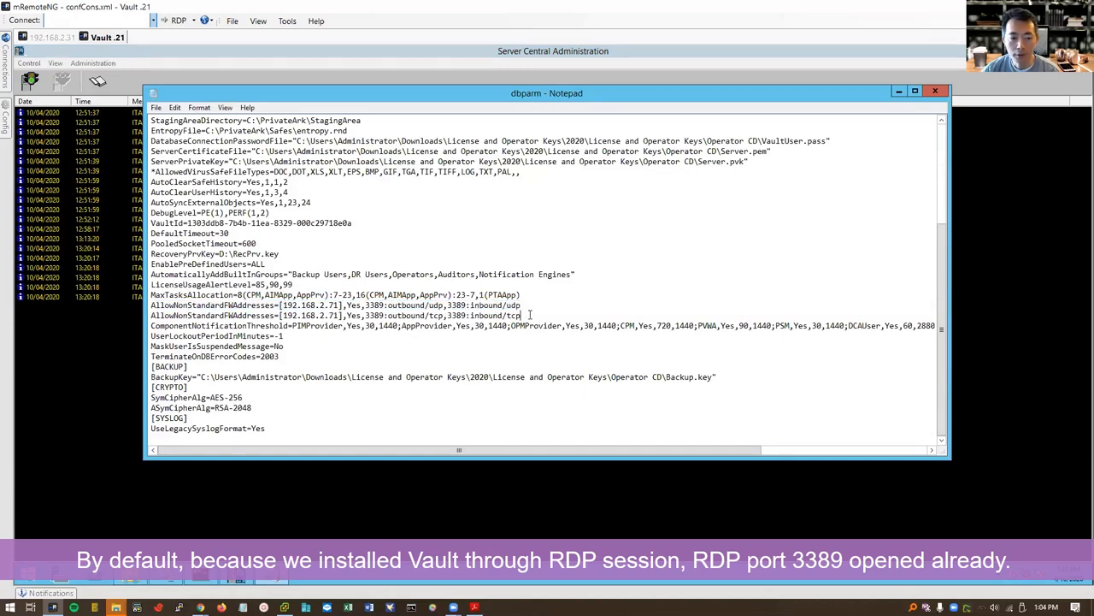
double_click(175, 325)
type("AllowNonStandardFWAddresses=[192.168.2.31],Yes,9022:outbound/tcp,9022:inbound/tcp")
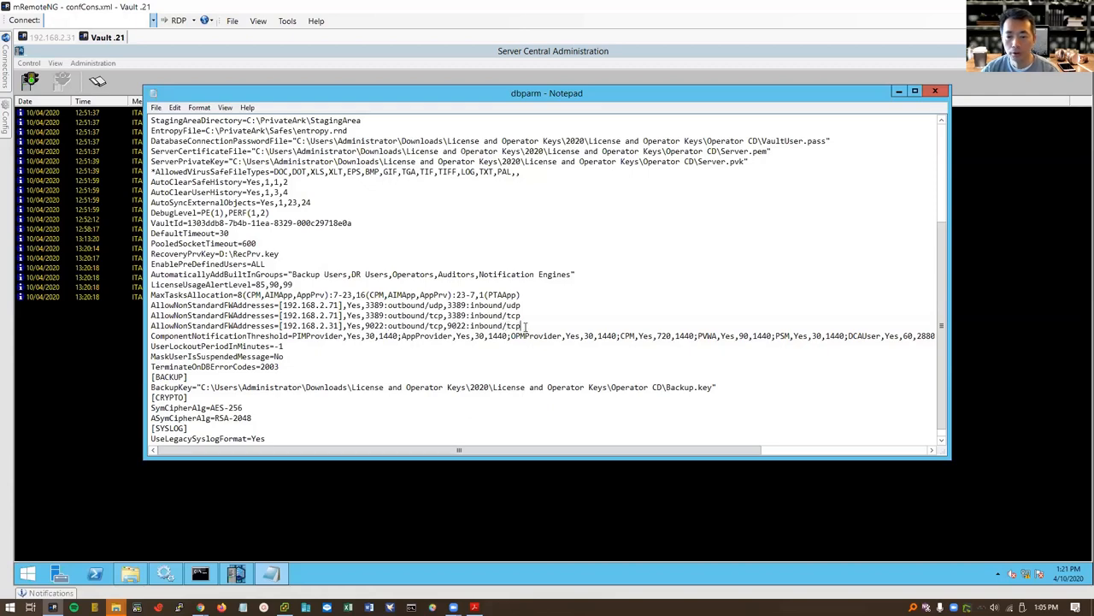
left_click(934, 92)
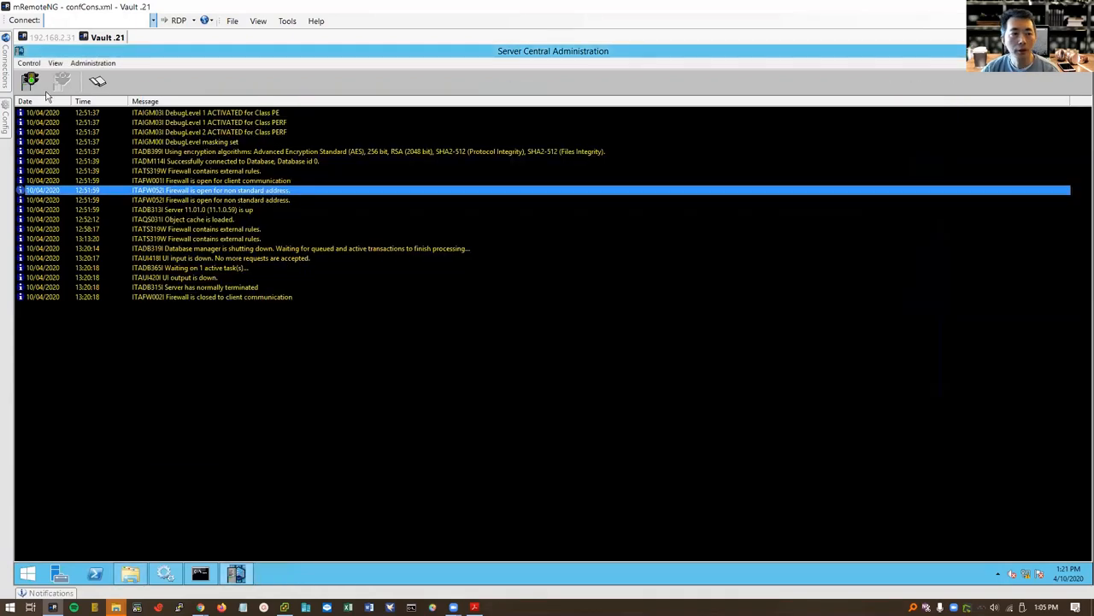
Start the Vault server with the green Start button in Server Central Administration
left_click(30, 83)
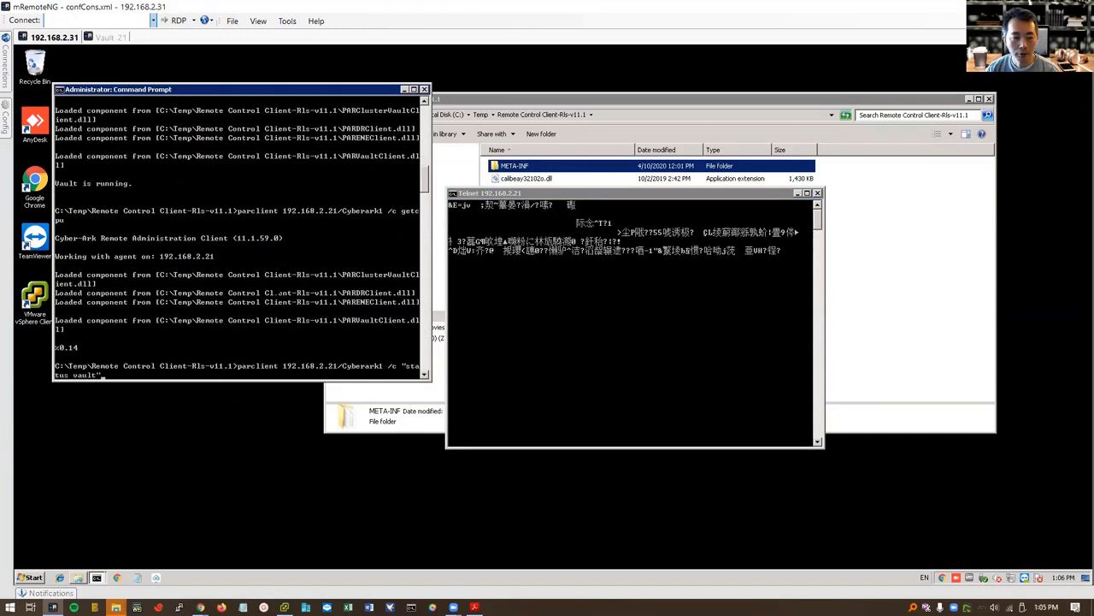
Run PARClient 'status vault' and 'getcpu' against 192.168.2.21, getting Vault running and CPU 0.12
key("Return")
type("dir")
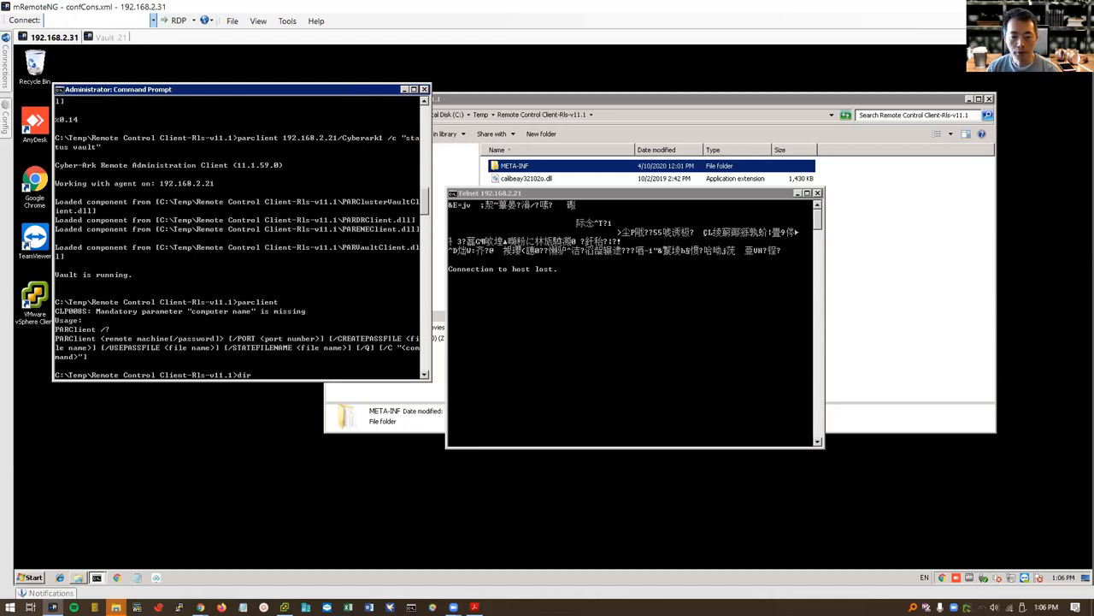
key("Enter")
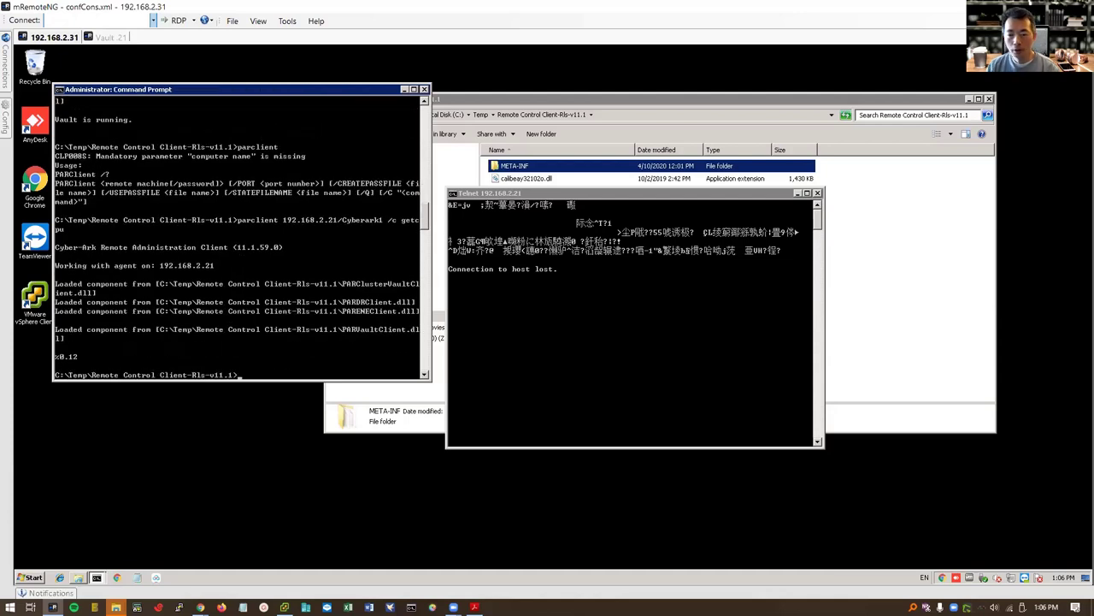